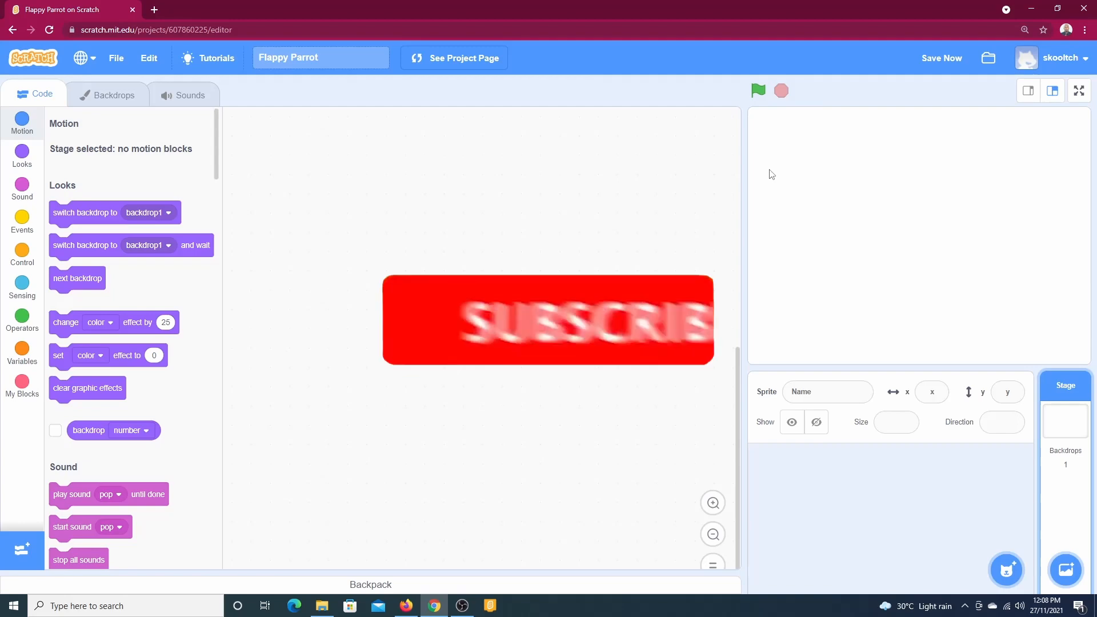
- Preview the finished game, then upload the Pipe Set image from Downloads as a sprite
{"action": "left_click", "coordinate": [1078, 90]}
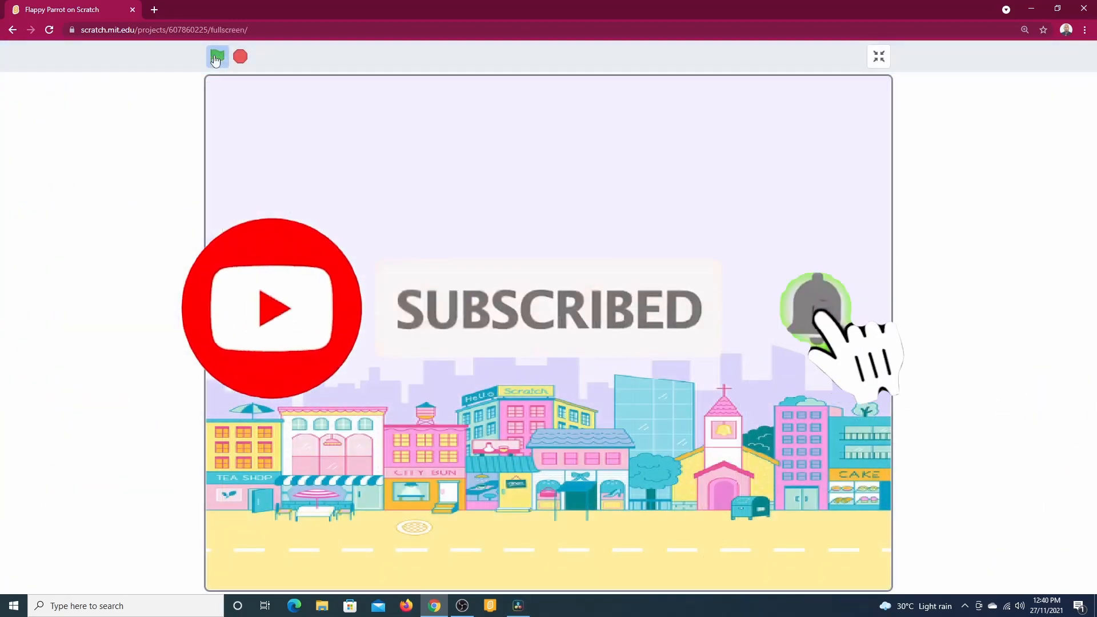
{"action": "left_click", "coordinate": [217, 56]}
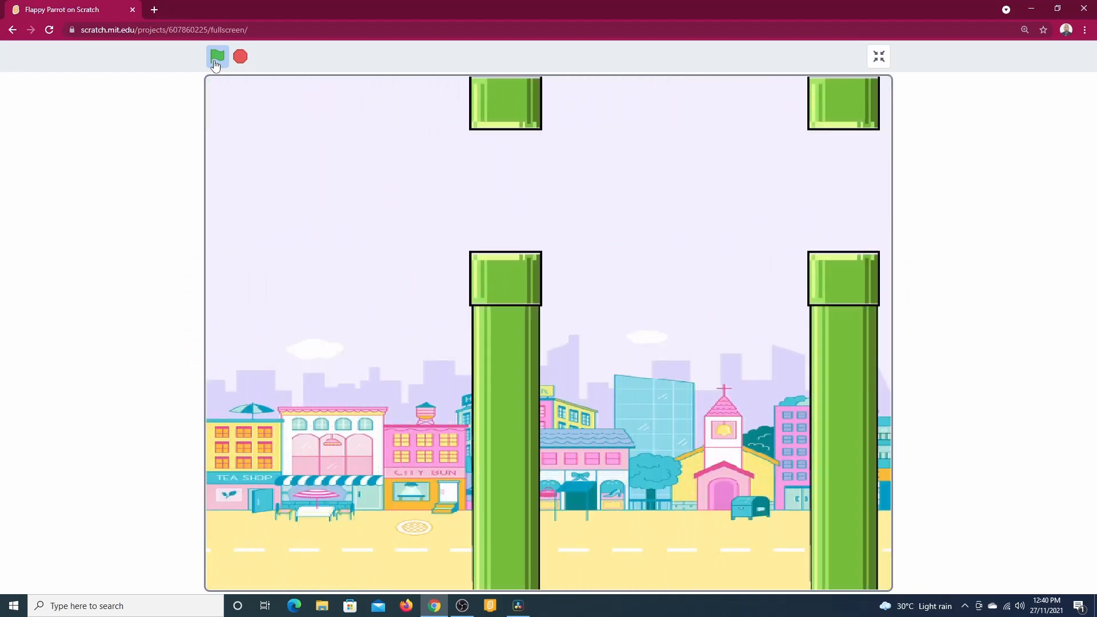
{"action": "left_click", "coordinate": [879, 56]}
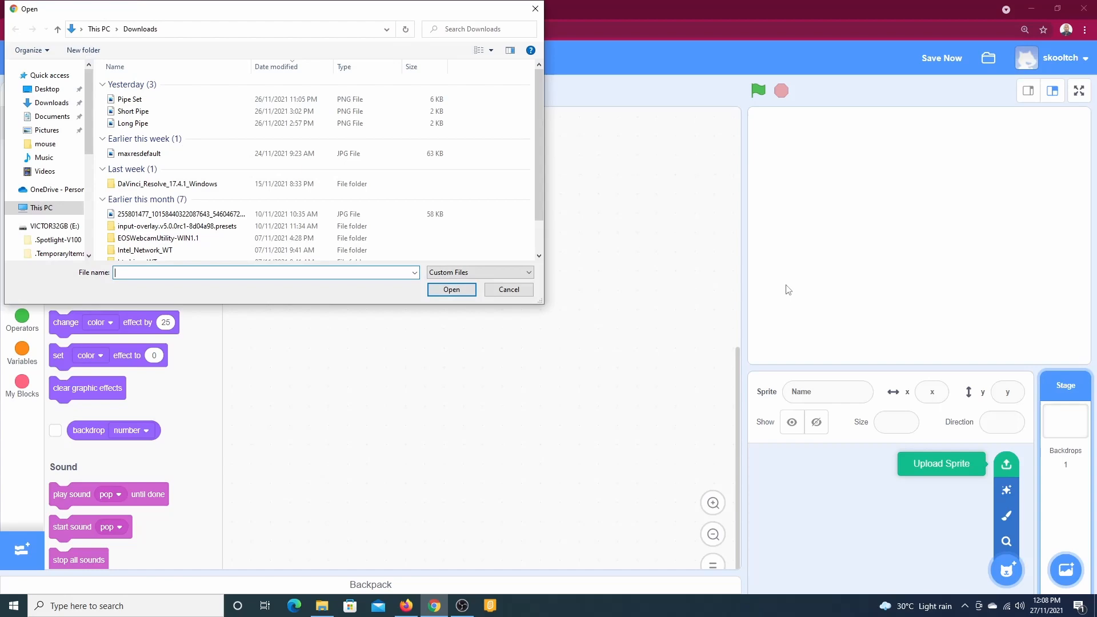
{"action": "left_click", "coordinate": [131, 99]}
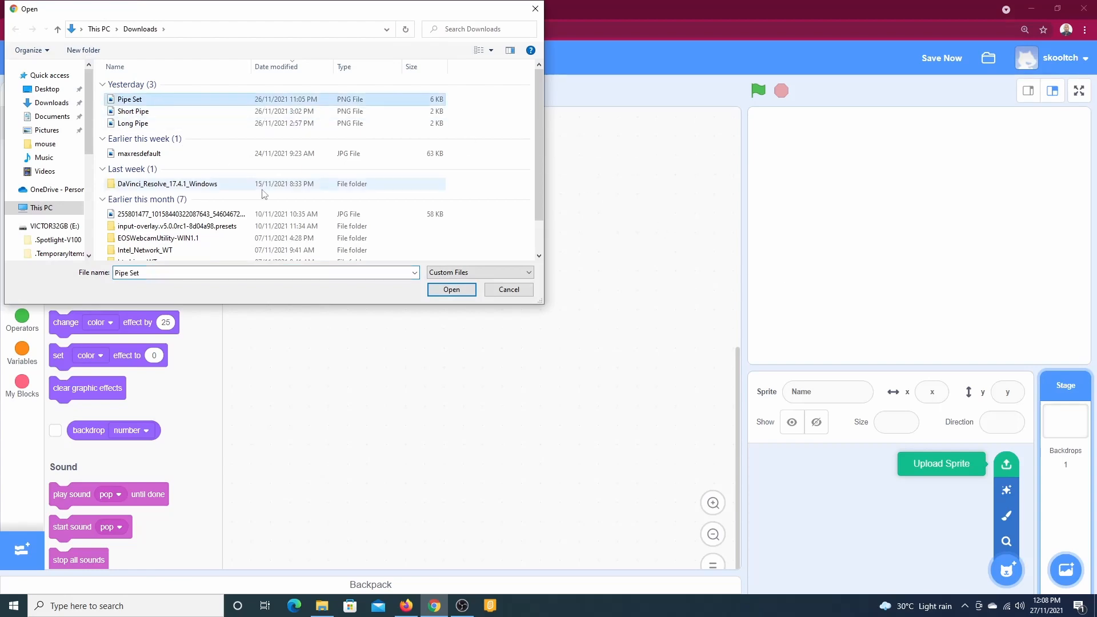
{"action": "left_click", "coordinate": [452, 289]}
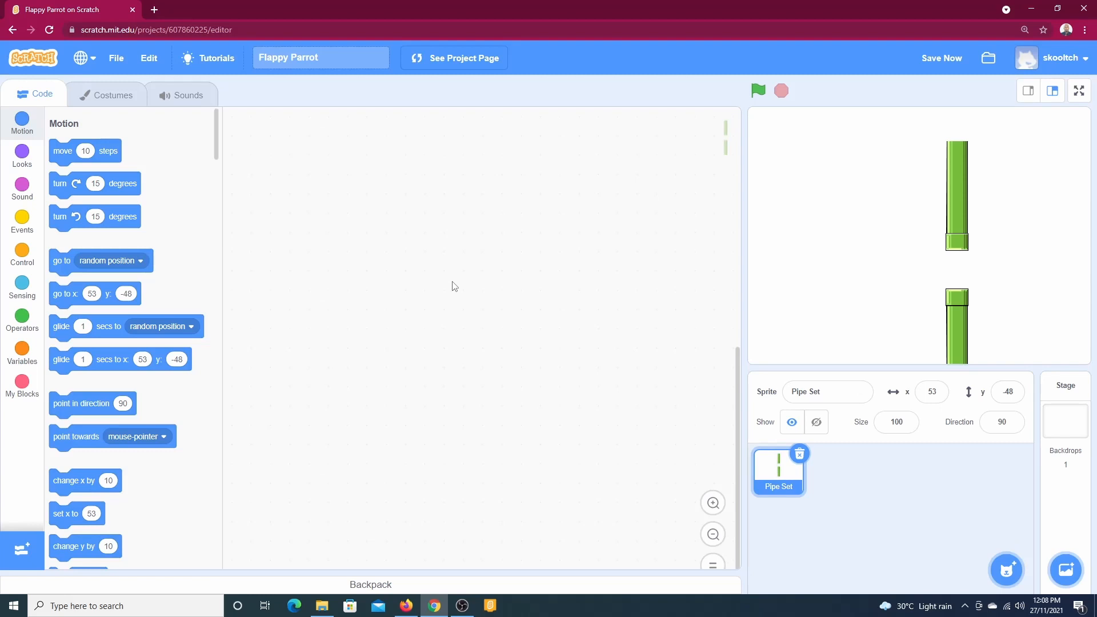
- Convert the Pipe Set costume to vector and stretch the pipes vertically past the canvas
{"action": "left_click", "coordinate": [113, 94]}
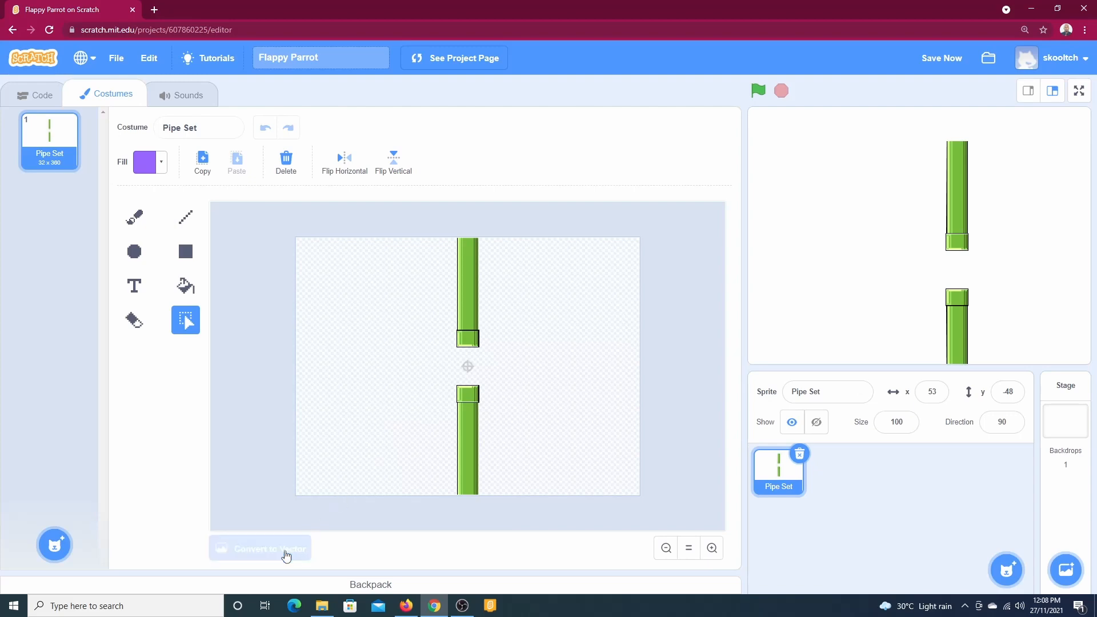
{"action": "left_click", "coordinate": [260, 548]}
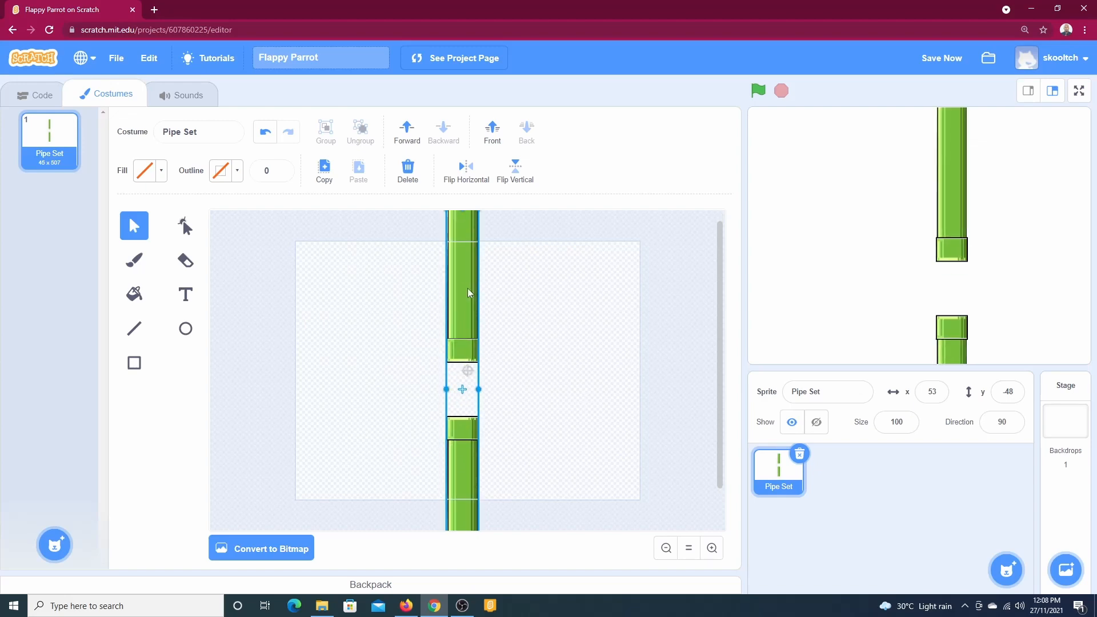
{"action": "left_click_drag", "start_coordinate": [462, 390], "coordinate": [467, 371]}
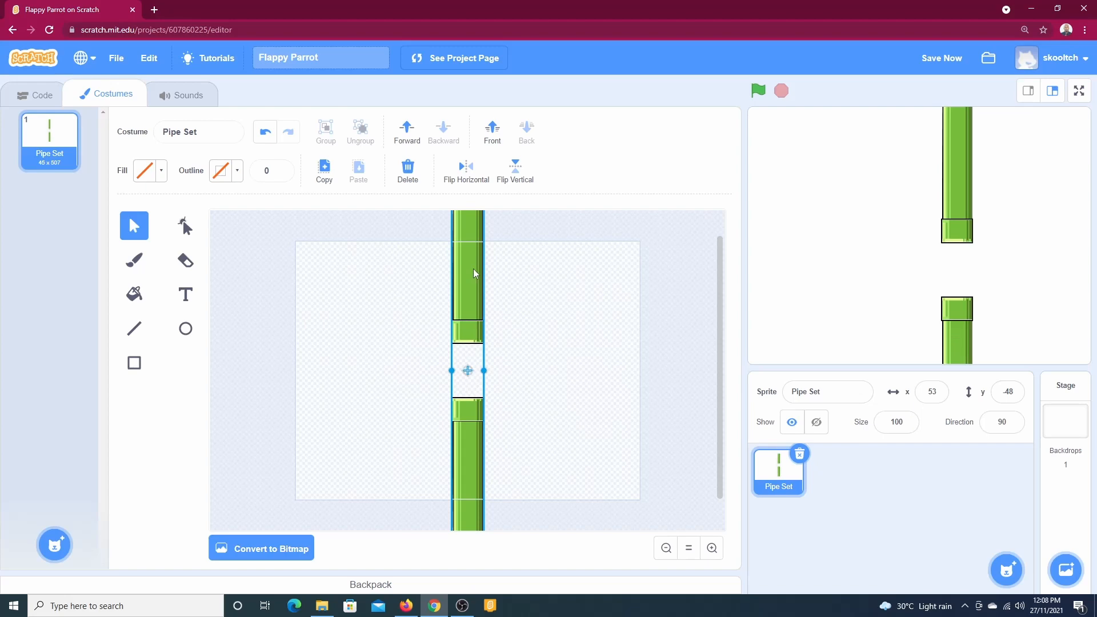
{"action": "mouse_move", "coordinate": [461, 516]}
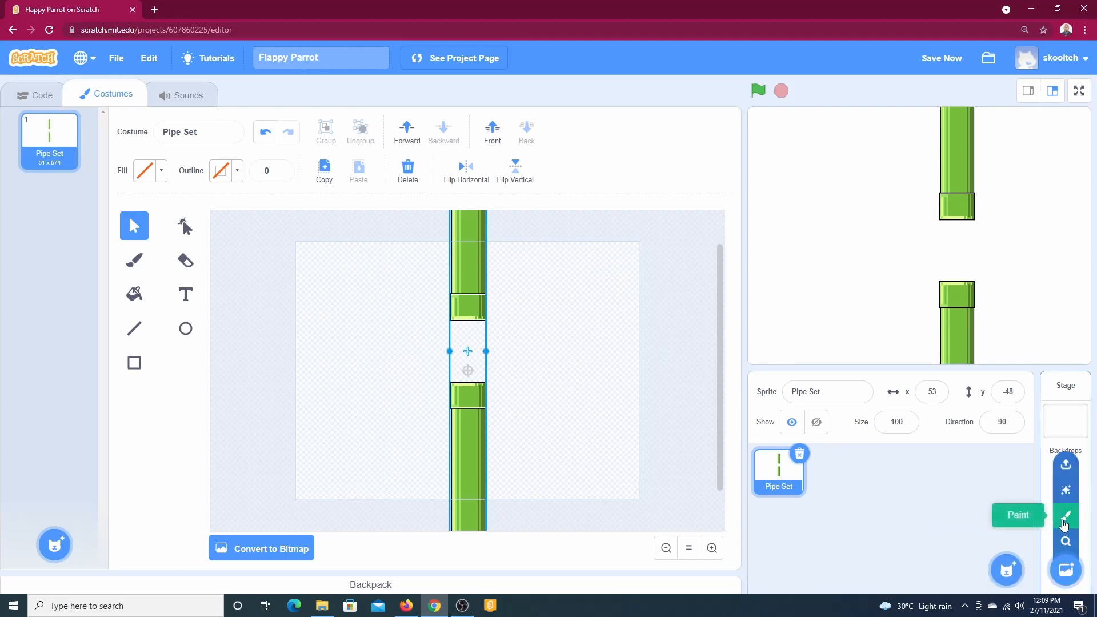
{"action": "mouse_move", "coordinate": [1065, 465]}
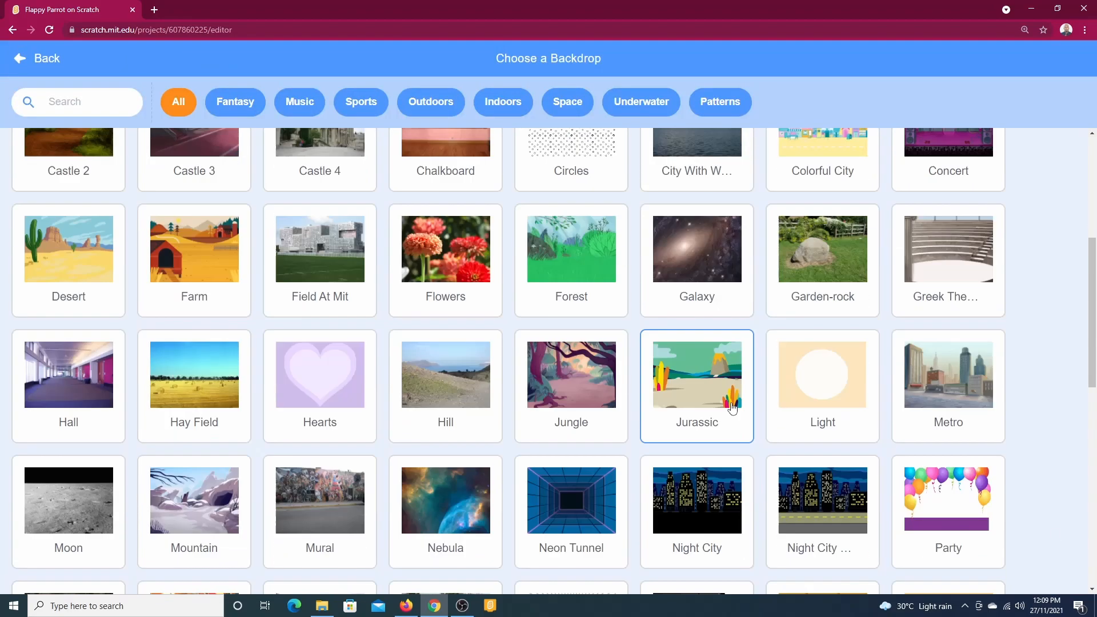
- Scroll the backdrop library and add the Xy-grid-30px backdrop
{"action": "scroll", "scroll_direction": "down", "scroll_amount": 3}
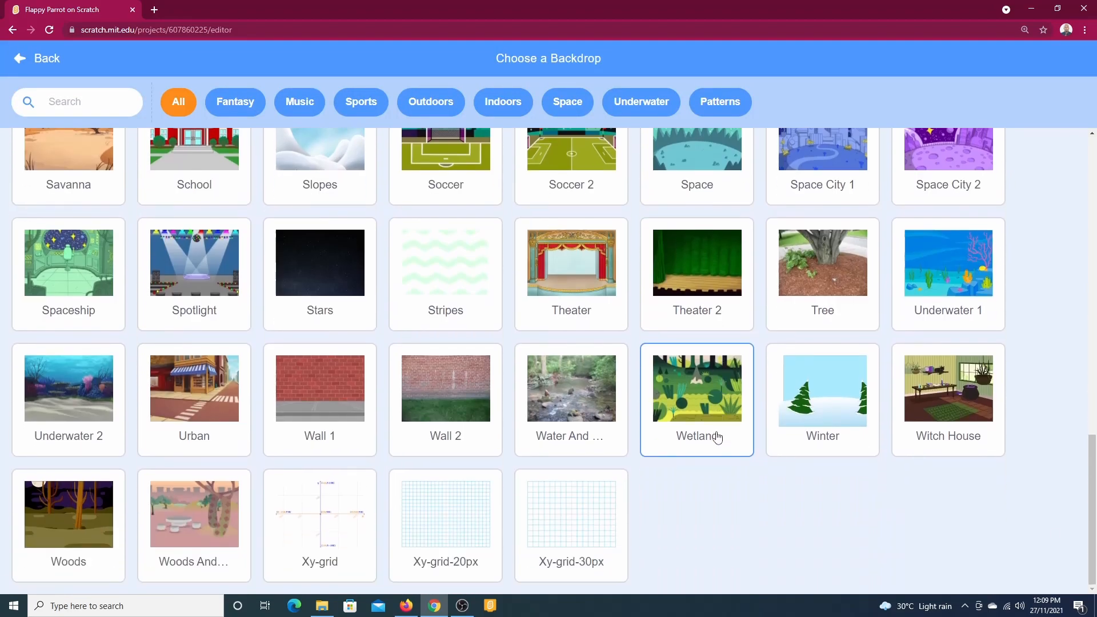
{"action": "left_click", "coordinate": [571, 521]}
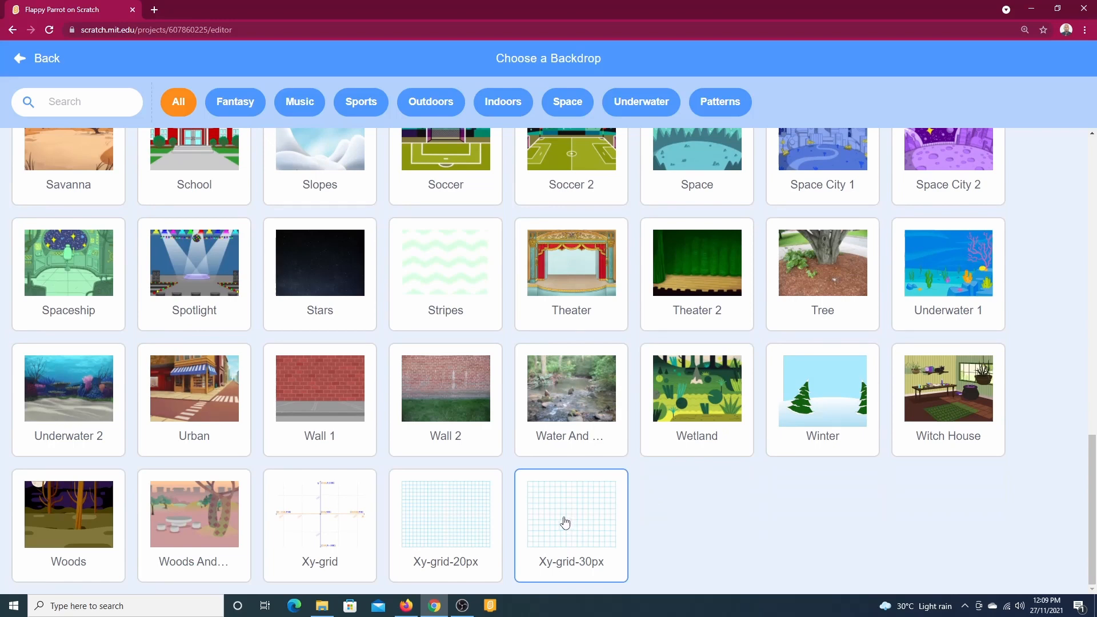
{"action": "left_click", "coordinate": [570, 526]}
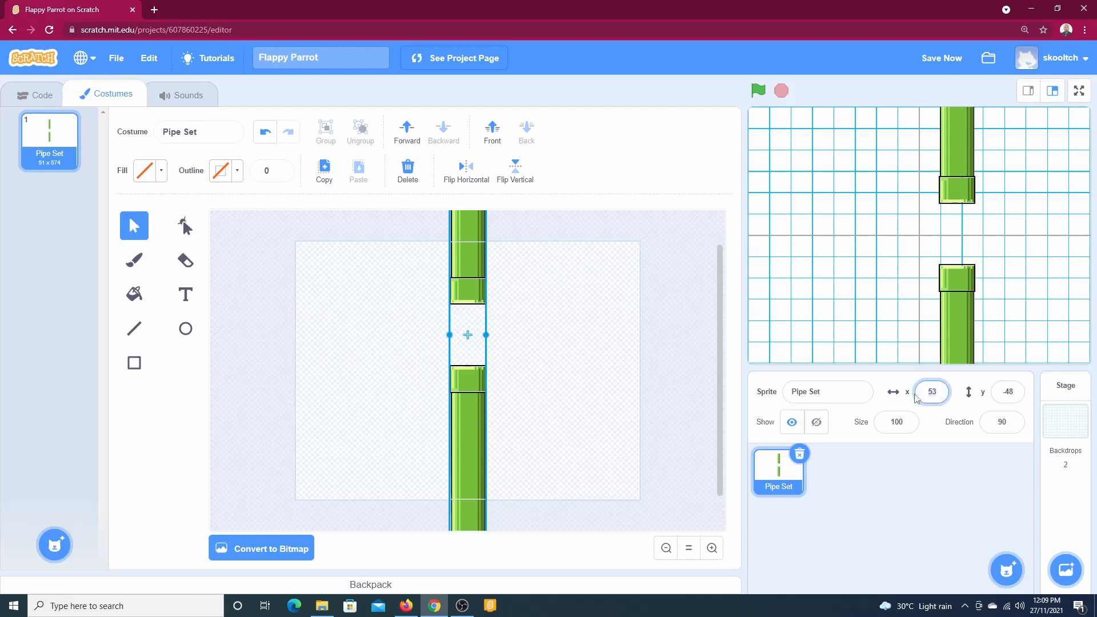
- Set the pipe sprite's x to 0 and review the Pipe Set2 and Pipe Set costumes
{"action": "type", "text": "0"}
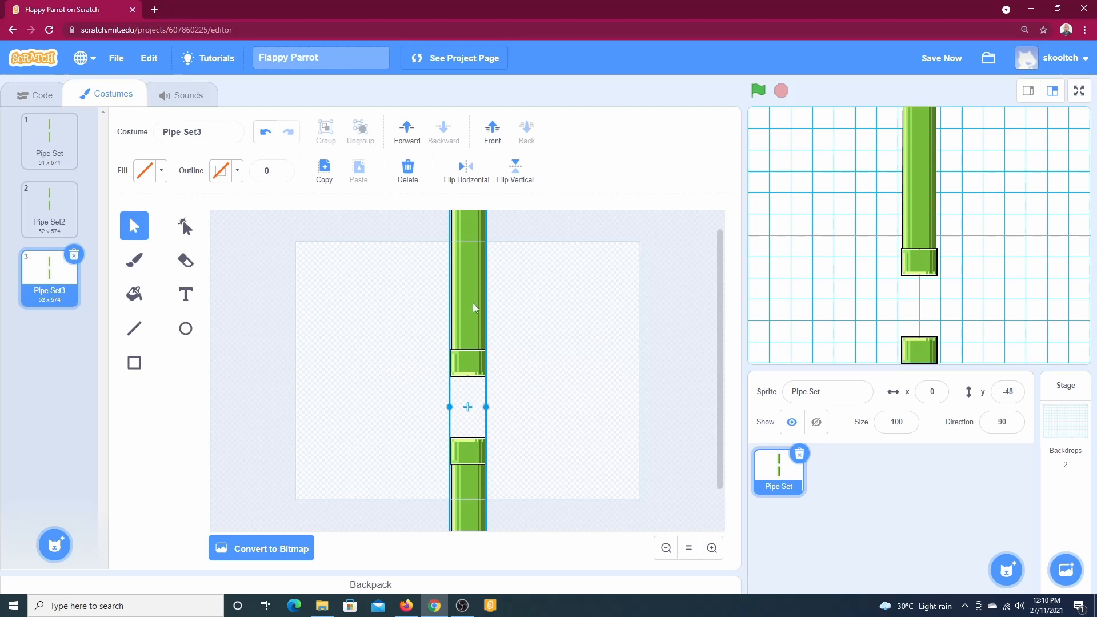
{"action": "left_click", "coordinate": [50, 208]}
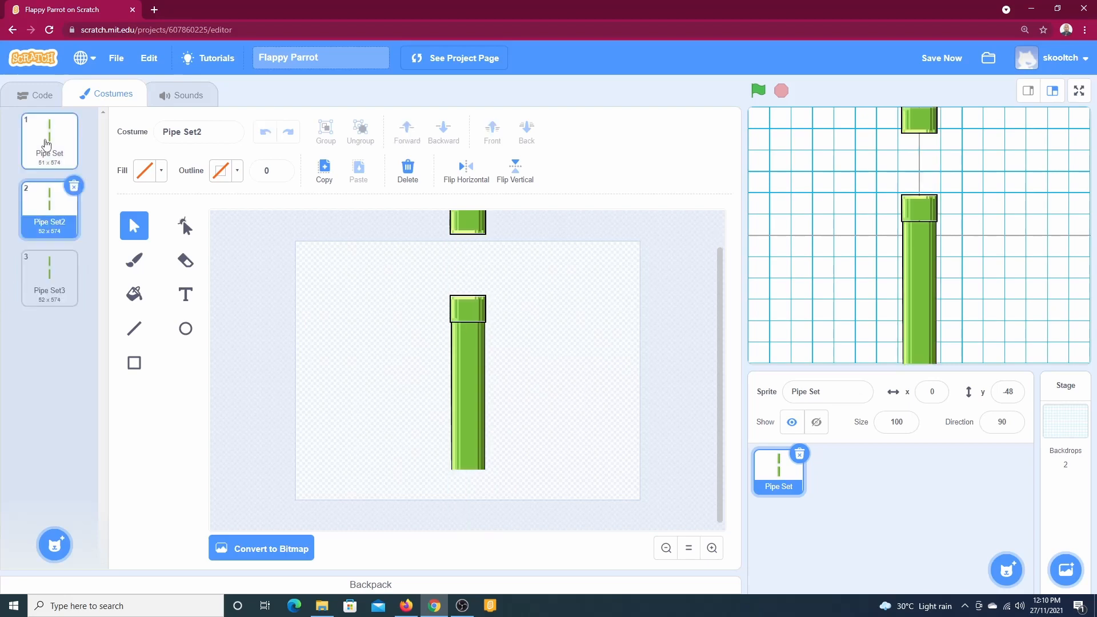
{"action": "left_click", "coordinate": [34, 94]}
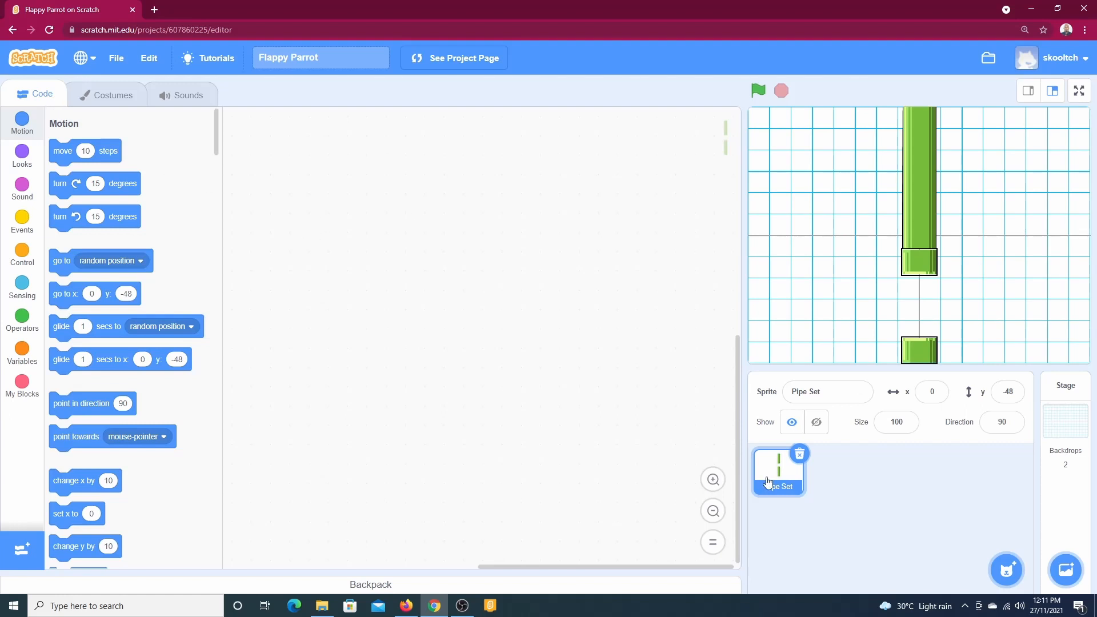
{"action": "mouse_move", "coordinate": [552, 380]}
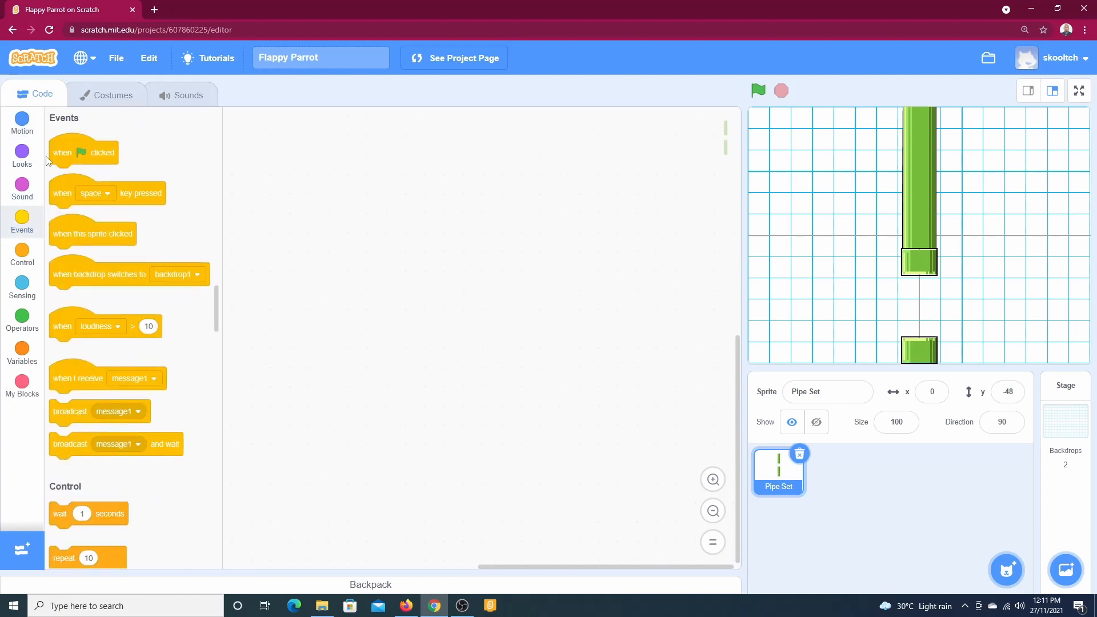
- Add a 'when green flag clicked' hat block and set the sprite's x to 240
{"action": "left_click_drag", "start_coordinate": [82, 152], "coordinate": [422, 179]}
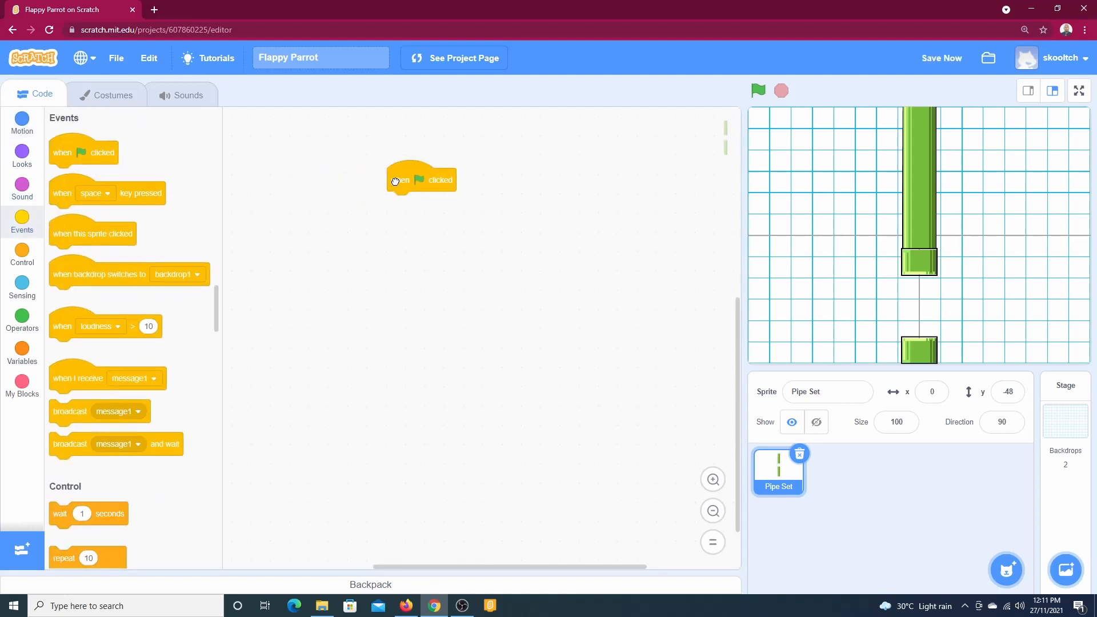
{"action": "left_click_drag", "start_coordinate": [420, 179], "coordinate": [392, 165]}
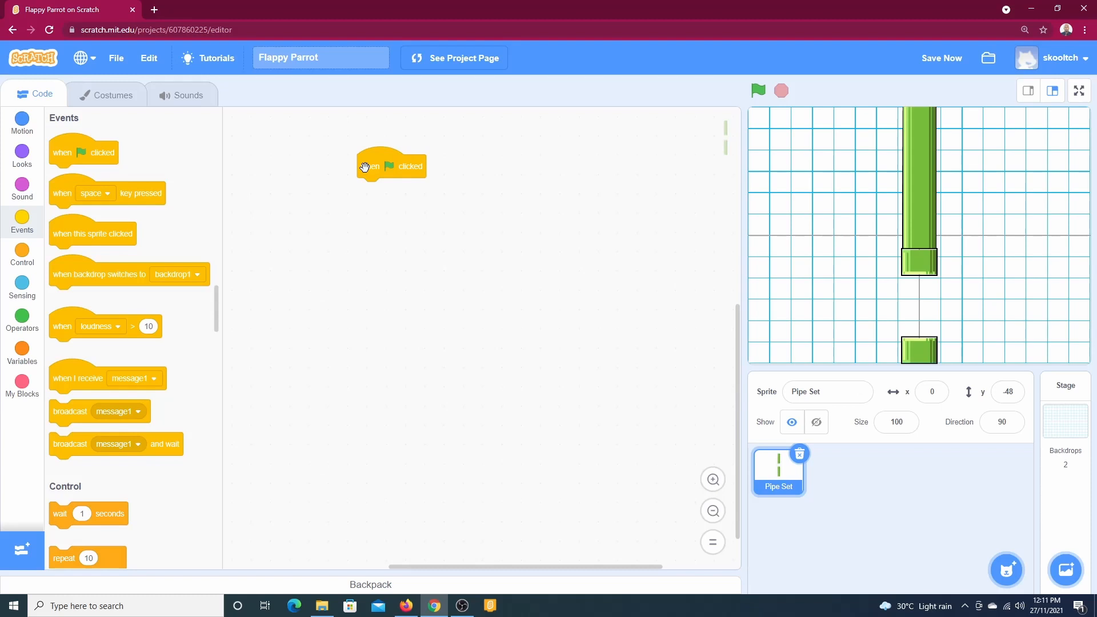
{"action": "mouse_move", "coordinate": [711, 196]}
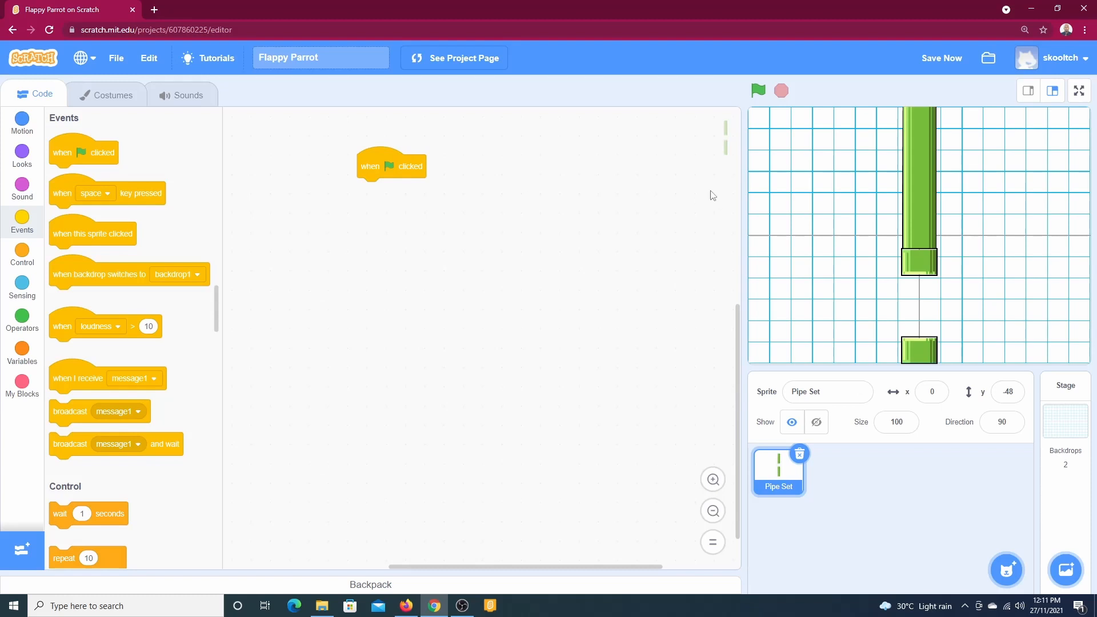
{"action": "left_click", "coordinate": [931, 391]}
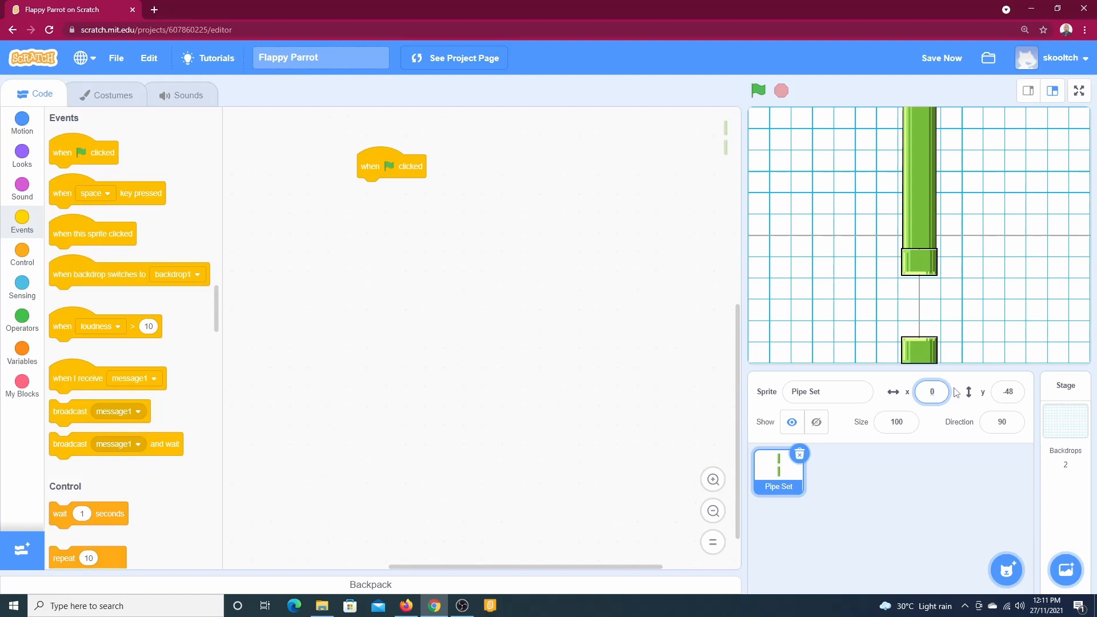
{"action": "type", "text": "24"}
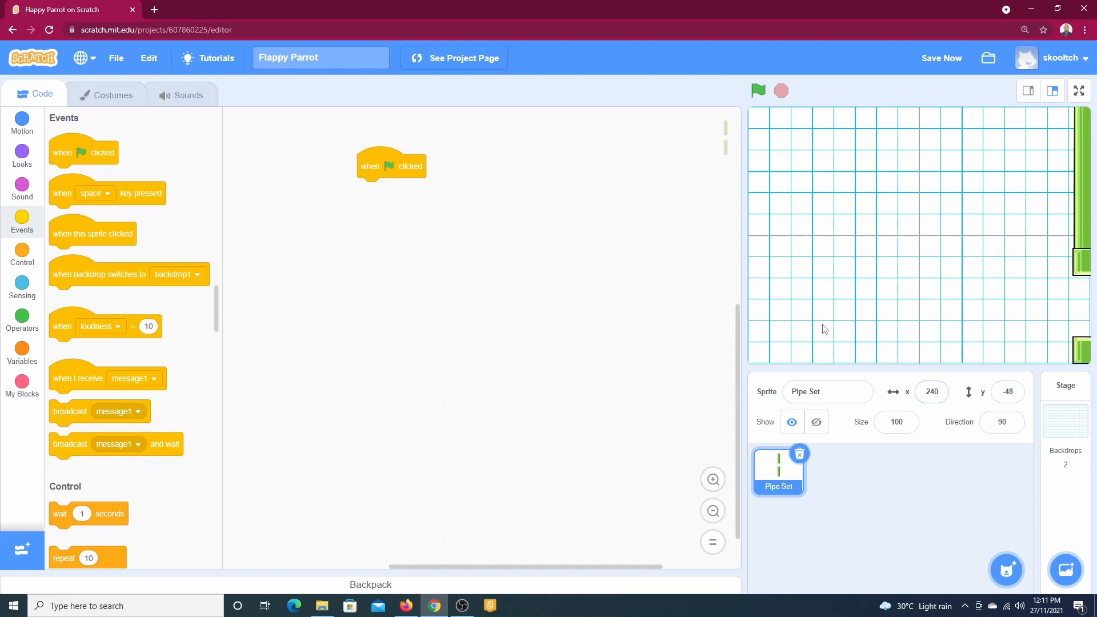
{"action": "mouse_move", "coordinate": [236, 157]}
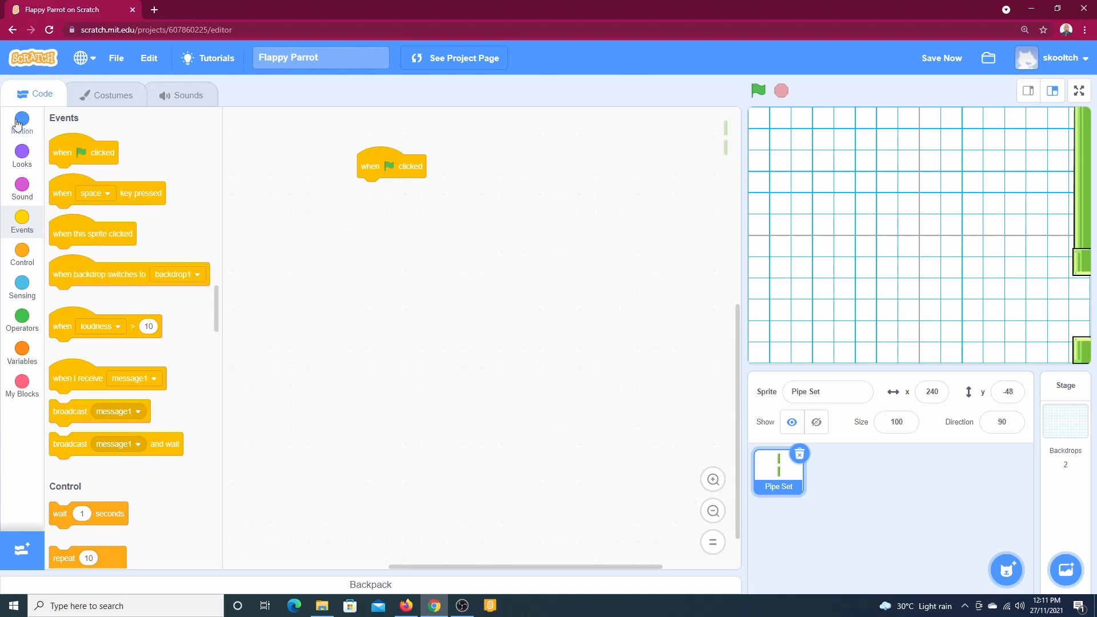
- Attach set x to 240, hide, wait 1 second and show under the flag, then test-run
{"action": "left_click", "coordinate": [22, 119]}
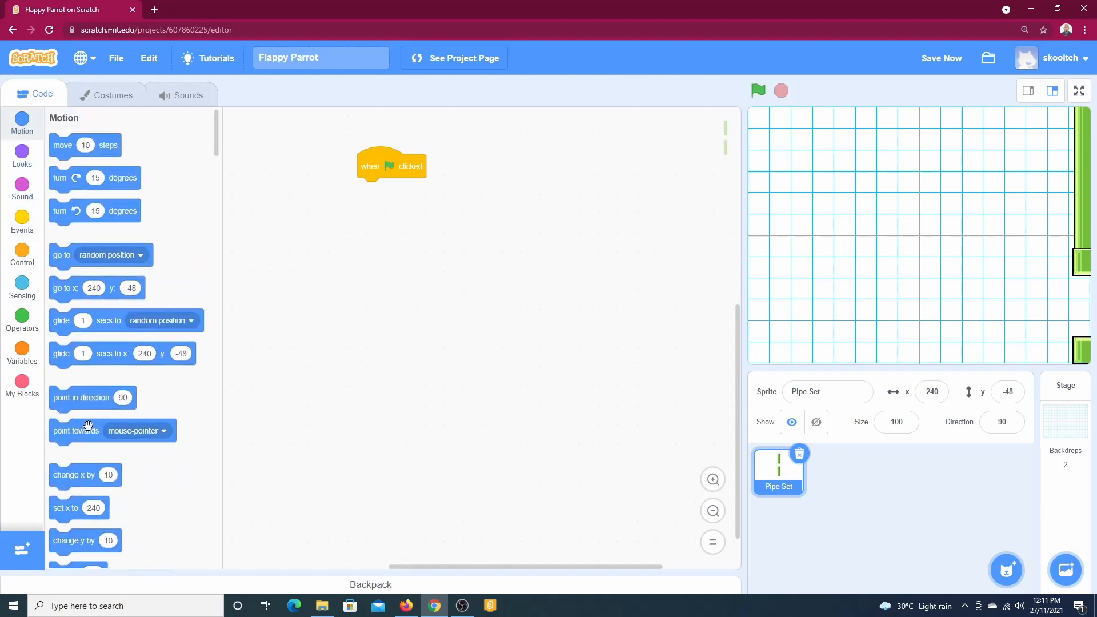
{"action": "left_click_drag", "start_coordinate": [79, 508], "coordinate": [299, 362]}
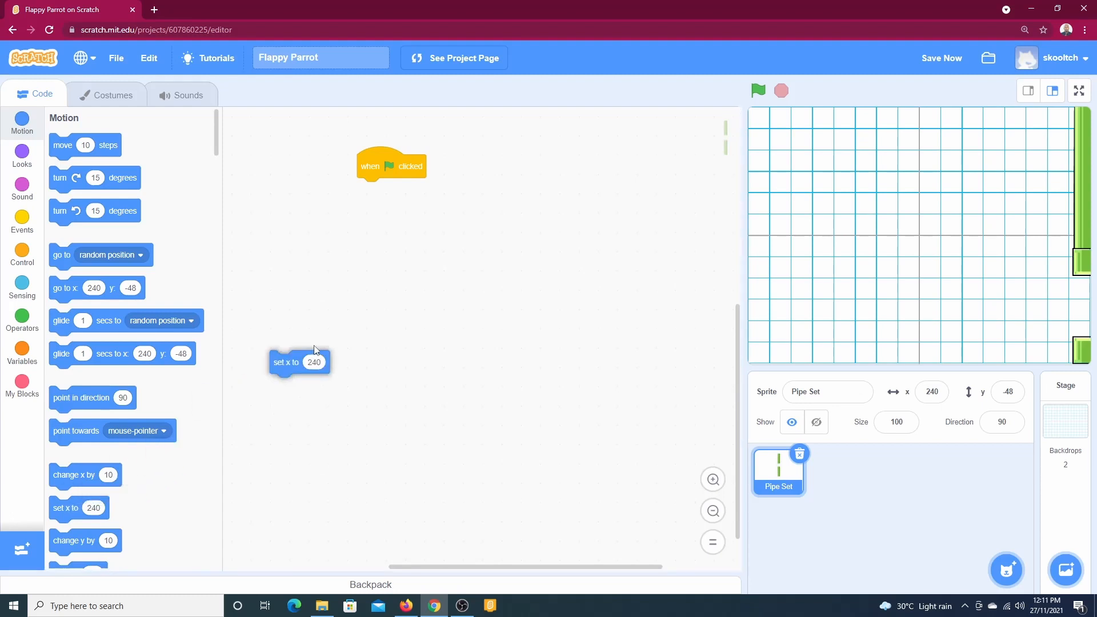
{"action": "left_click_drag", "start_coordinate": [299, 362], "coordinate": [387, 189]}
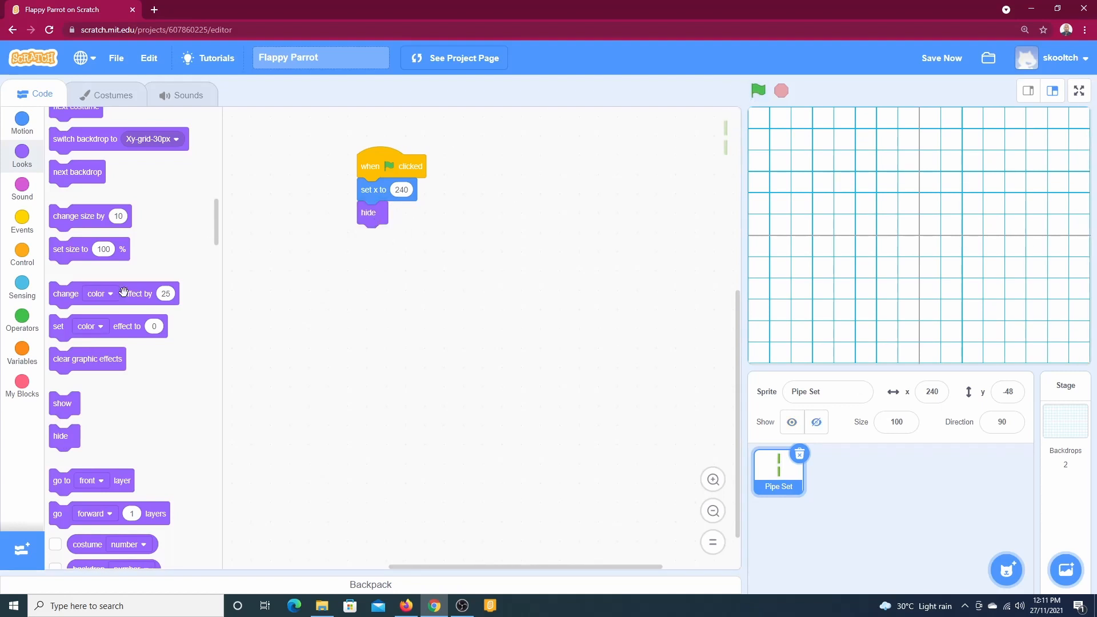
{"action": "left_click", "coordinate": [22, 252]}
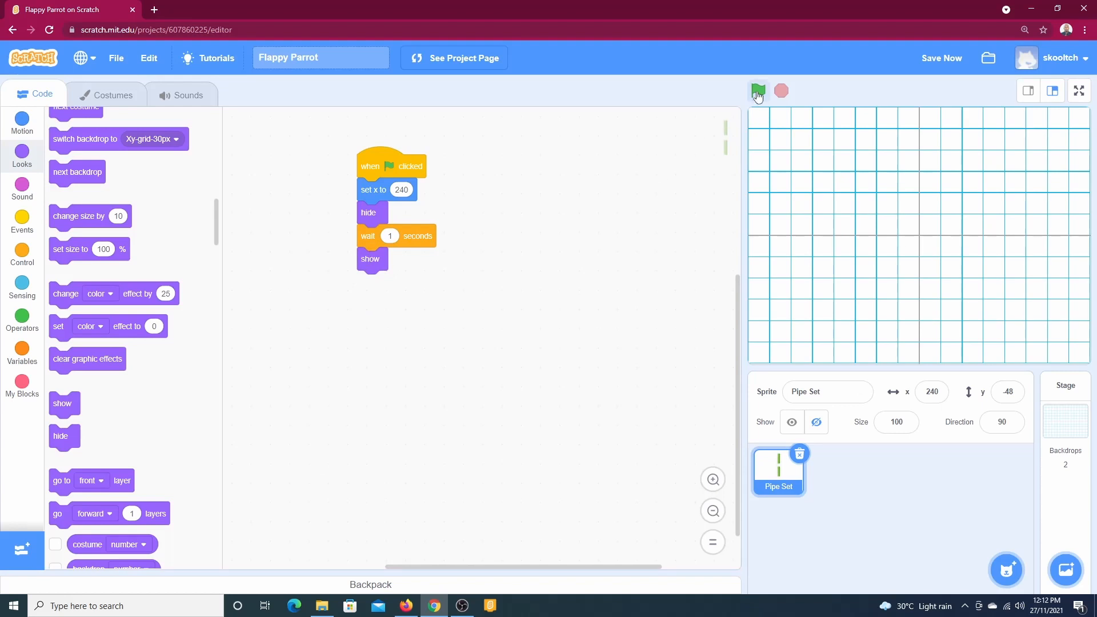
{"action": "left_click", "coordinate": [758, 91]}
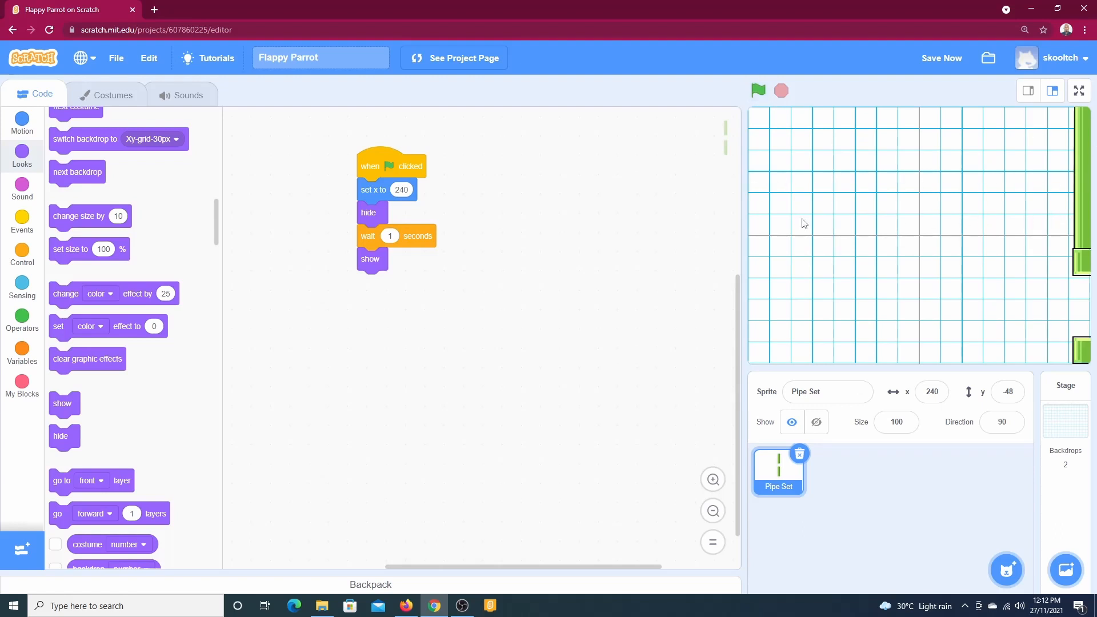
{"action": "left_click", "coordinate": [932, 391]}
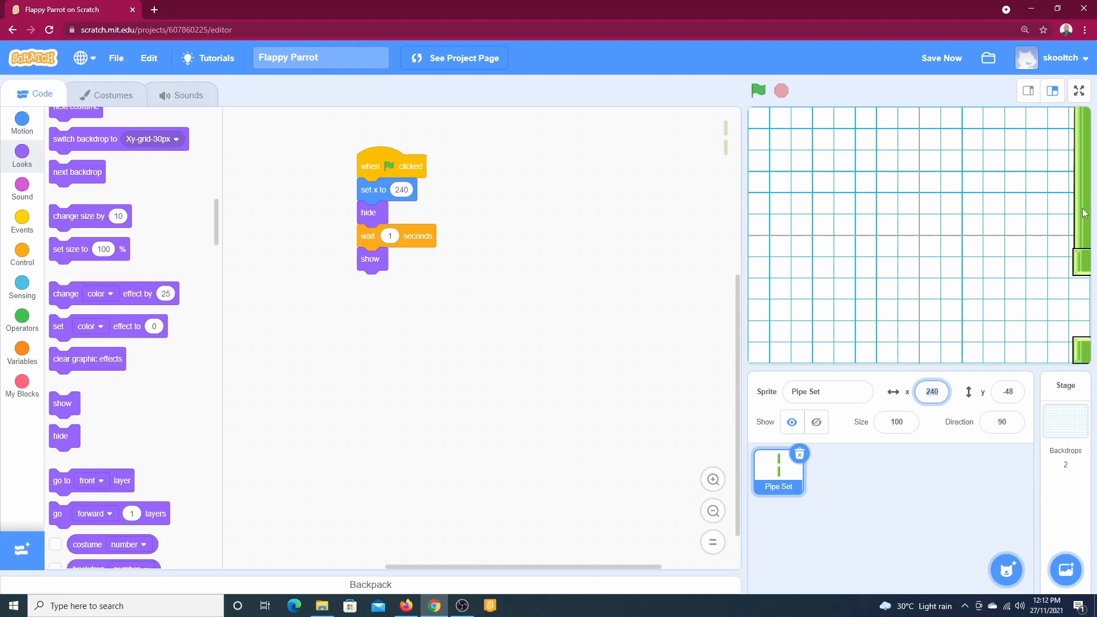
- Add a repeat-until loop under show containing 'change x by -2'
{"action": "left_click", "coordinate": [22, 250]}
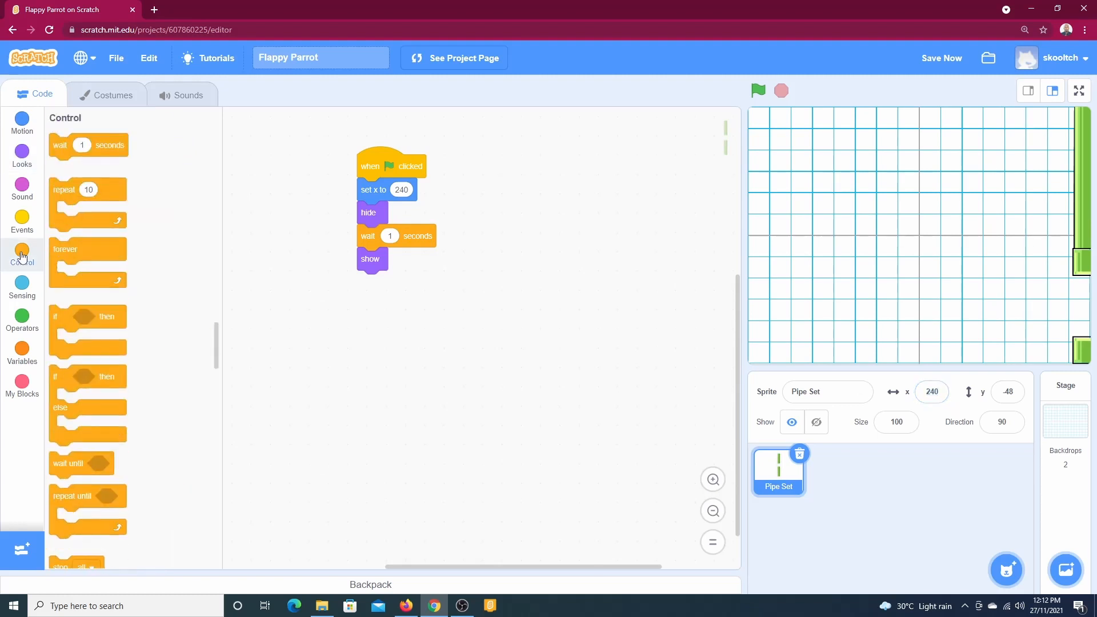
{"action": "mouse_move", "coordinate": [36, 279]}
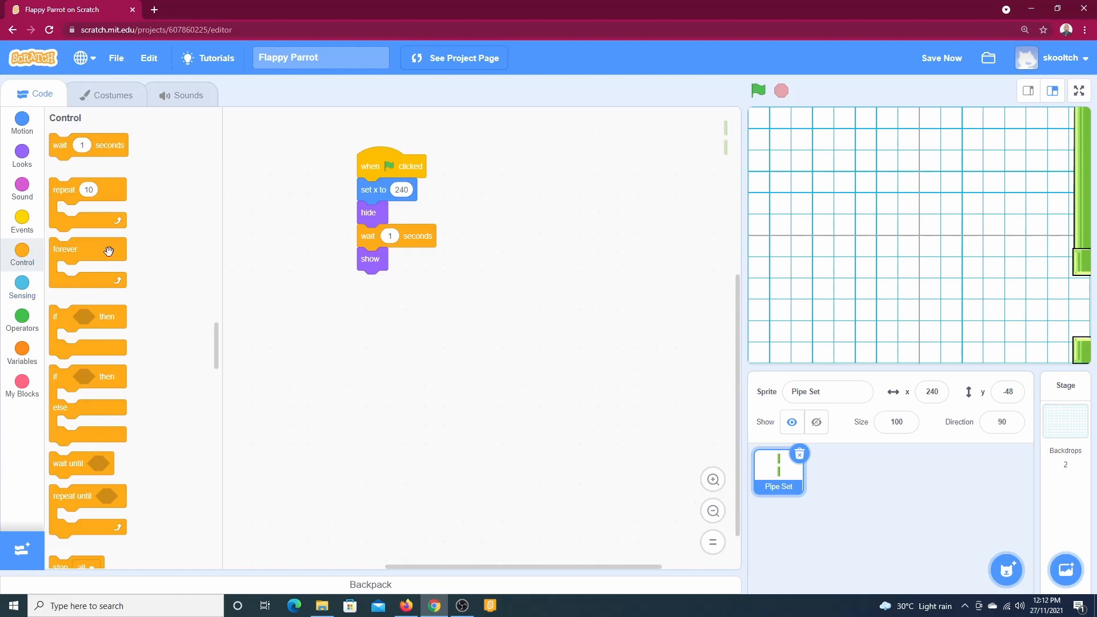
{"action": "mouse_move", "coordinate": [105, 302]}
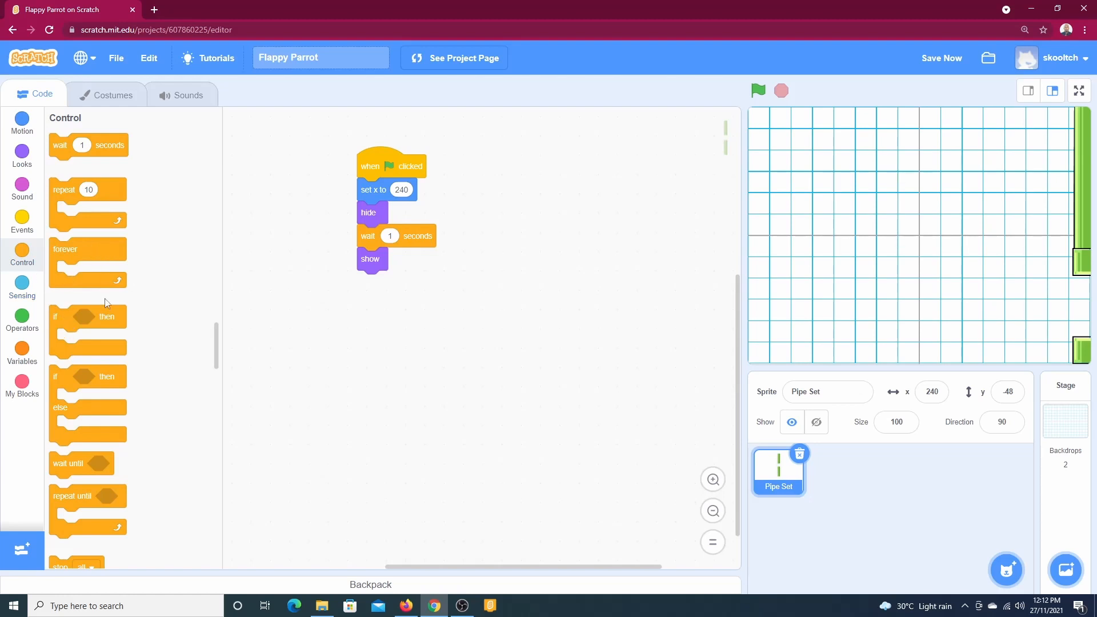
{"action": "left_click_drag", "start_coordinate": [69, 495], "coordinate": [388, 282]}
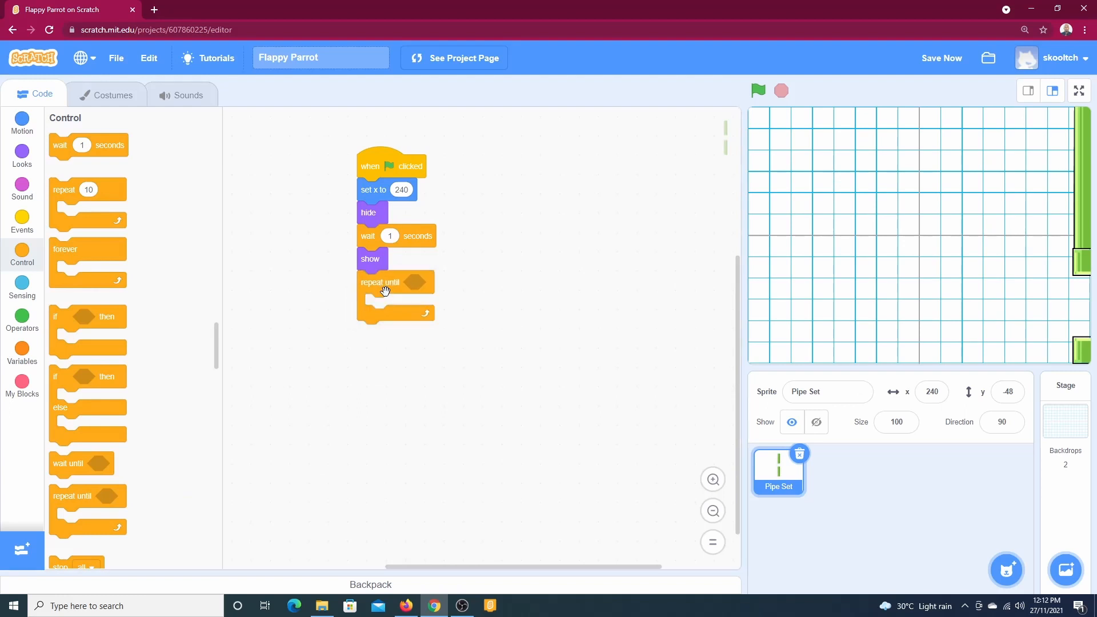
{"action": "mouse_move", "coordinate": [396, 282]}
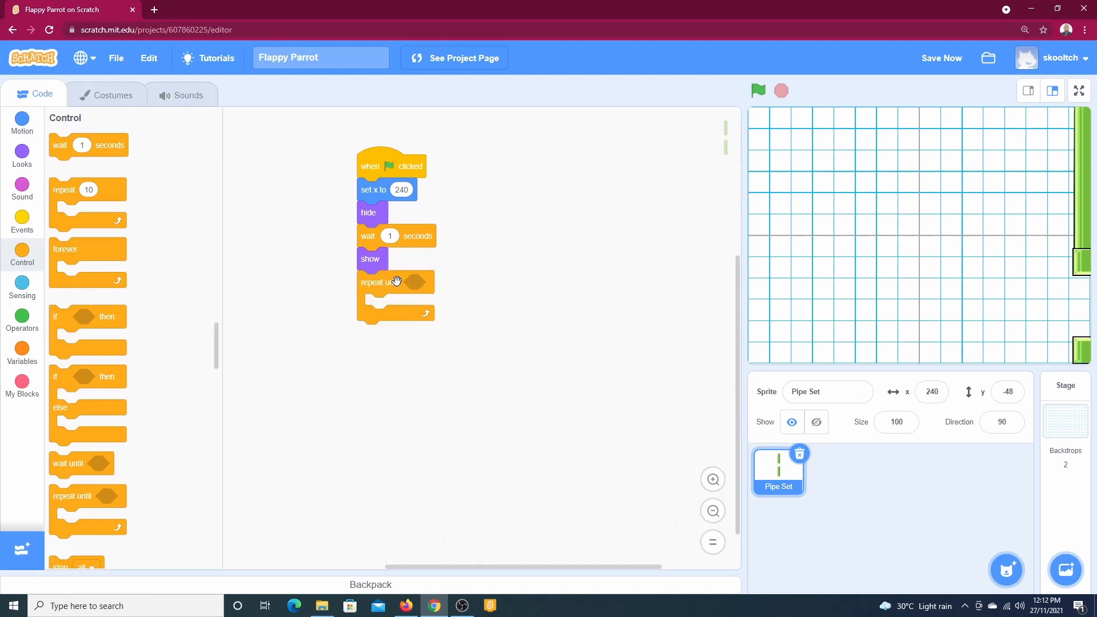
{"action": "mouse_move", "coordinate": [421, 287]}
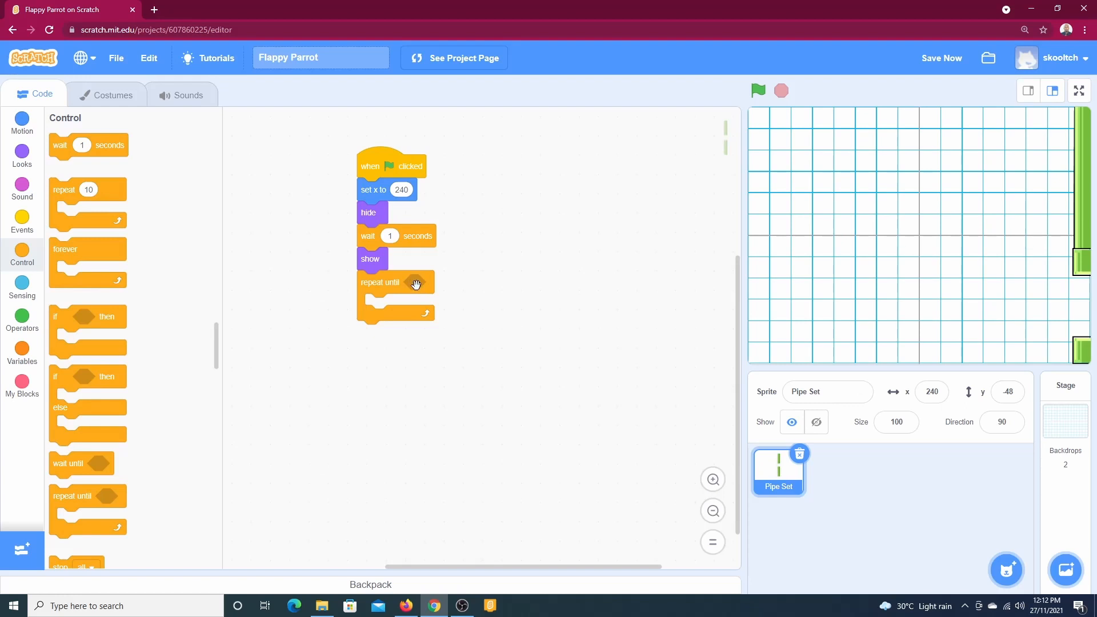
{"action": "mouse_move", "coordinate": [22, 119]}
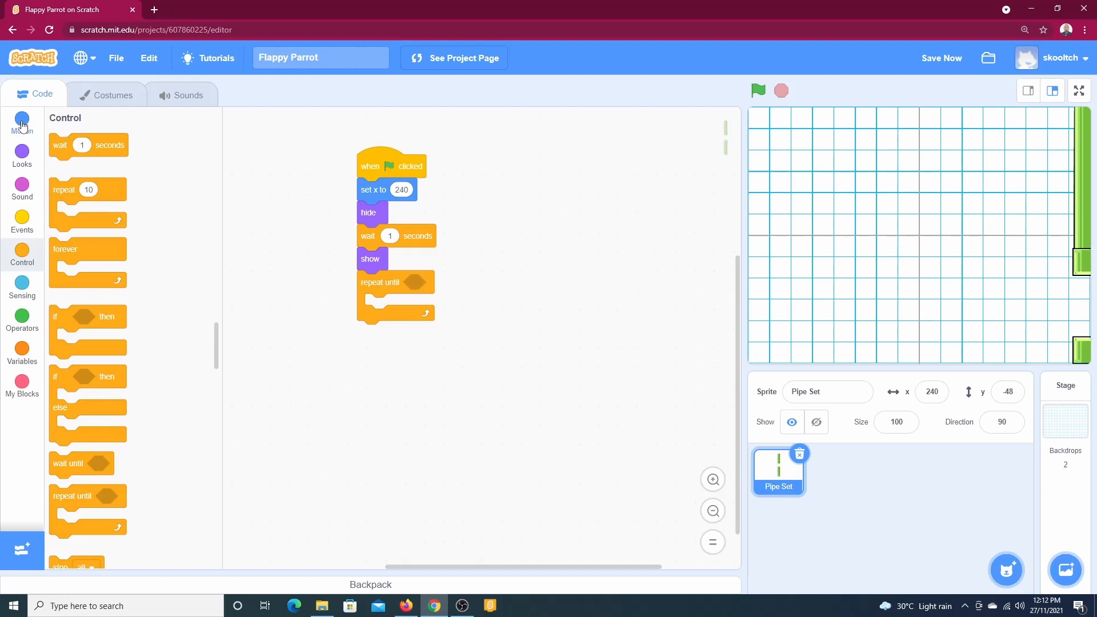
{"action": "left_click", "coordinate": [21, 123]}
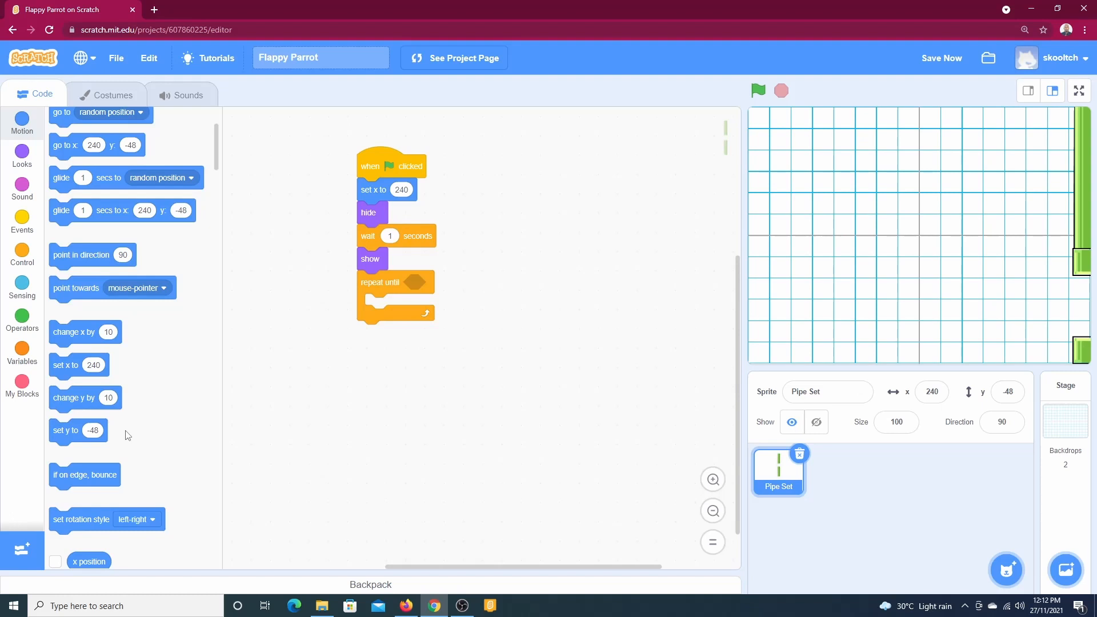
{"action": "left_click_drag", "start_coordinate": [84, 331], "coordinate": [389, 306]}
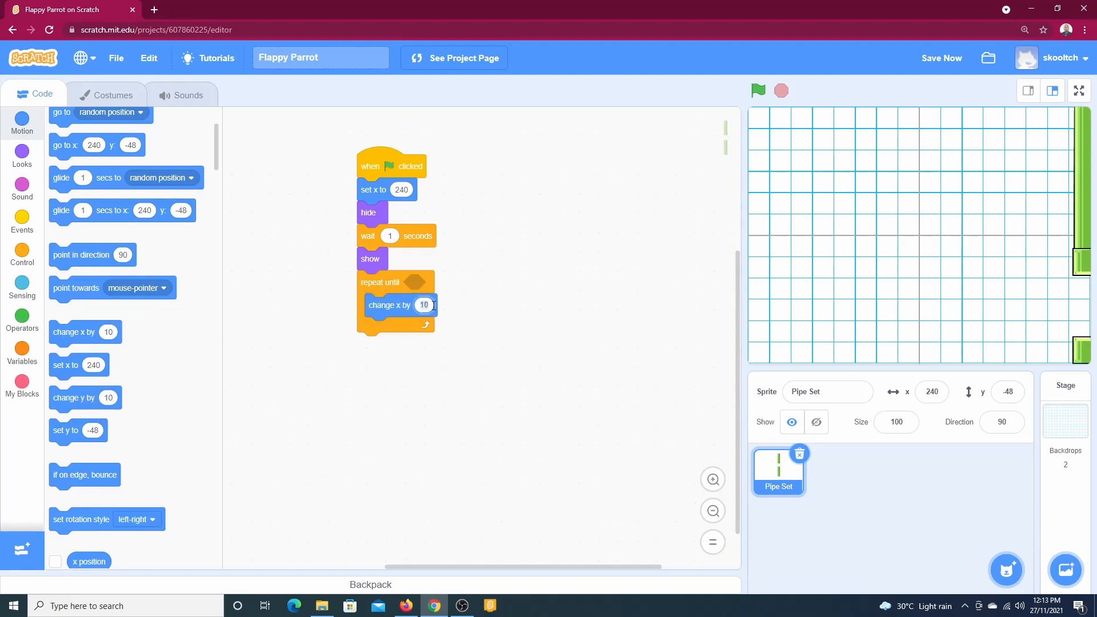
{"action": "left_click", "coordinate": [424, 304]}
{"action": "type", "text": "-2"}
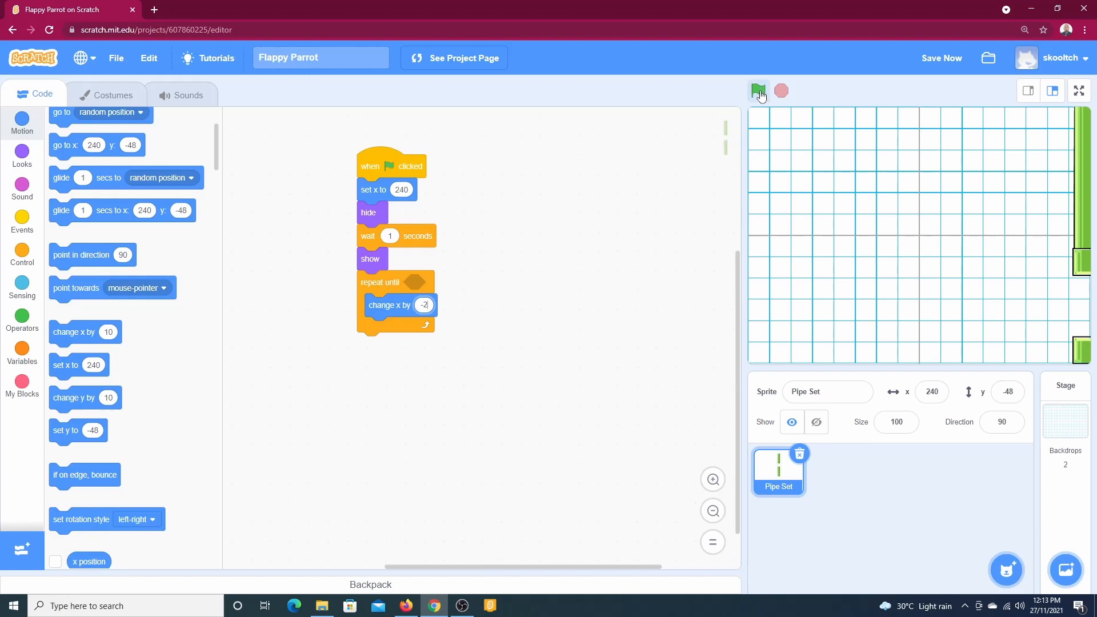
- Run the project repeatedly to watch the pipes slide left, then stop it
{"action": "left_click", "coordinate": [758, 91]}
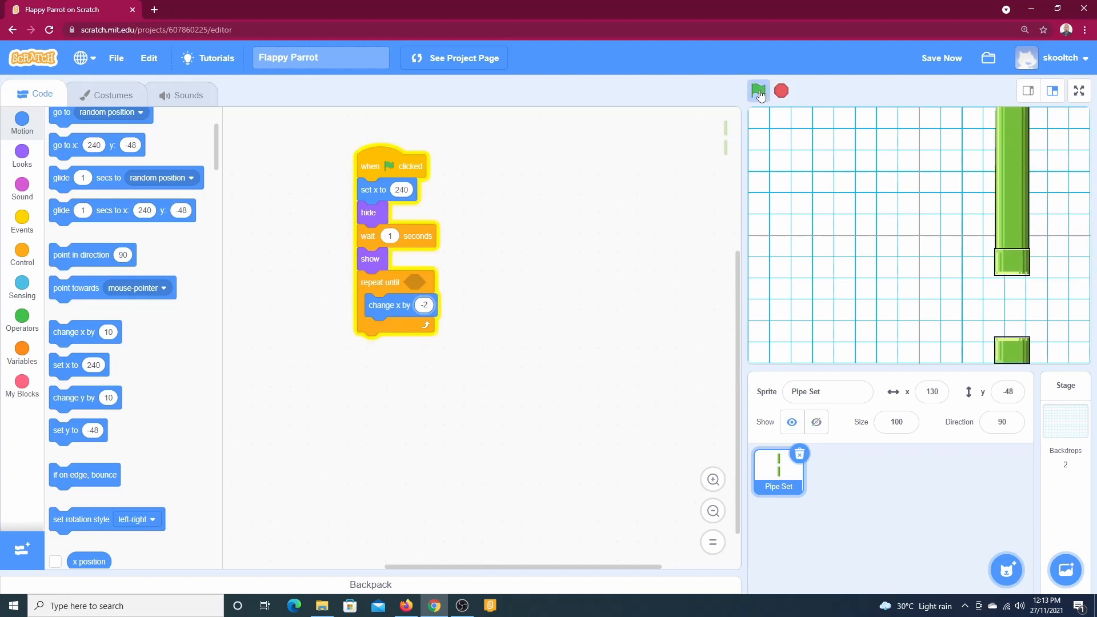
{"action": "left_click", "coordinate": [758, 90]}
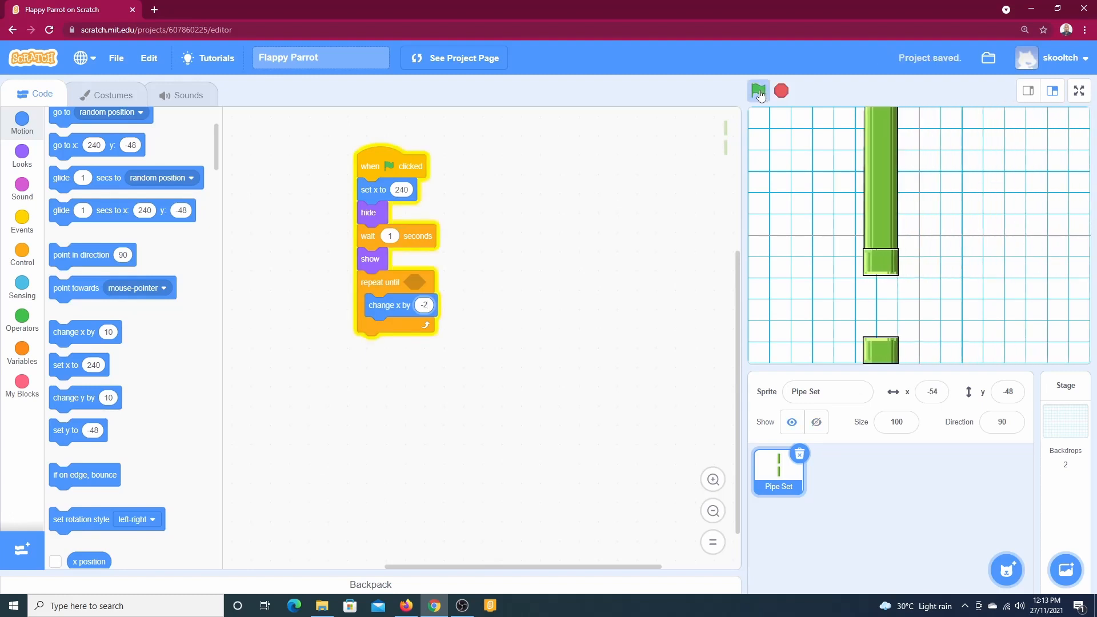
{"action": "left_click", "coordinate": [758, 90]}
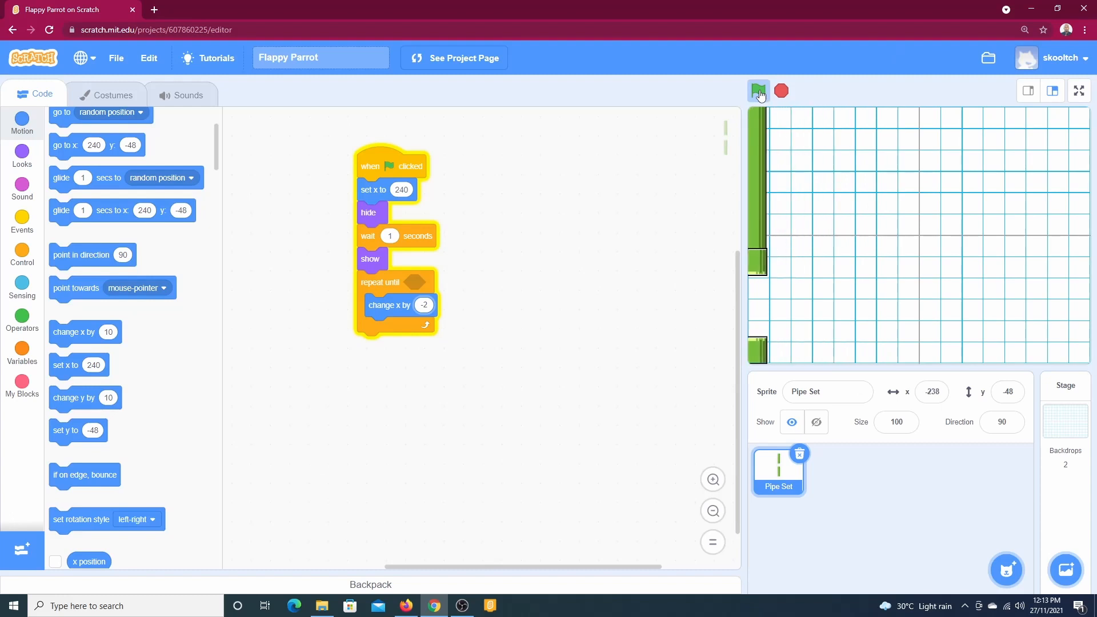
{"action": "left_click", "coordinate": [758, 90]}
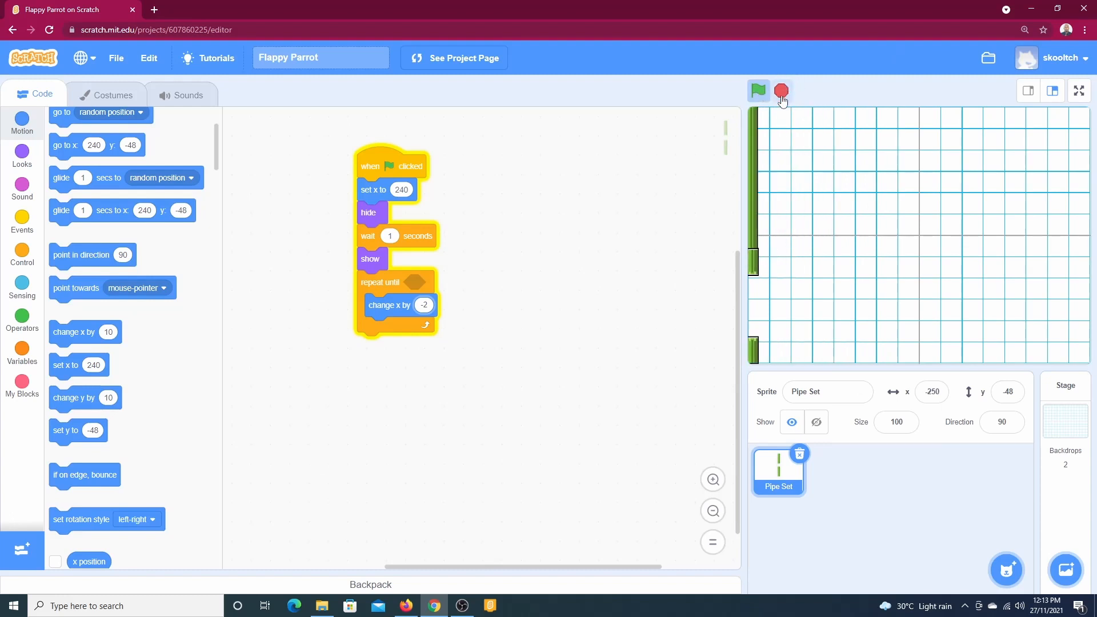
{"action": "left_click", "coordinate": [758, 91]}
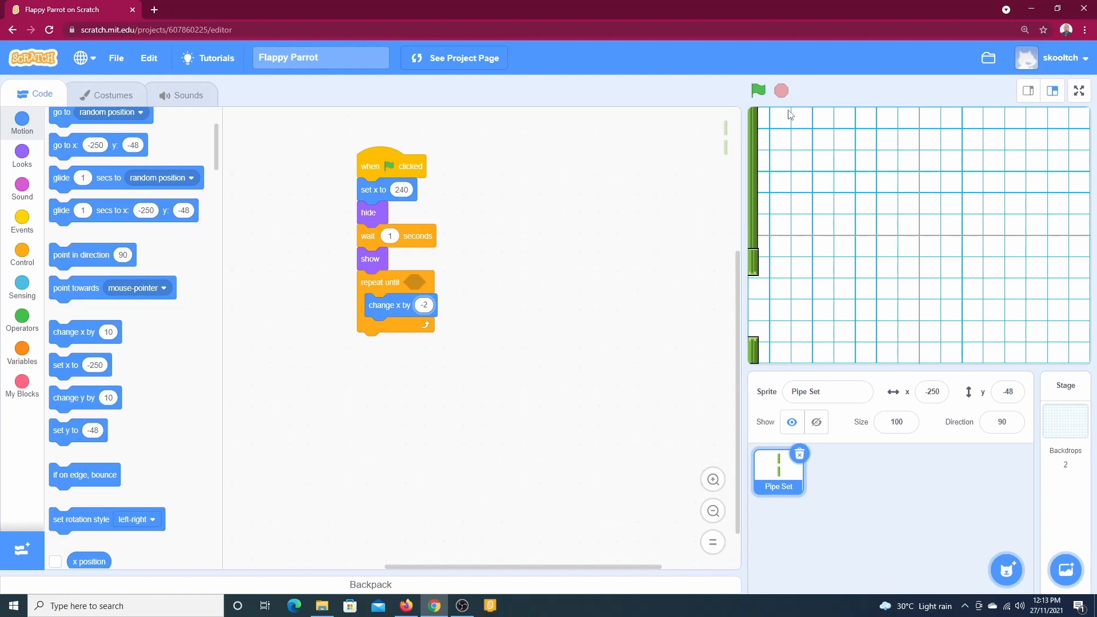
{"action": "mouse_move", "coordinate": [655, 214]}
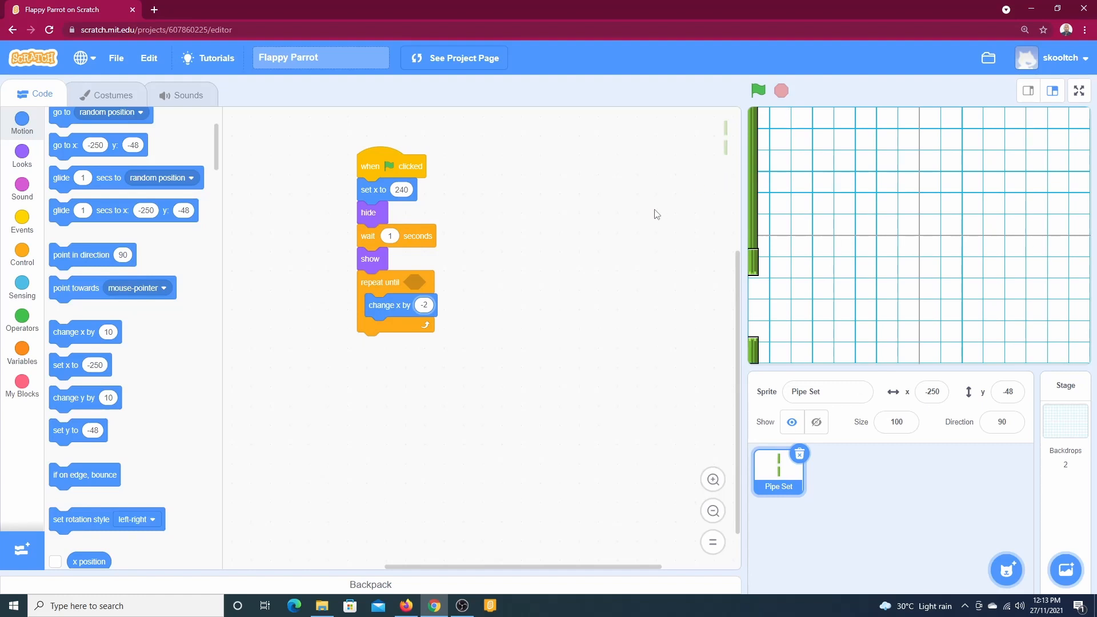
{"action": "mouse_move", "coordinate": [750, 358]}
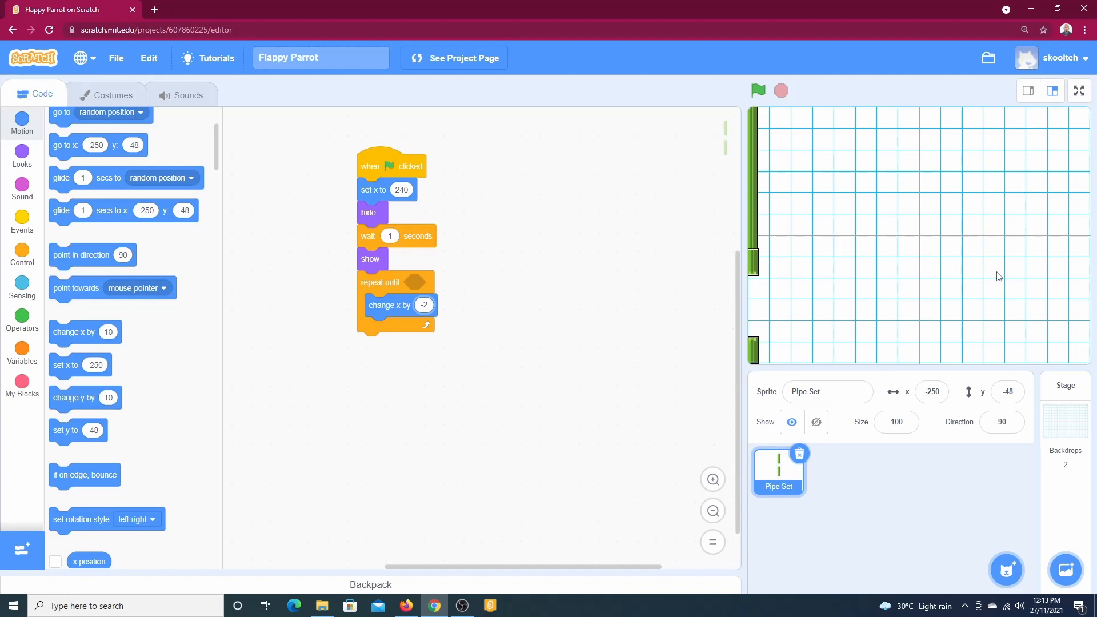
{"action": "mouse_move", "coordinate": [1079, 122]}
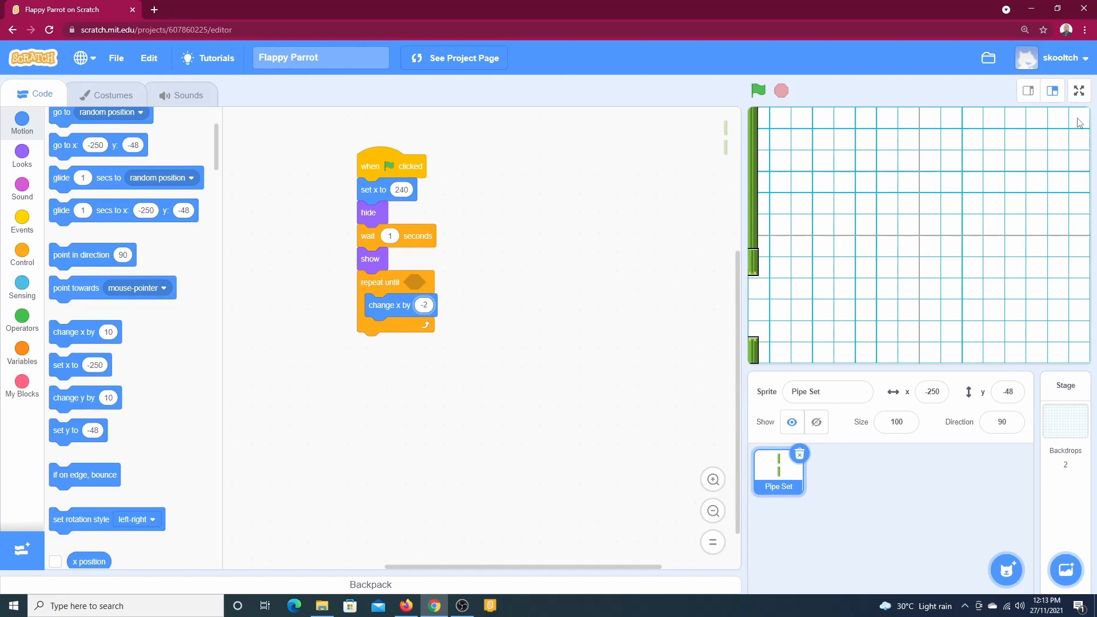
{"action": "mouse_move", "coordinate": [1082, 234]}
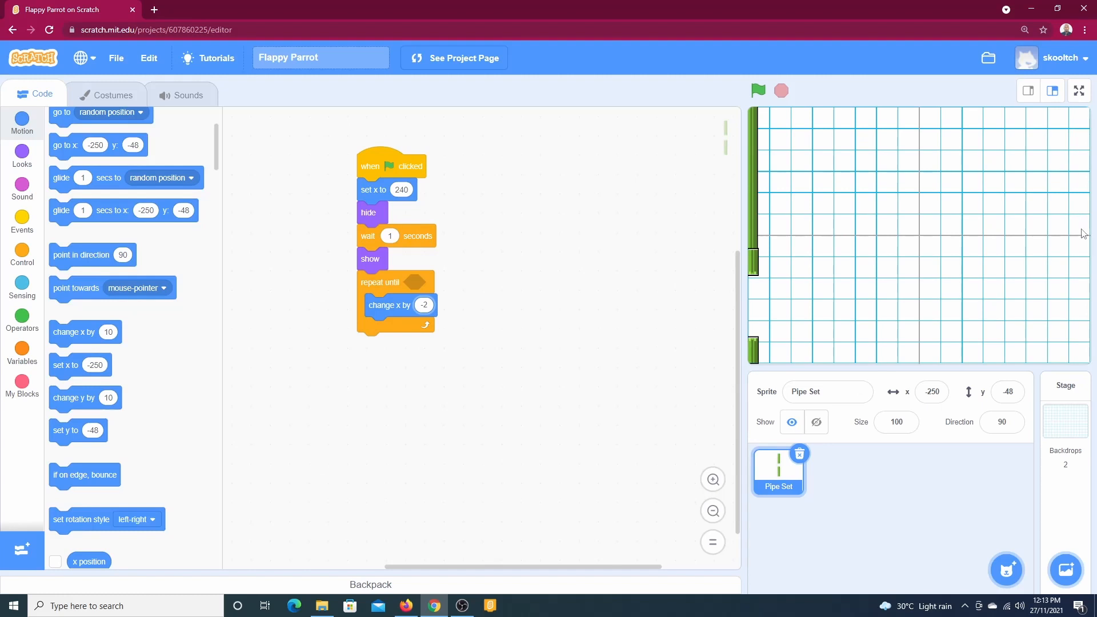
{"action": "left_click", "coordinate": [22, 155]}
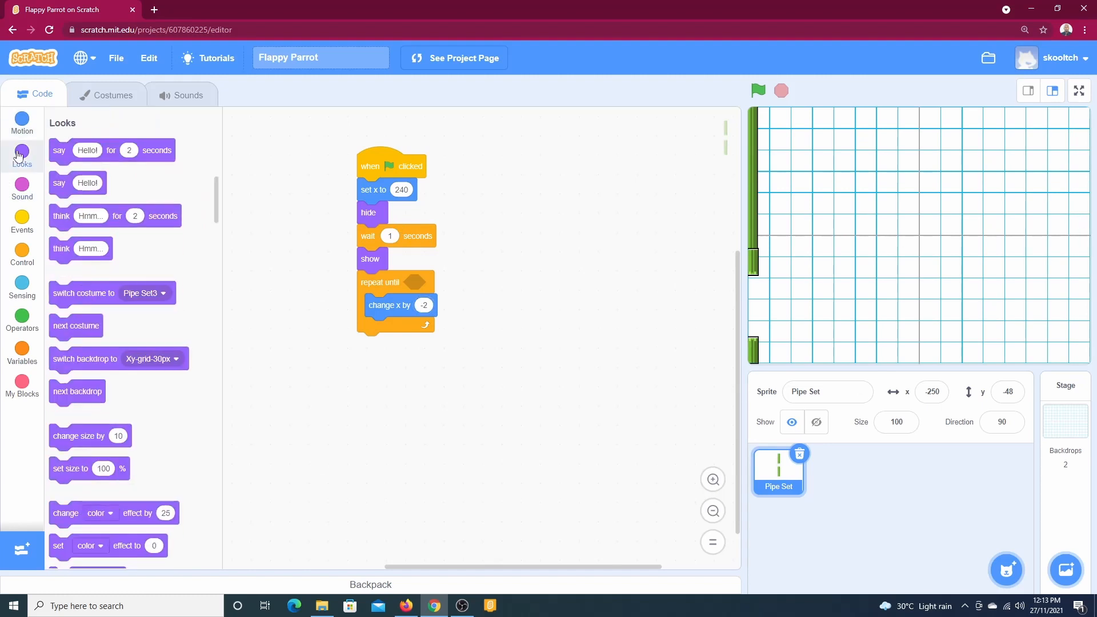
- Attach a 'switch costume to' block under 'set x to 240' and check the available costumes
{"action": "left_click_drag", "start_coordinate": [82, 293], "coordinate": [294, 223]}
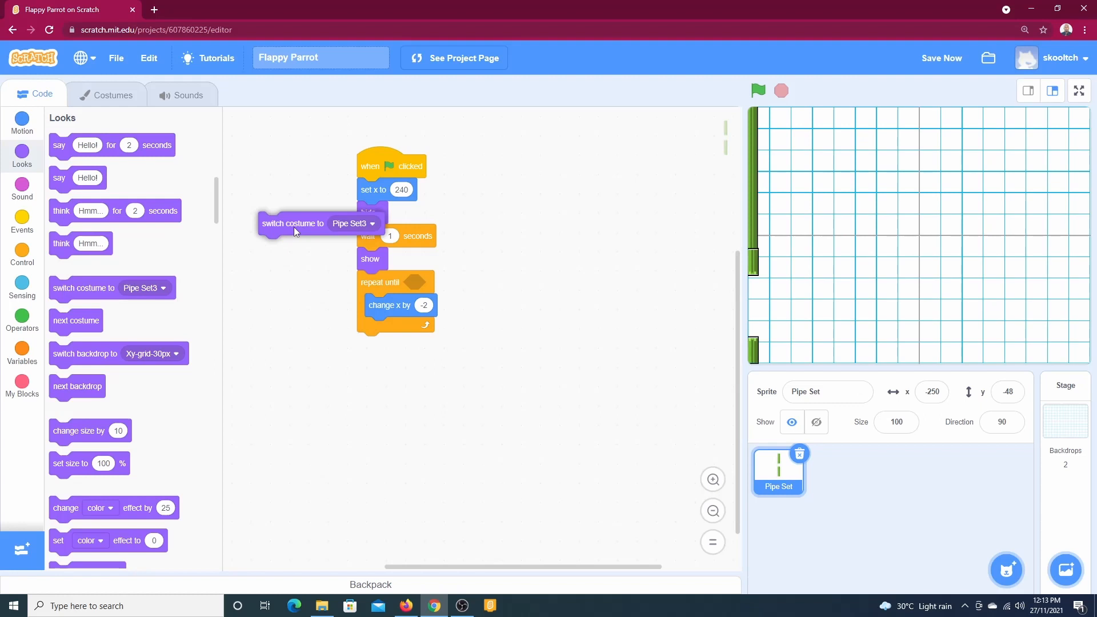
{"action": "left_click_drag", "start_coordinate": [292, 223], "coordinate": [391, 212]}
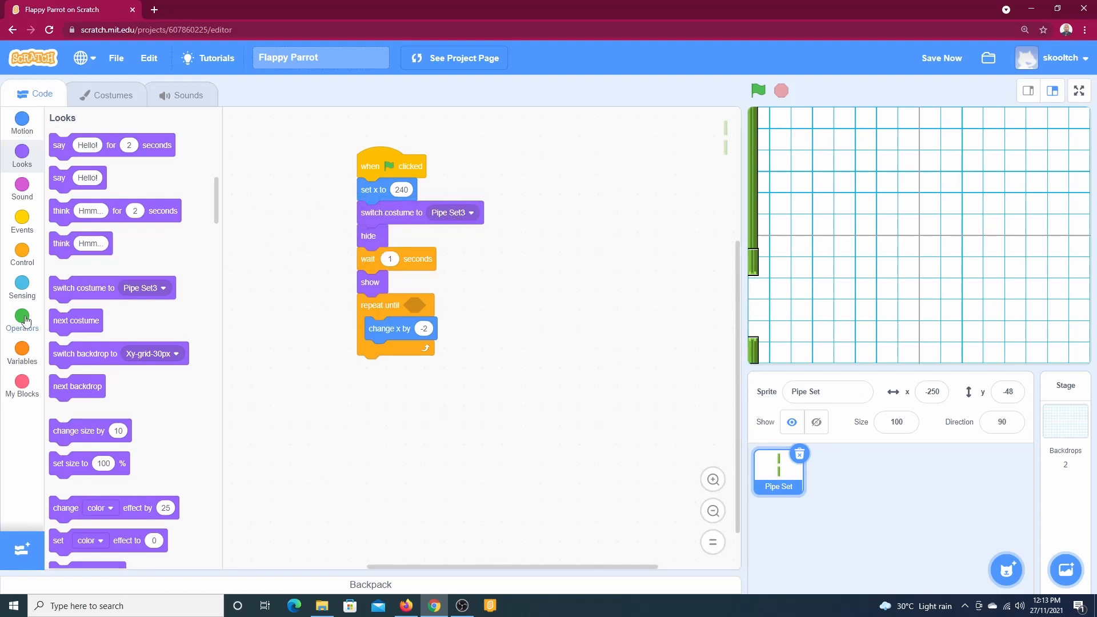
{"action": "left_click", "coordinate": [21, 320]}
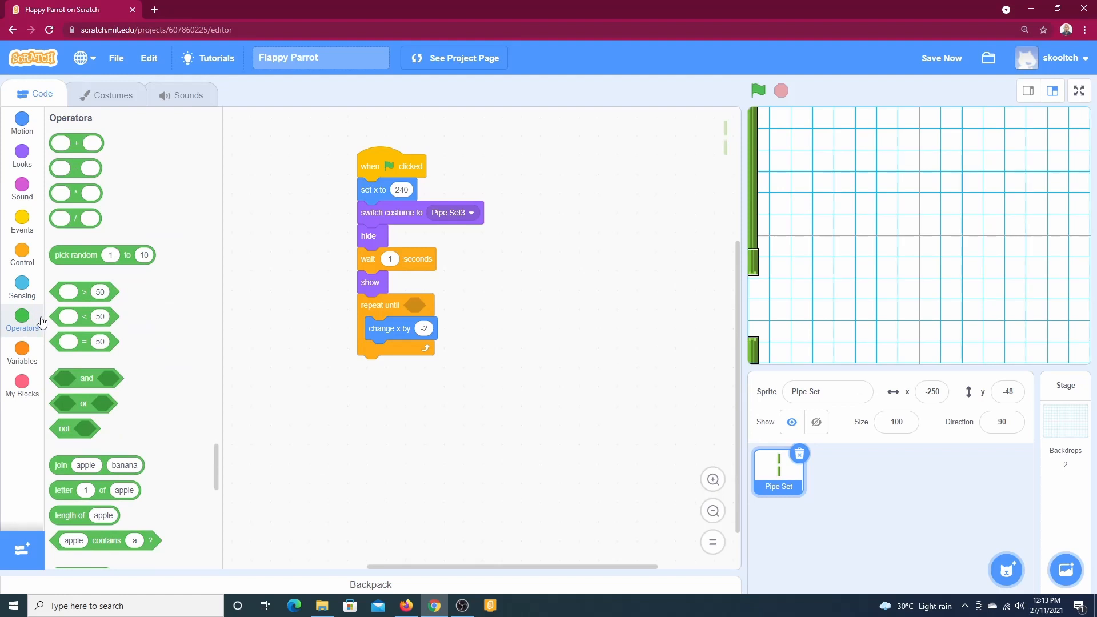
{"action": "mouse_move", "coordinate": [77, 254]}
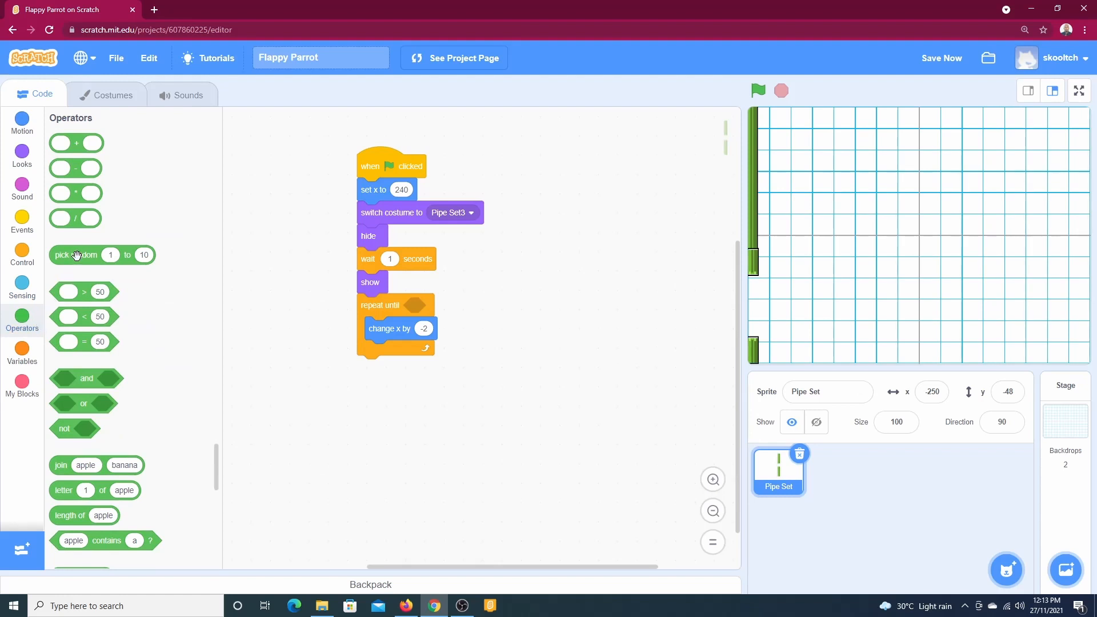
{"action": "left_click", "coordinate": [113, 95]}
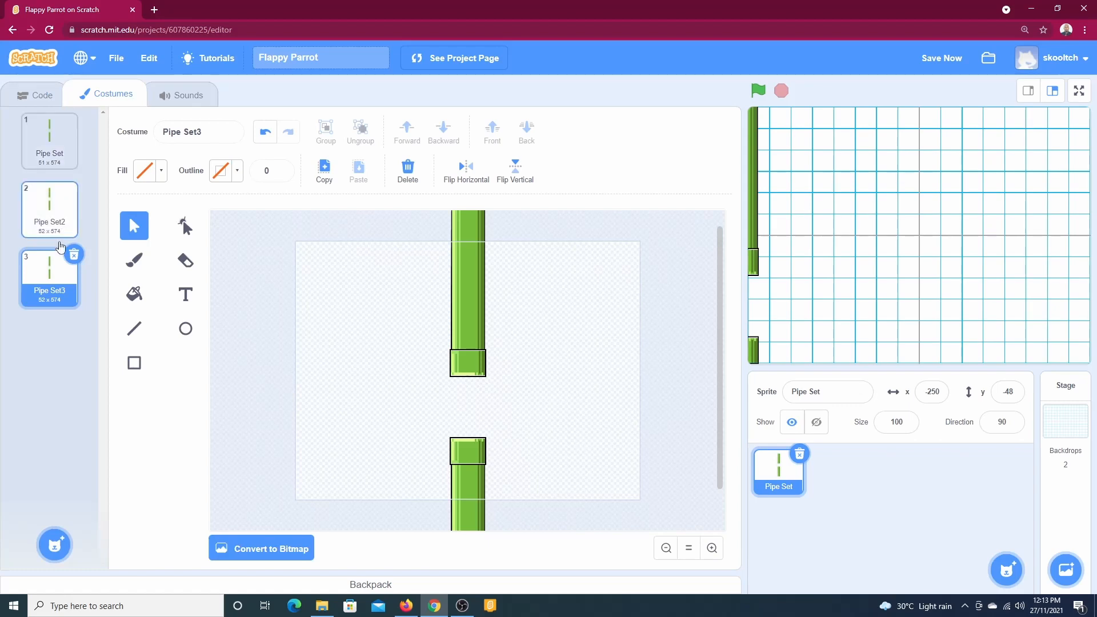
- Insert a 'pick random 1 to 3' block into the costume slot
{"action": "left_click", "coordinate": [35, 94]}
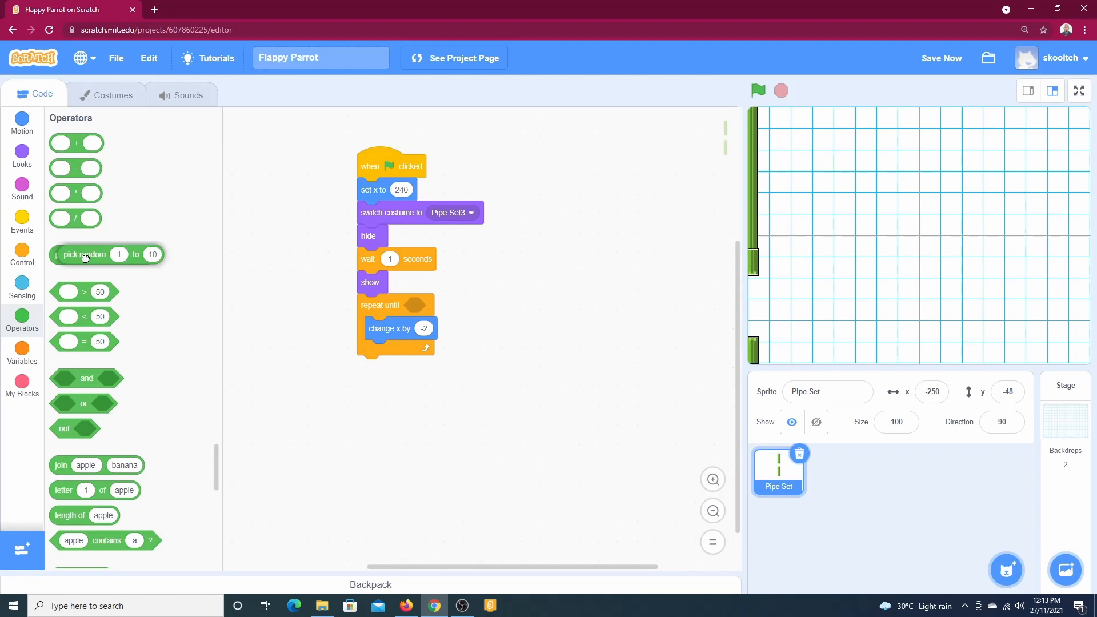
{"action": "left_click_drag", "start_coordinate": [84, 254], "coordinate": [573, 216]}
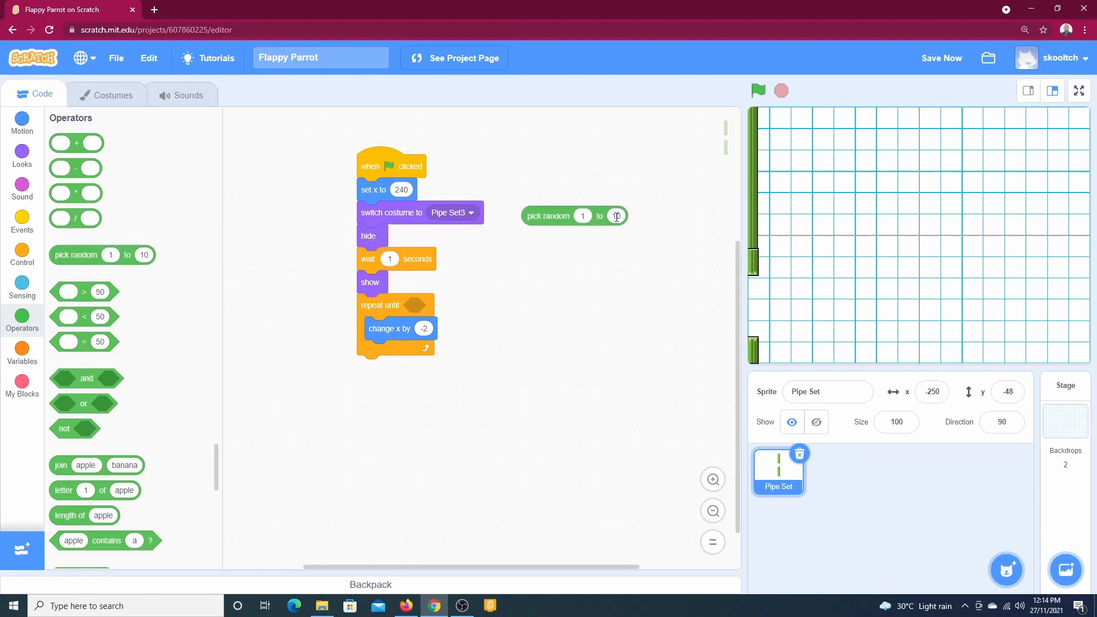
{"action": "left_click", "coordinate": [614, 215]}
{"action": "type", "text": "3"}
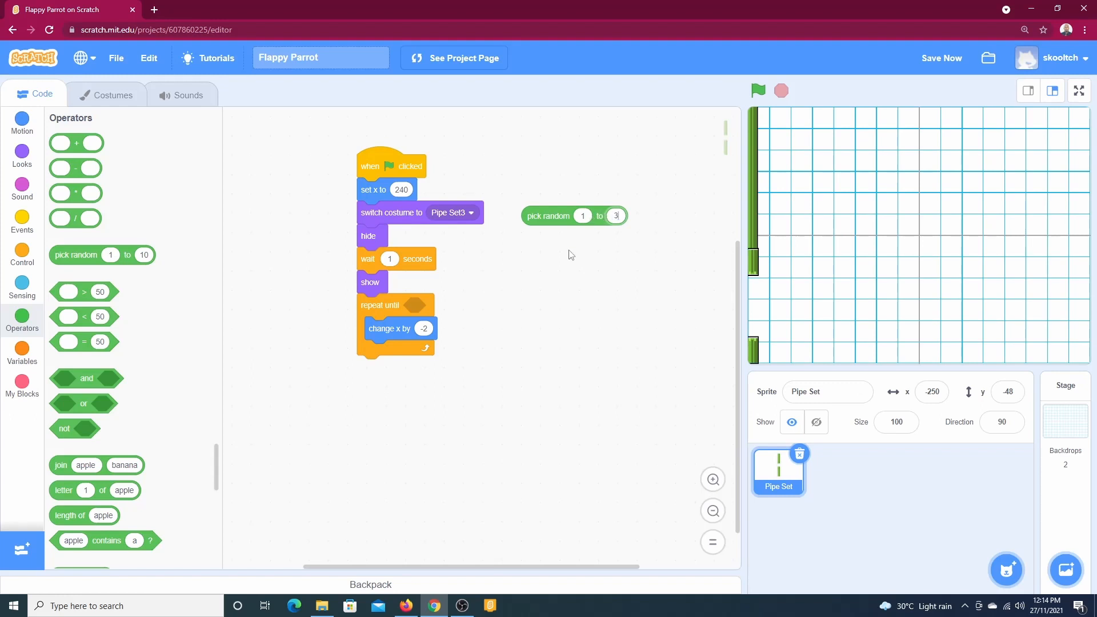
{"action": "mouse_move", "coordinate": [551, 222]}
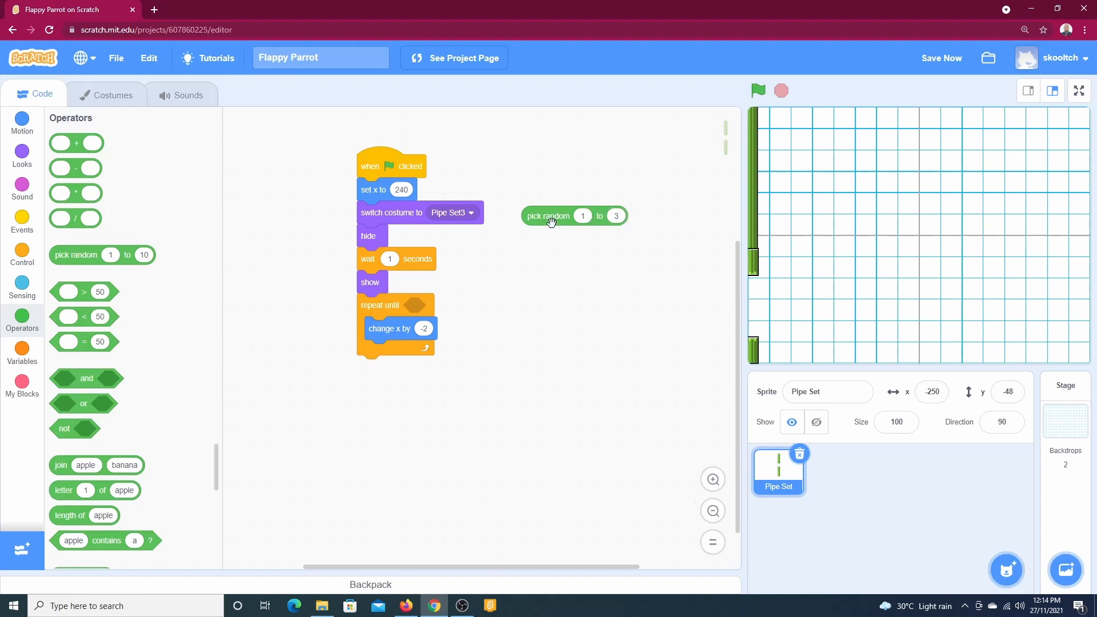
{"action": "left_click_drag", "start_coordinate": [552, 222], "coordinate": [476, 222]}
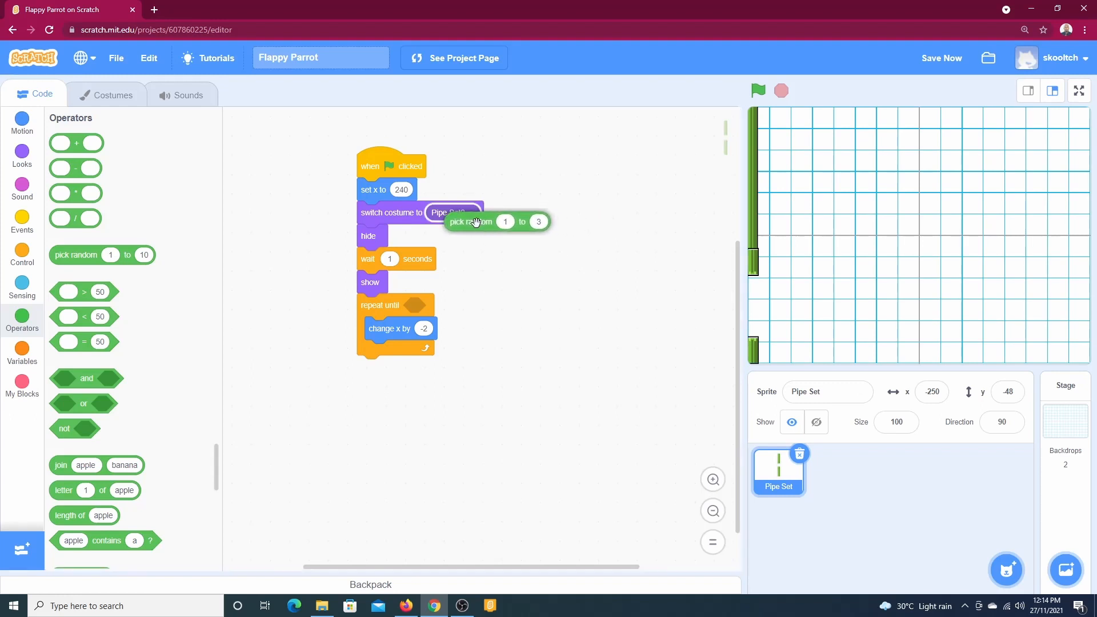
{"action": "left_click_drag", "start_coordinate": [475, 222], "coordinate": [451, 213]}
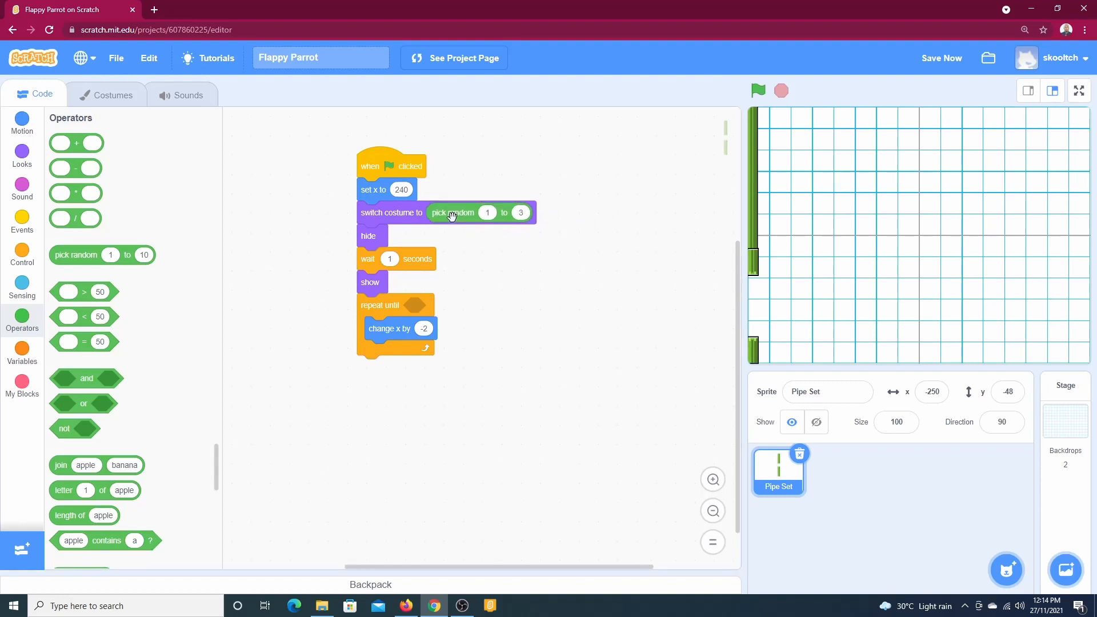
{"action": "mouse_move", "coordinate": [700, 215]}
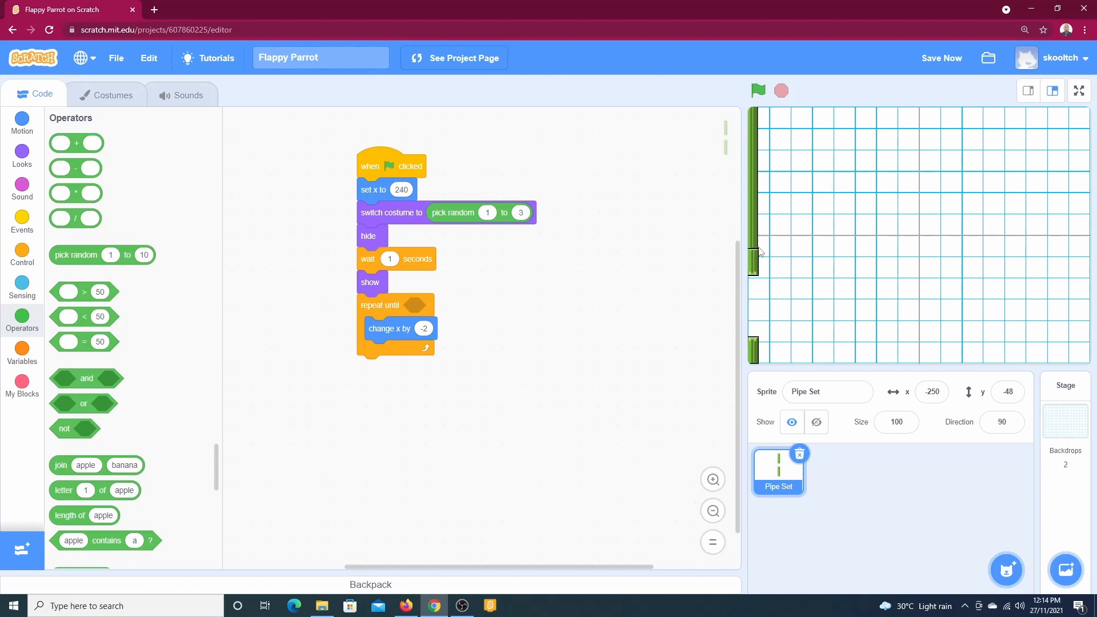
{"action": "mouse_move", "coordinate": [759, 253]}
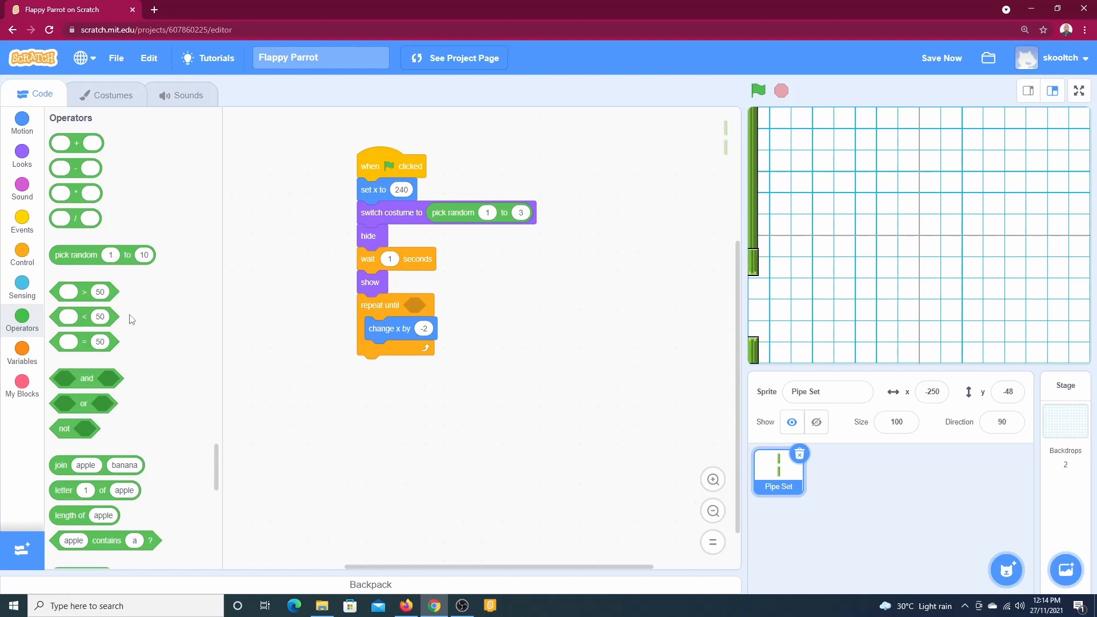
- Set the repeat-until condition to x position = -250
{"action": "left_click_drag", "start_coordinate": [83, 342], "coordinate": [576, 328]}
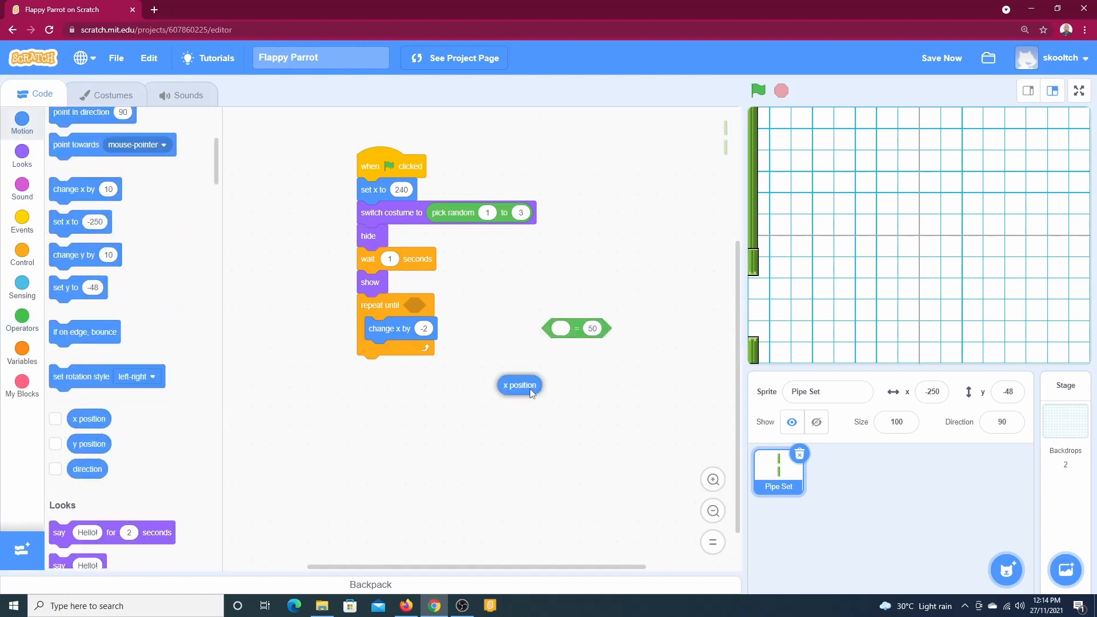
{"action": "left_click_drag", "start_coordinate": [519, 385], "coordinate": [560, 330]}
{"action": "type", "text": "-250"}
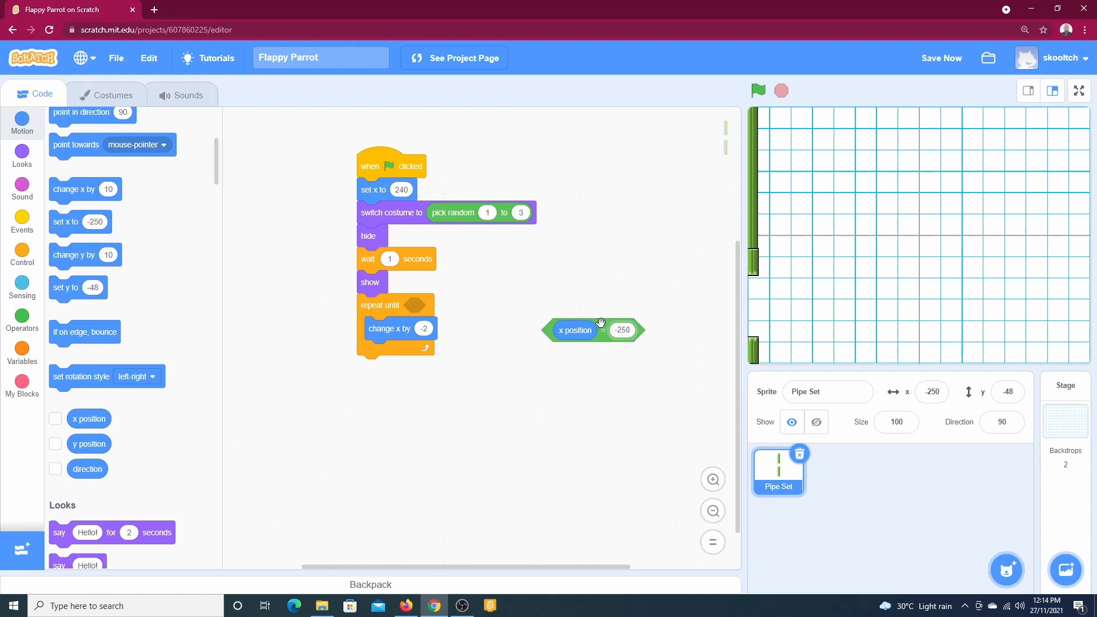
{"action": "left_click_drag", "start_coordinate": [593, 330], "coordinate": [441, 306]}
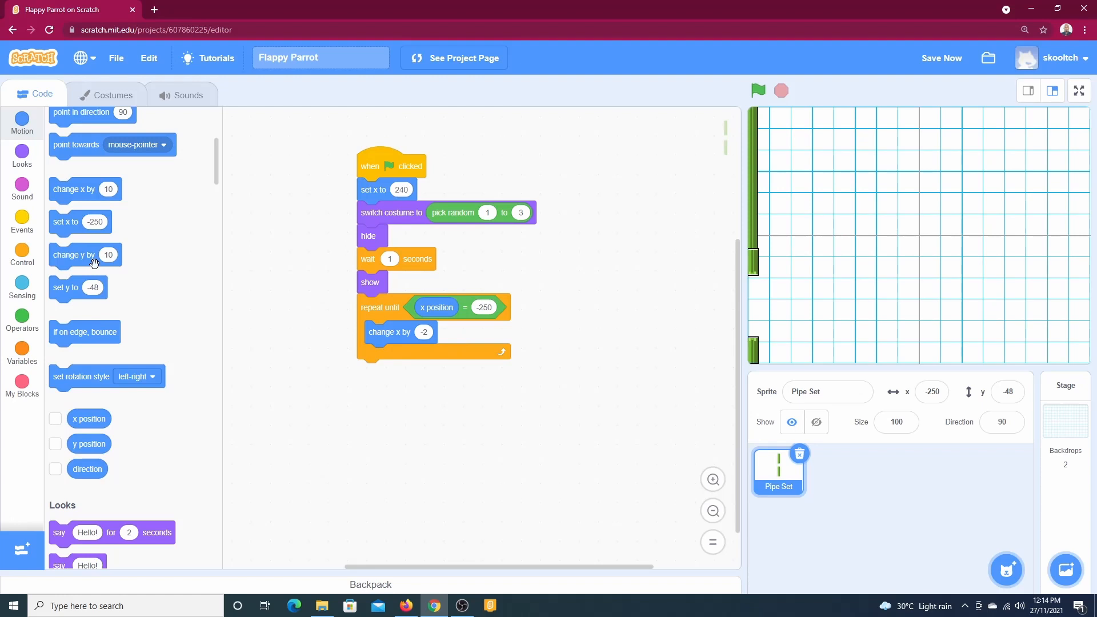
- Add a hide block after the loop and test-run the project
{"action": "left_click", "coordinate": [22, 153]}
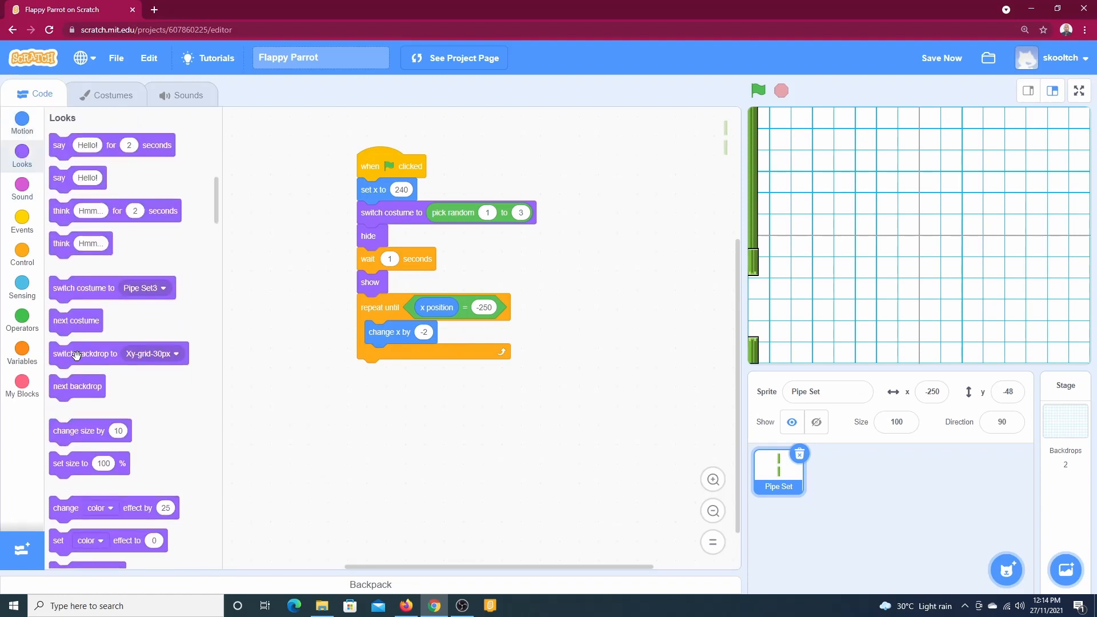
{"action": "scroll", "scroll_direction": "down", "scroll_amount": 3}
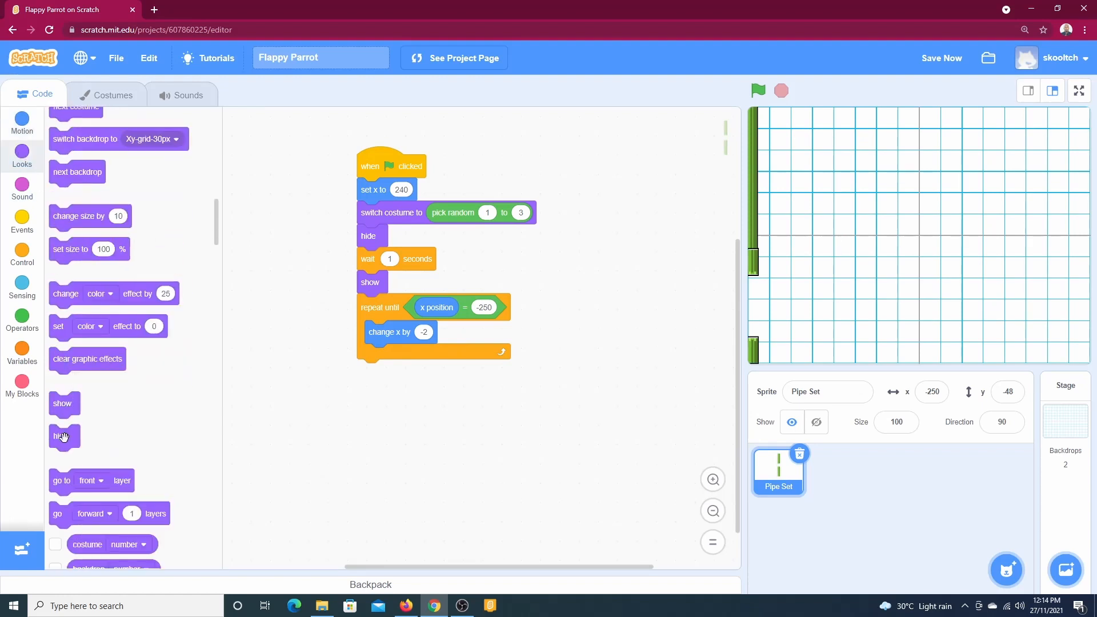
{"action": "left_click_drag", "start_coordinate": [62, 436], "coordinate": [368, 371]}
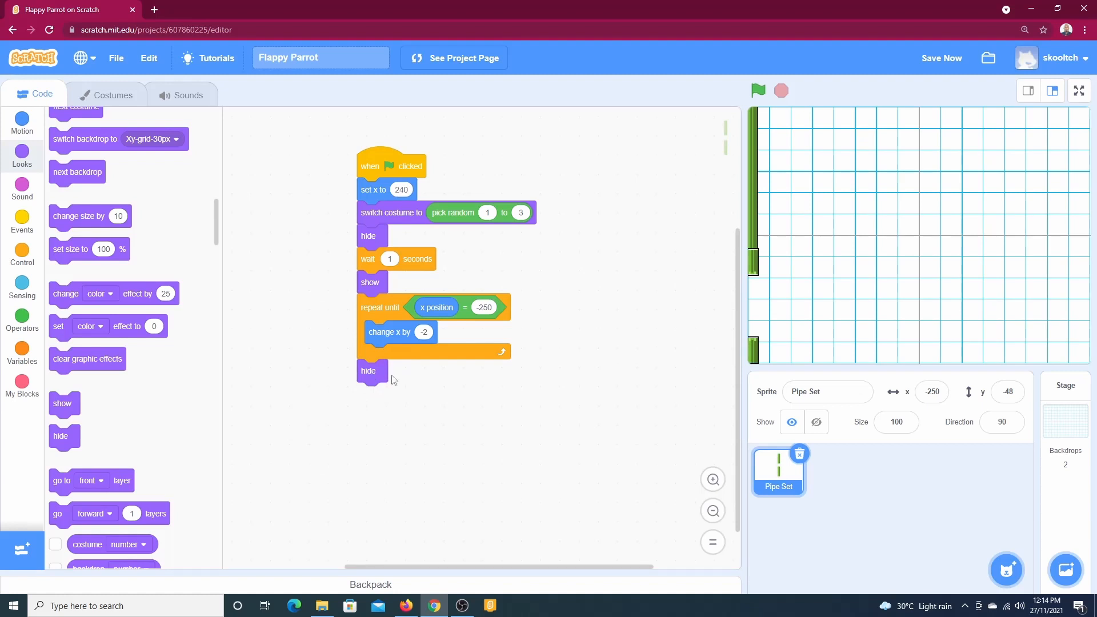
{"action": "left_click", "coordinate": [758, 91]}
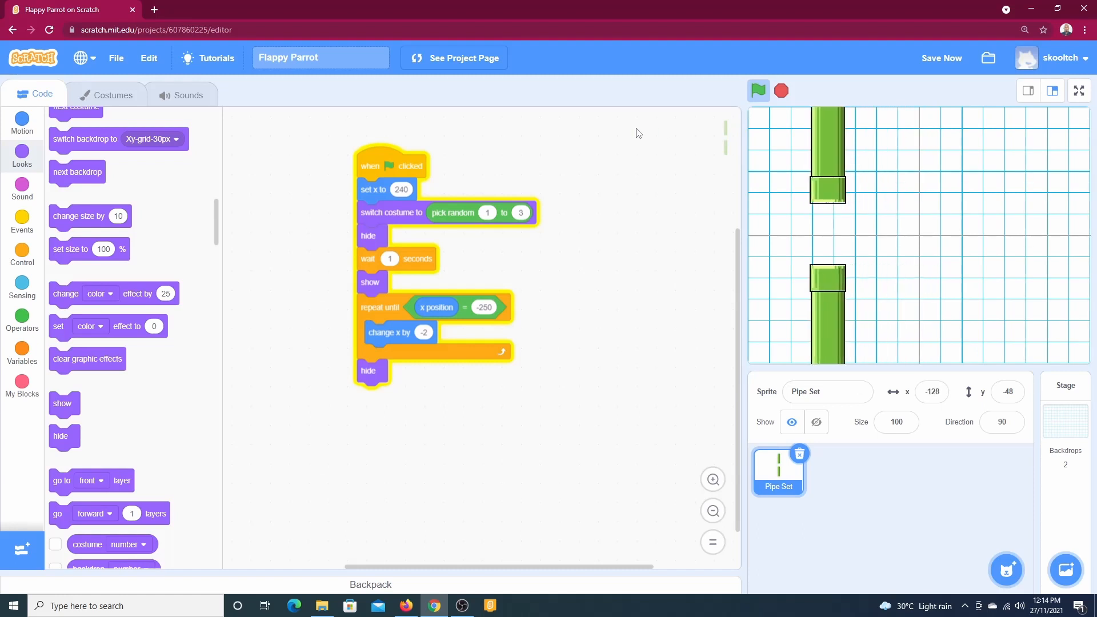
{"action": "left_click", "coordinate": [758, 90]}
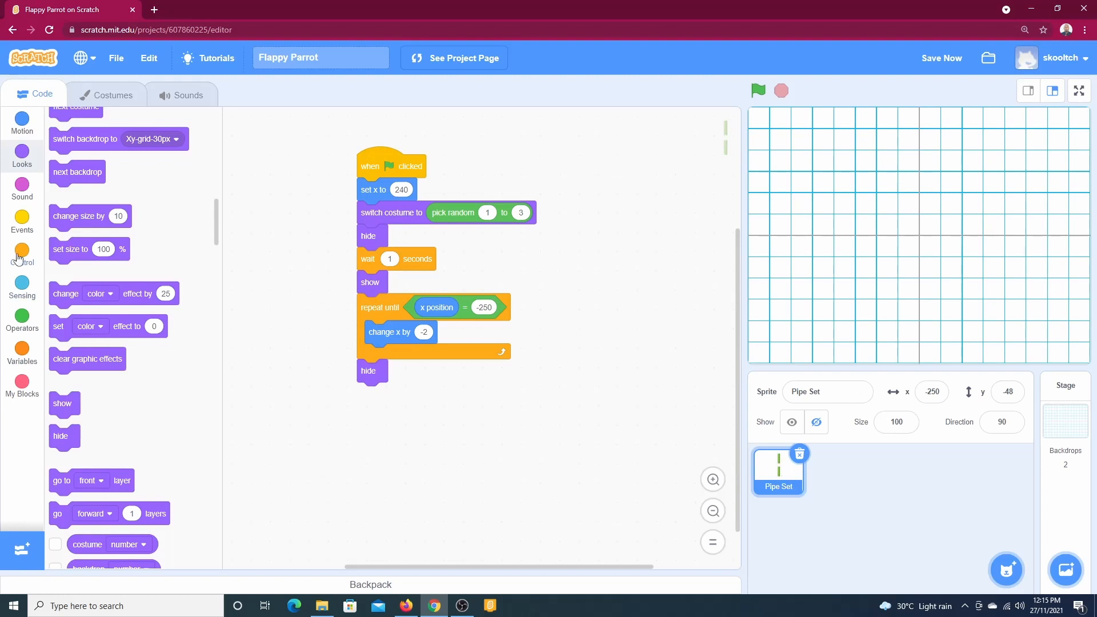
- Drop a loose 'create clone of myself' block beside the script and rerun the project
{"action": "left_click", "coordinate": [21, 253]}
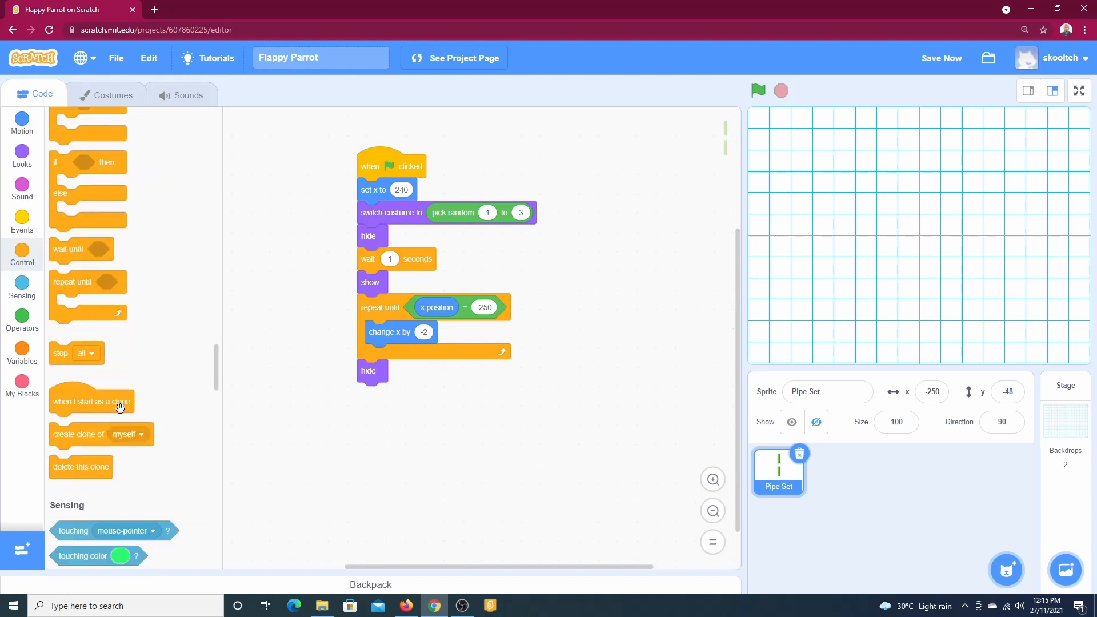
{"action": "left_click_drag", "start_coordinate": [91, 434], "coordinate": [533, 428]}
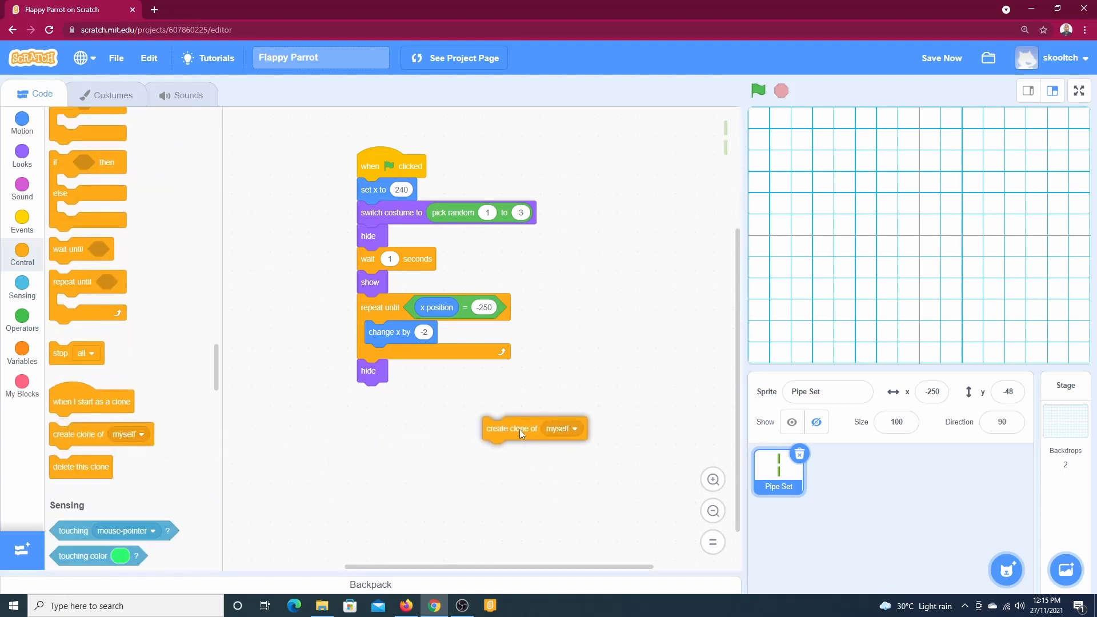
{"action": "left_click_drag", "start_coordinate": [514, 428], "coordinate": [548, 439]}
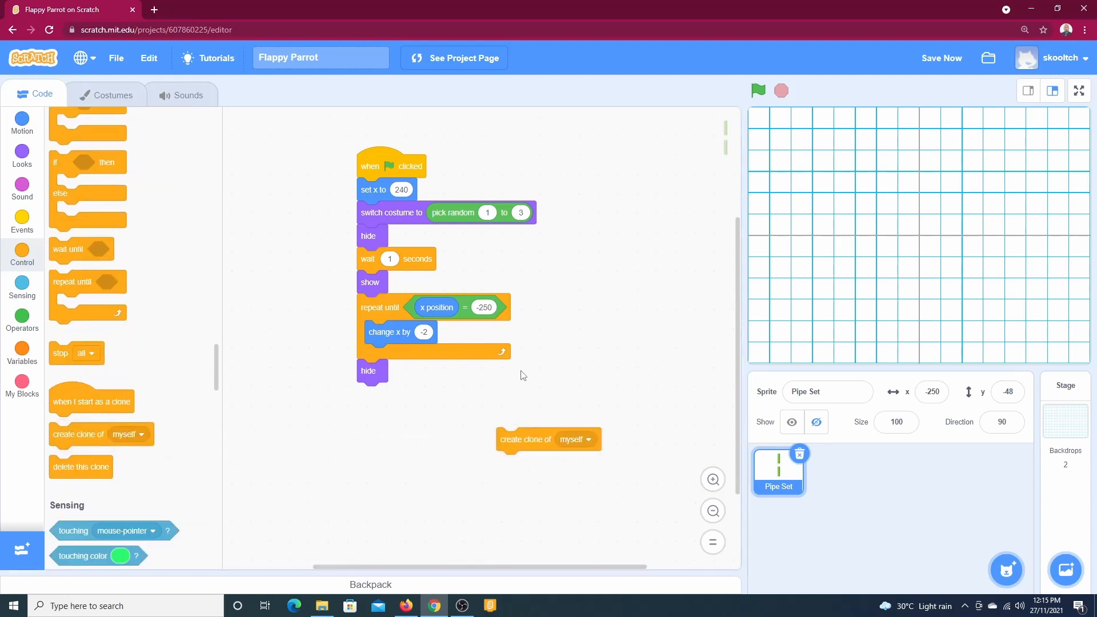
{"action": "mouse_move", "coordinate": [758, 91]}
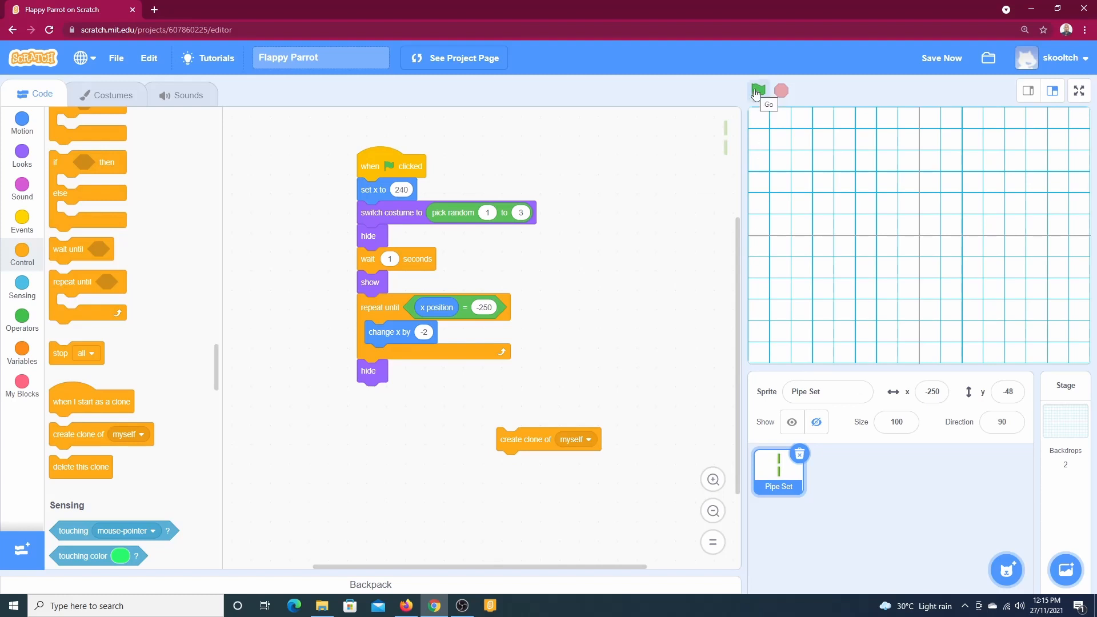
{"action": "left_click", "coordinate": [758, 90]}
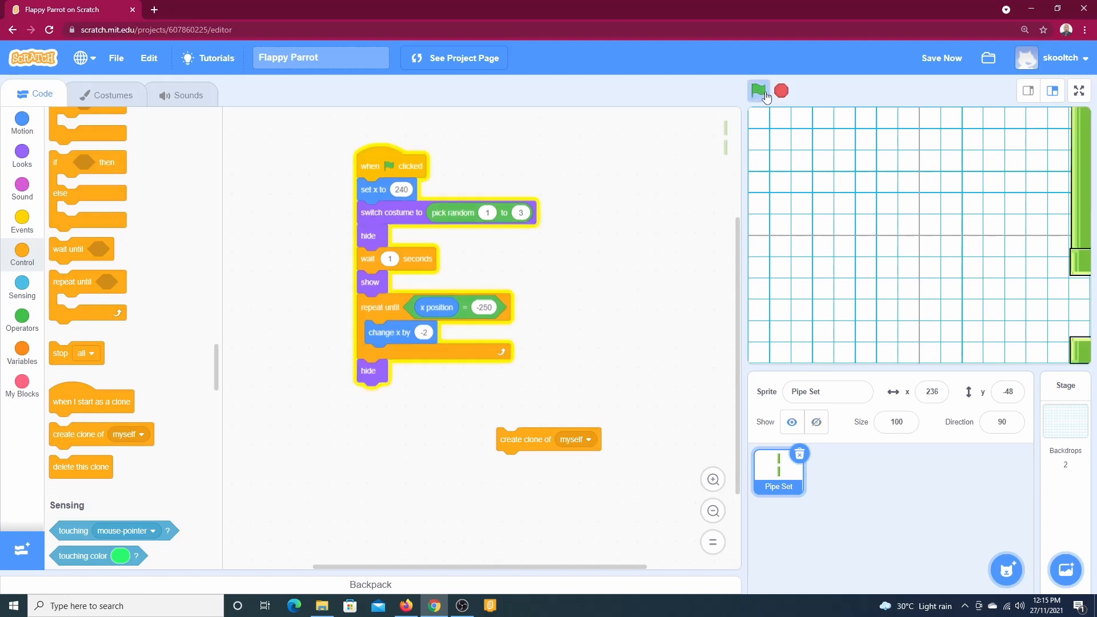
{"action": "left_click", "coordinate": [757, 91]}
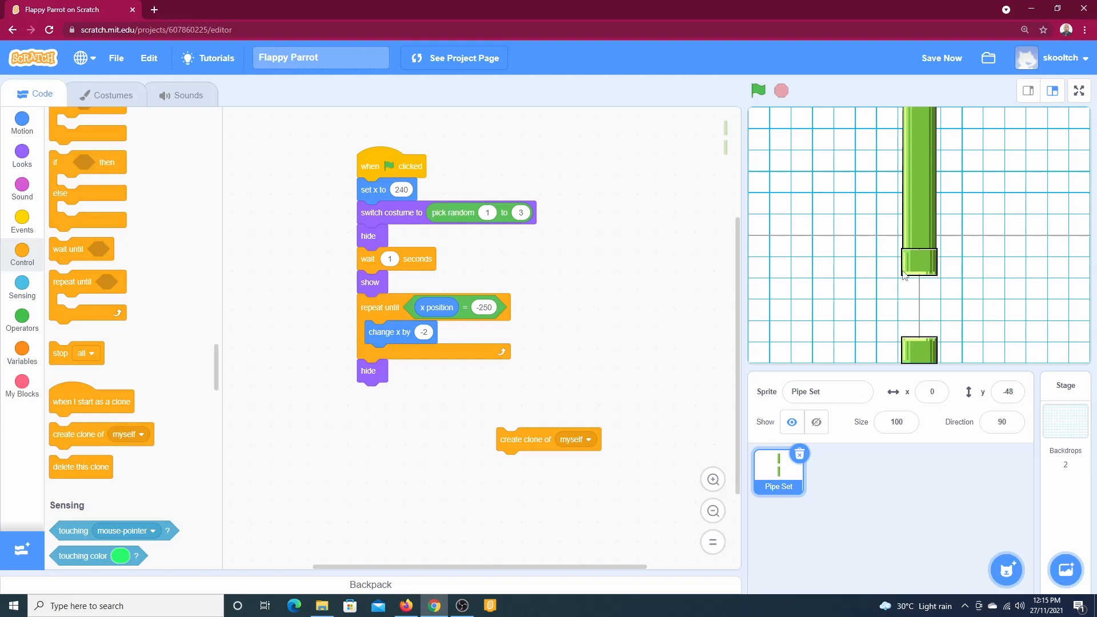
{"action": "scroll", "scroll_direction": "down", "scroll_amount": 3}
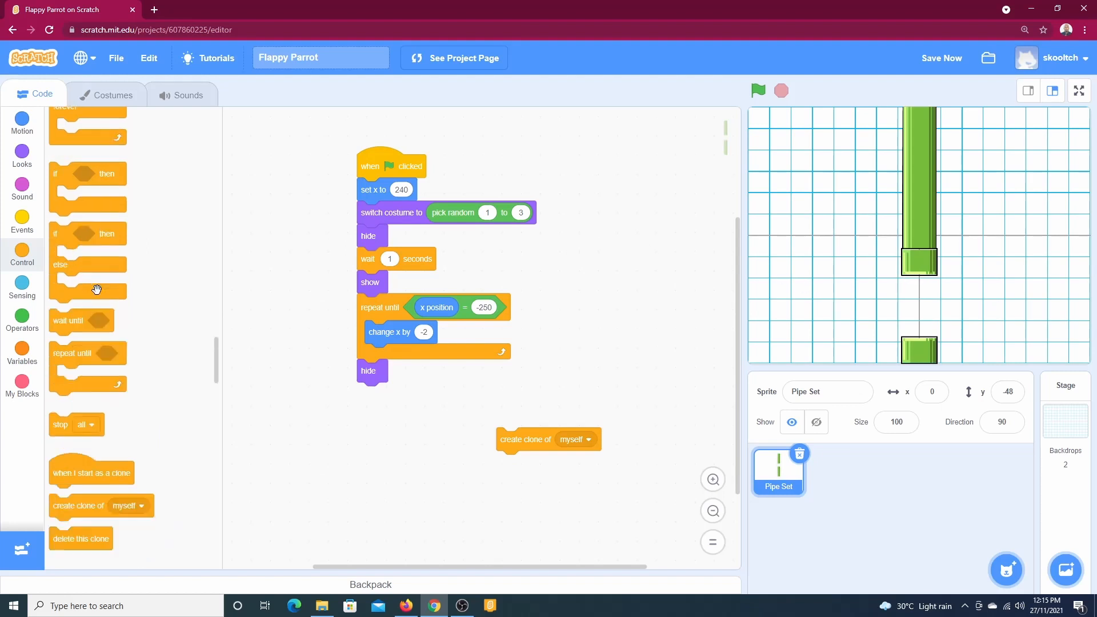
- Add 'if x position = 0, create clone of myself' inside the moving loop, plus a clone-start hat
{"action": "left_click_drag", "start_coordinate": [87, 189], "coordinate": [623, 322]}
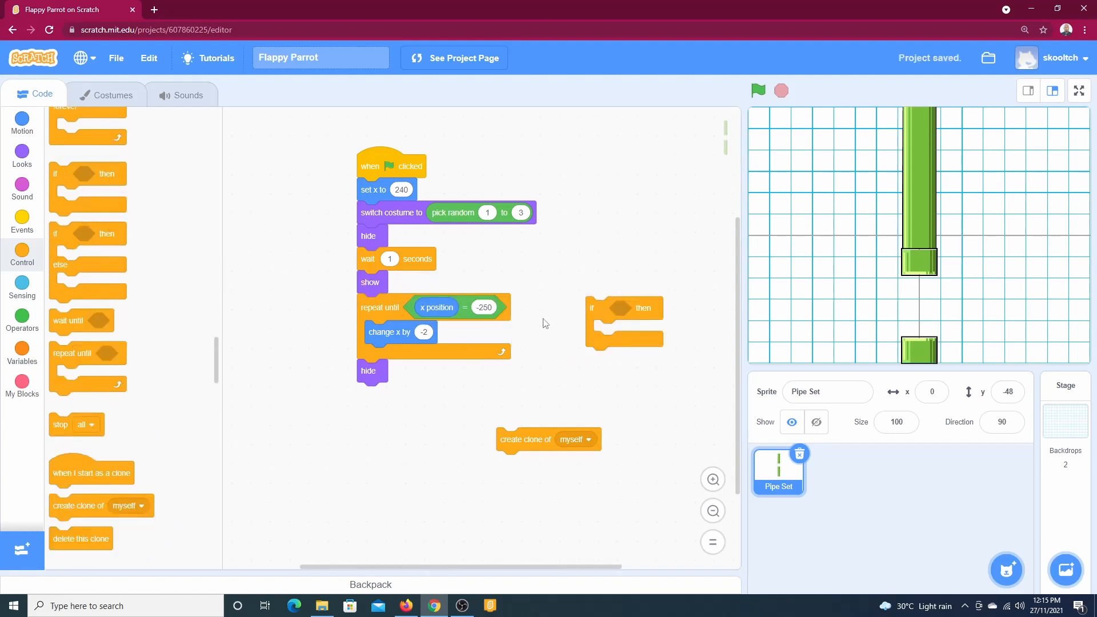
{"action": "right_click", "coordinate": [483, 307]}
{"action": "type", "text": "0"}
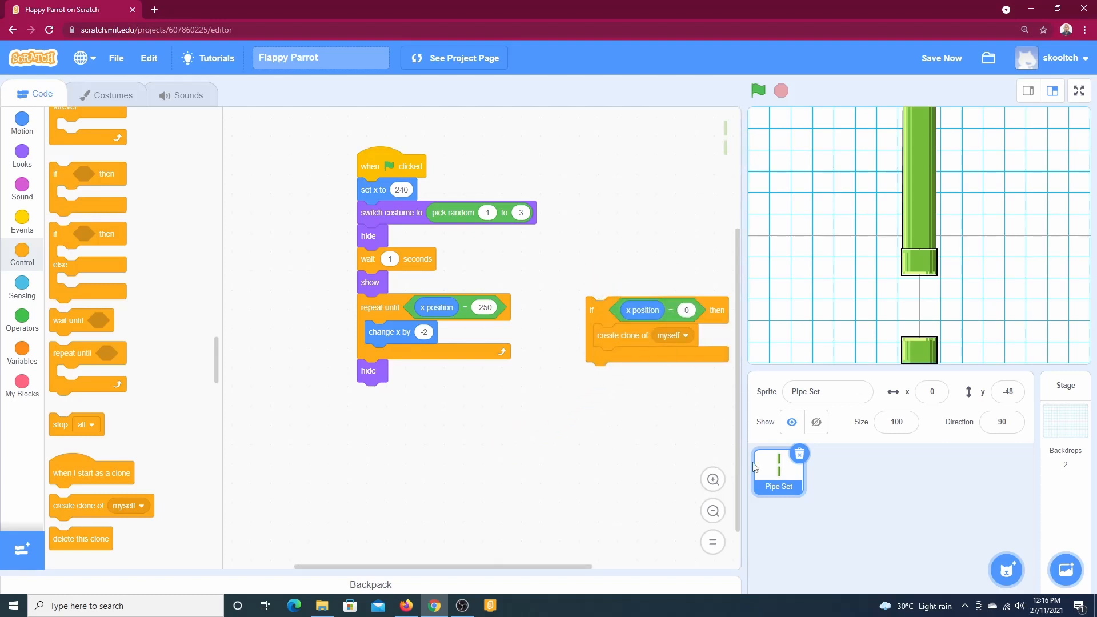
{"action": "left_click_drag", "start_coordinate": [657, 309], "coordinate": [584, 352]}
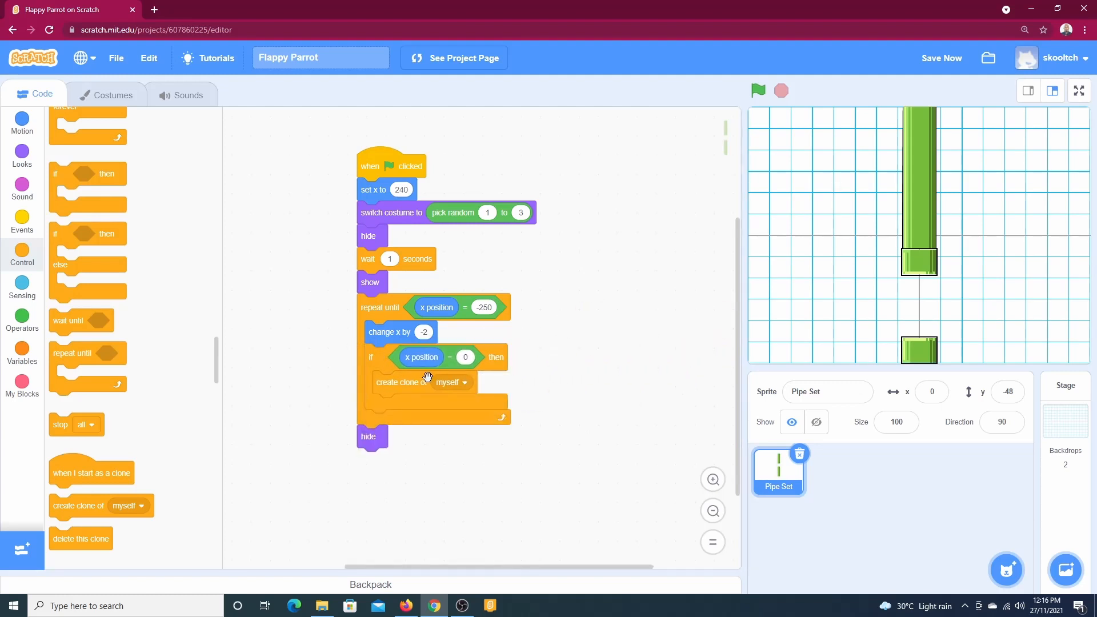
{"action": "mouse_move", "coordinate": [590, 274]}
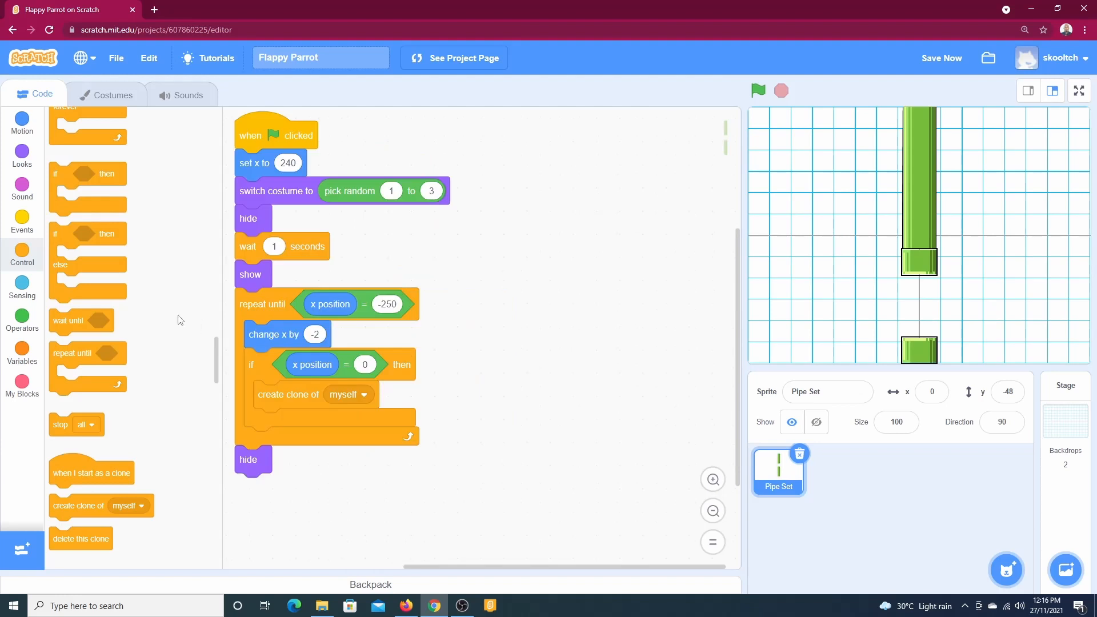
{"action": "mouse_move", "coordinate": [53, 456]}
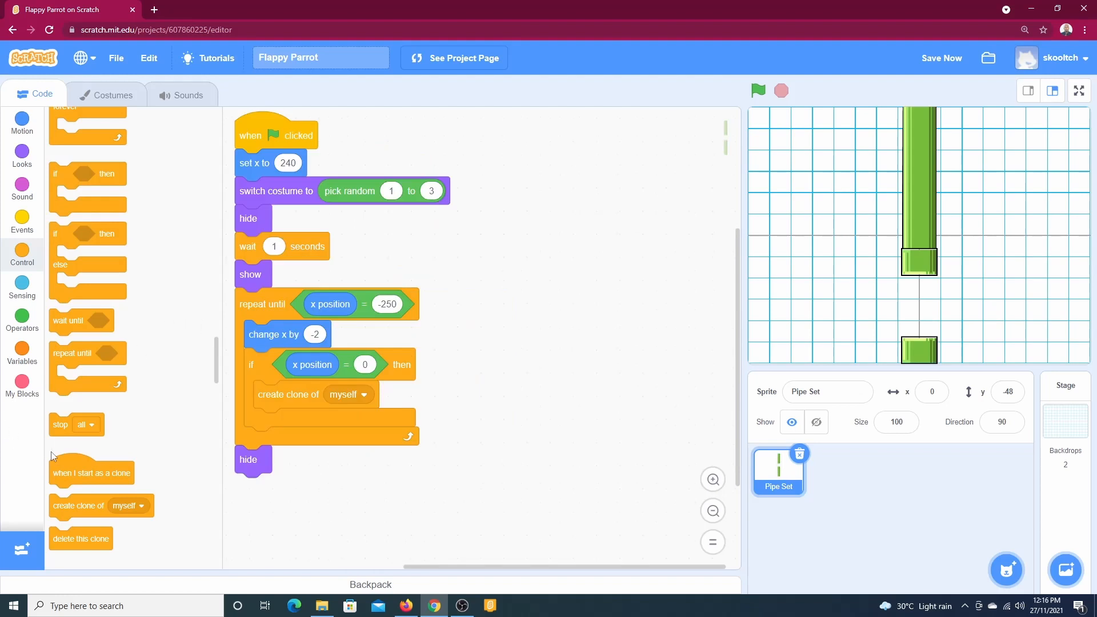
{"action": "left_click_drag", "start_coordinate": [91, 472], "coordinate": [563, 166]}
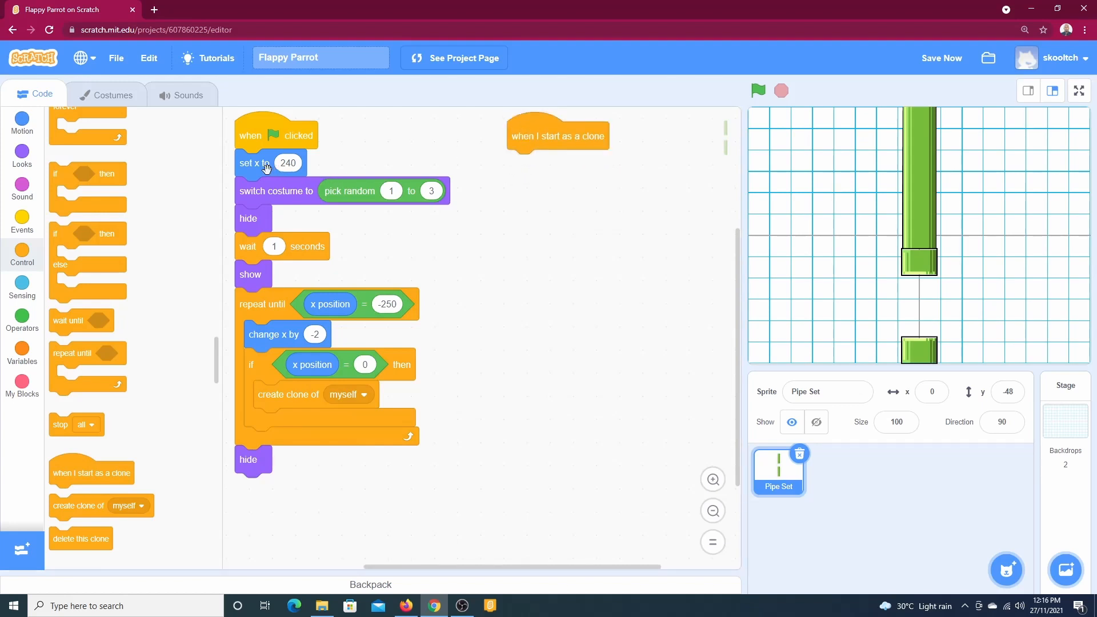
- Duplicate the pipe script under 'when I start as a clone', dropping hide, wait and show
{"action": "right_click", "coordinate": [262, 163]}
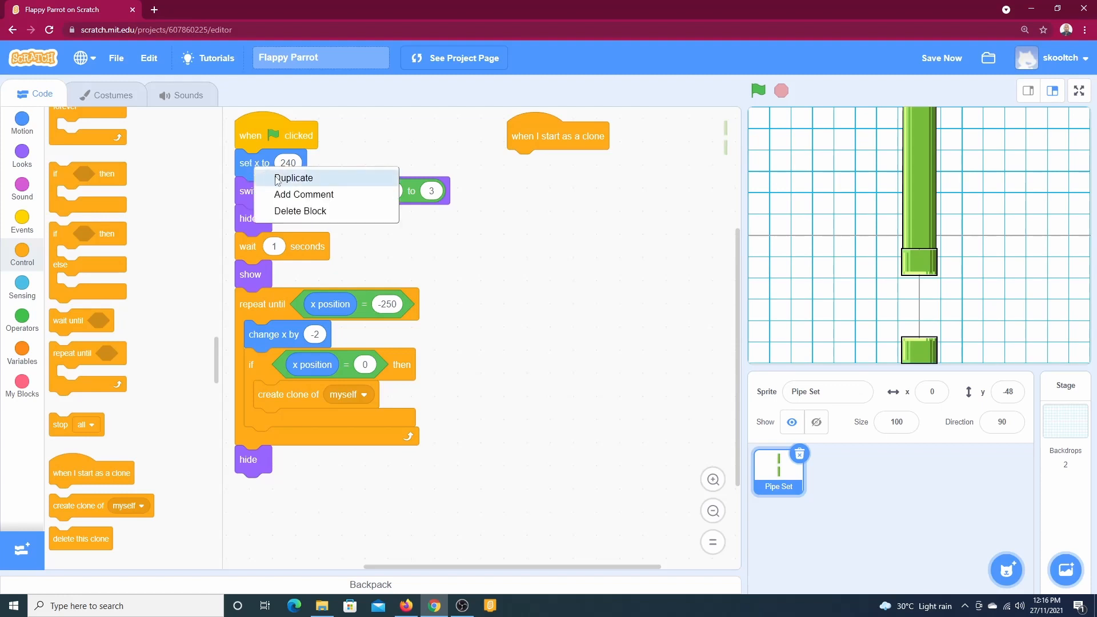
{"action": "left_click", "coordinate": [293, 178]}
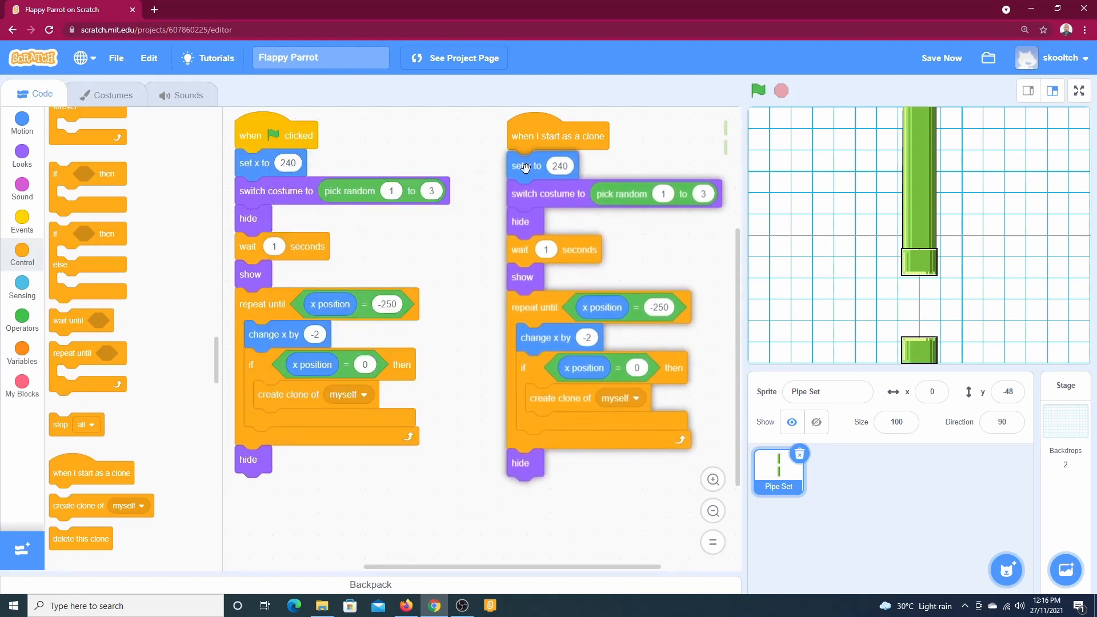
{"action": "left_click", "coordinate": [758, 90]}
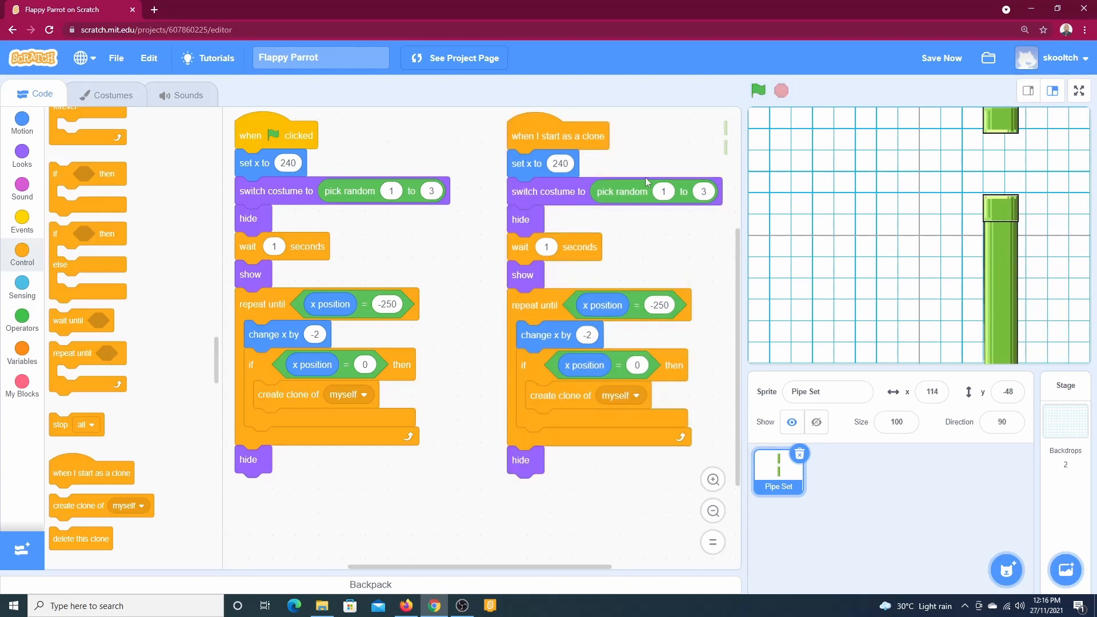
{"action": "mouse_move", "coordinate": [528, 222]}
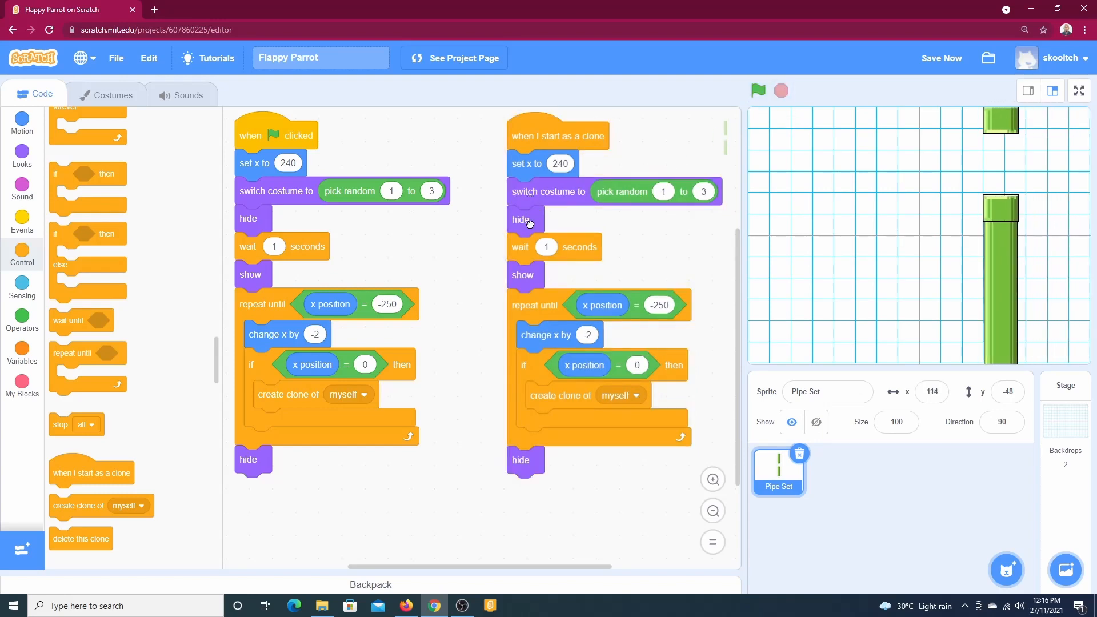
{"action": "left_click_drag", "start_coordinate": [520, 218], "coordinate": [501, 293]}
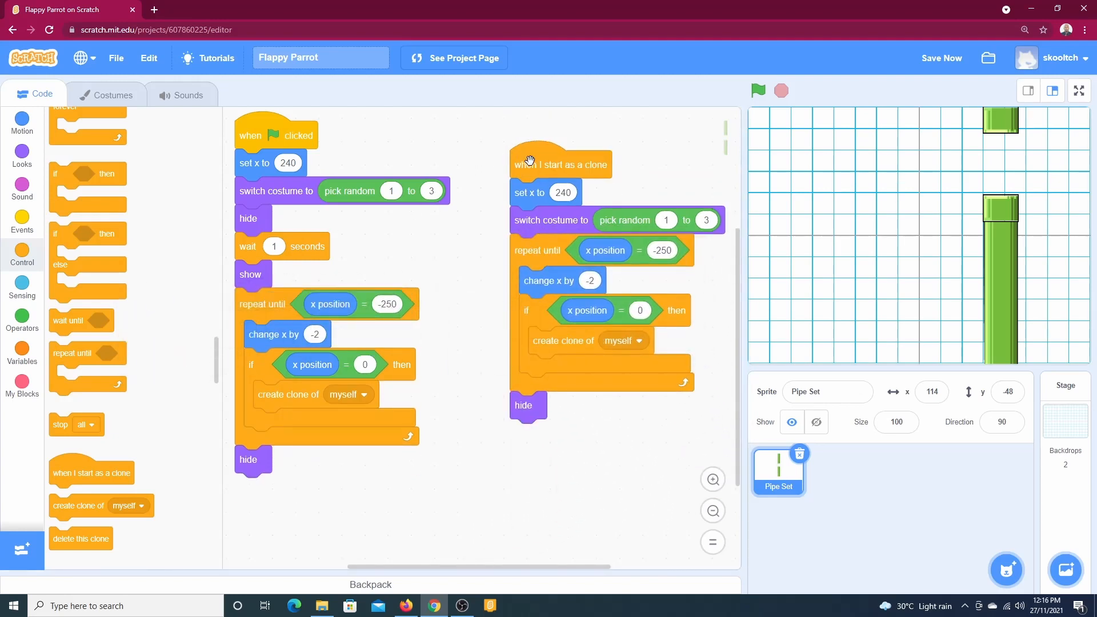
{"action": "left_click_drag", "start_coordinate": [561, 164], "coordinate": [536, 134]}
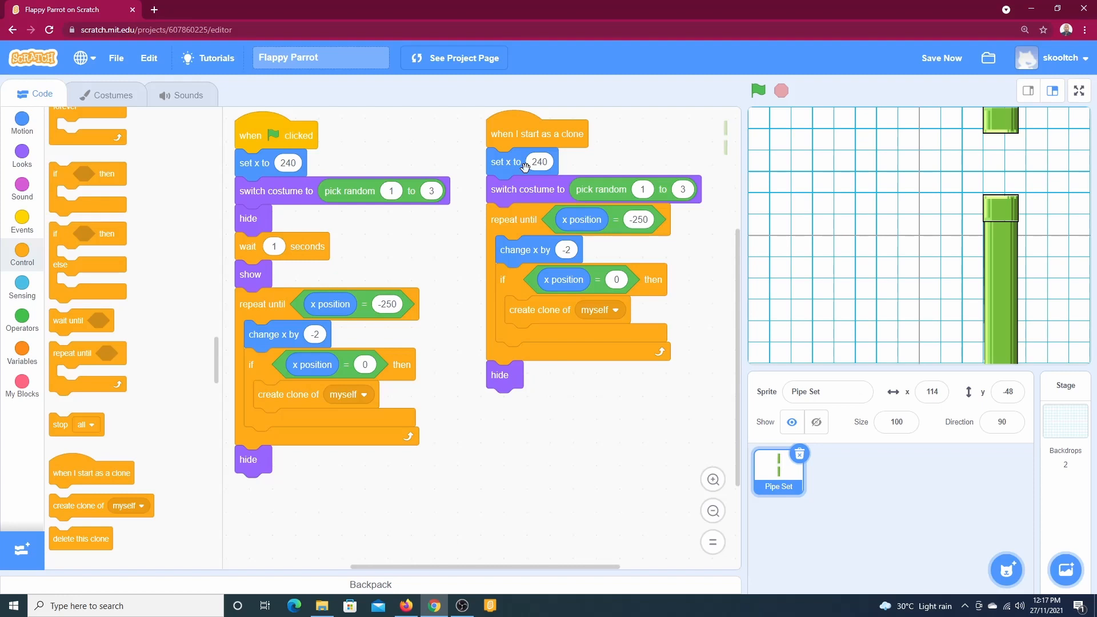
{"action": "mouse_move", "coordinate": [624, 190]}
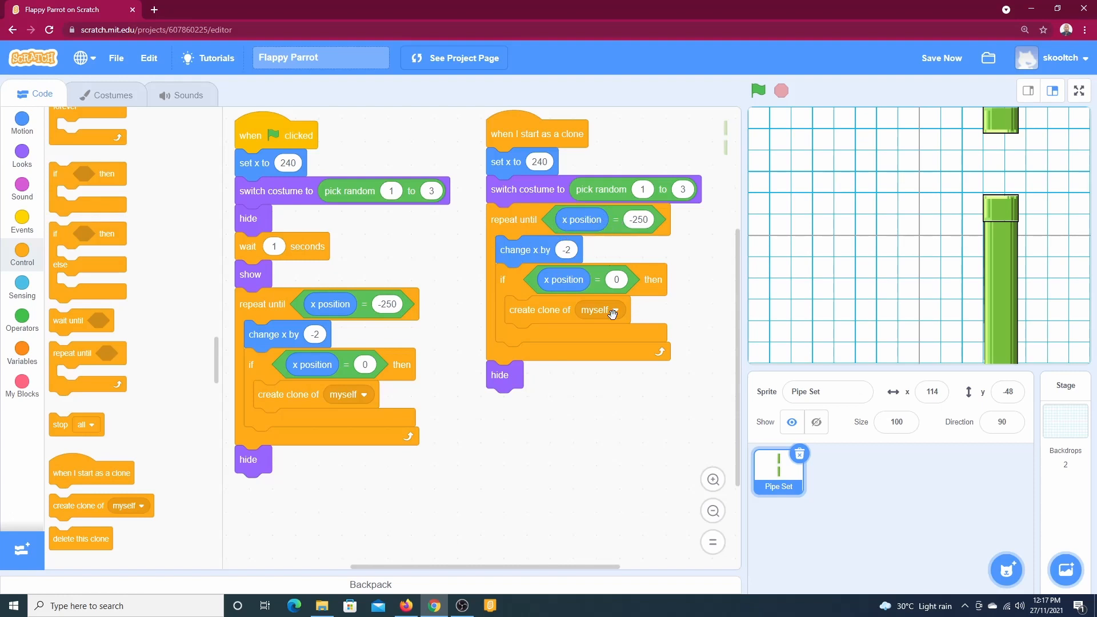
{"action": "mouse_move", "coordinate": [527, 262]}
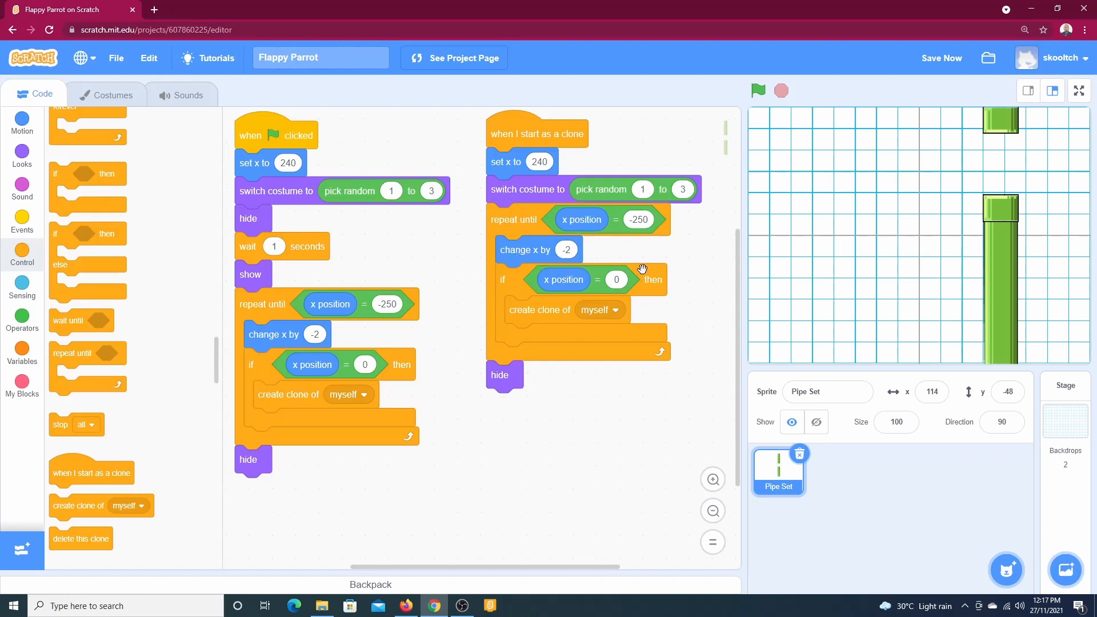
{"action": "mouse_move", "coordinate": [561, 290]}
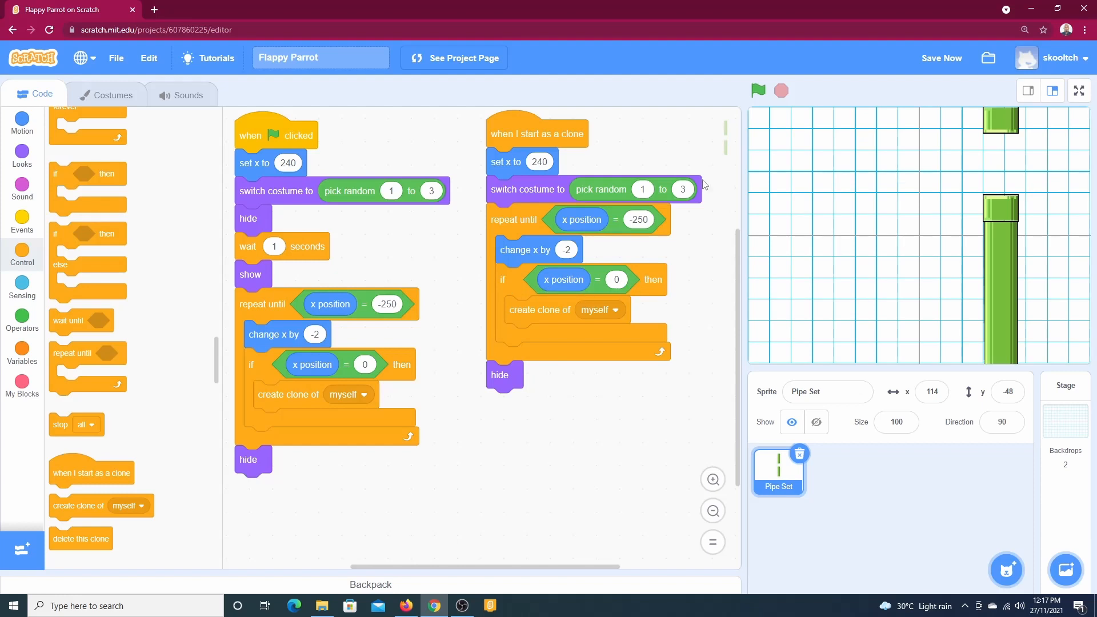
- Run the project repeatedly to watch the cloned pipes scroll, then stop it
{"action": "left_click", "coordinate": [758, 91]}
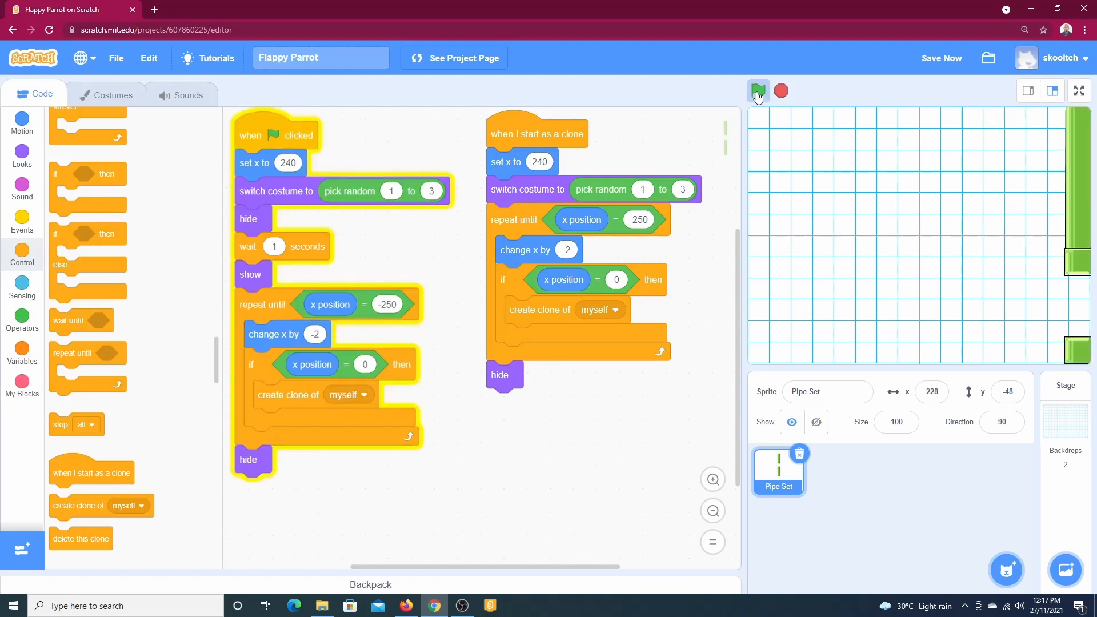
{"action": "left_click", "coordinate": [757, 90]}
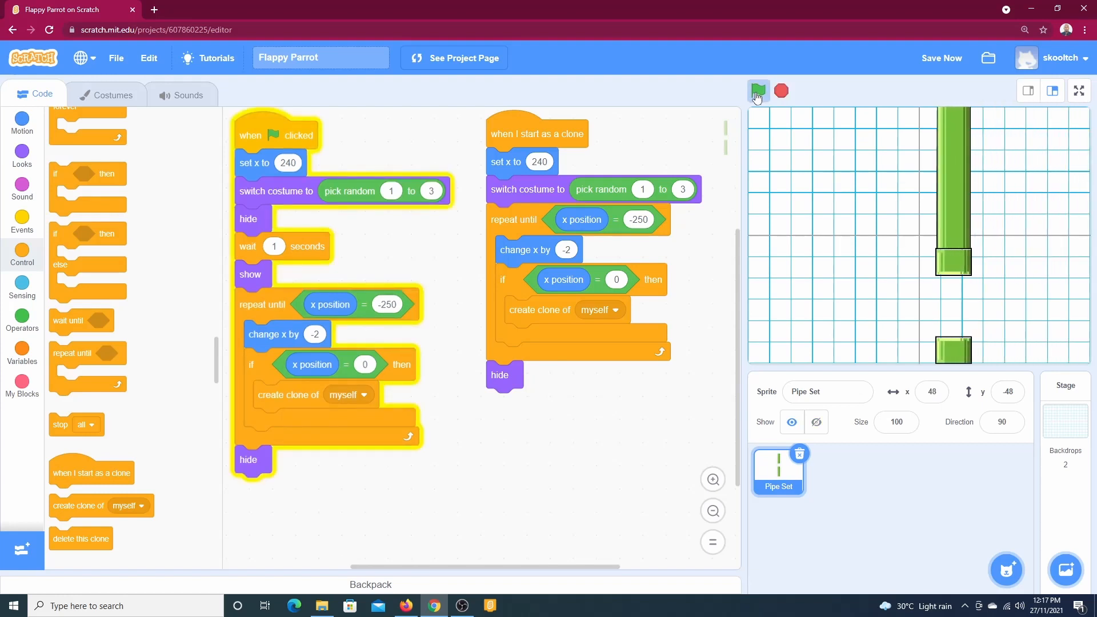
{"action": "left_click", "coordinate": [757, 91]}
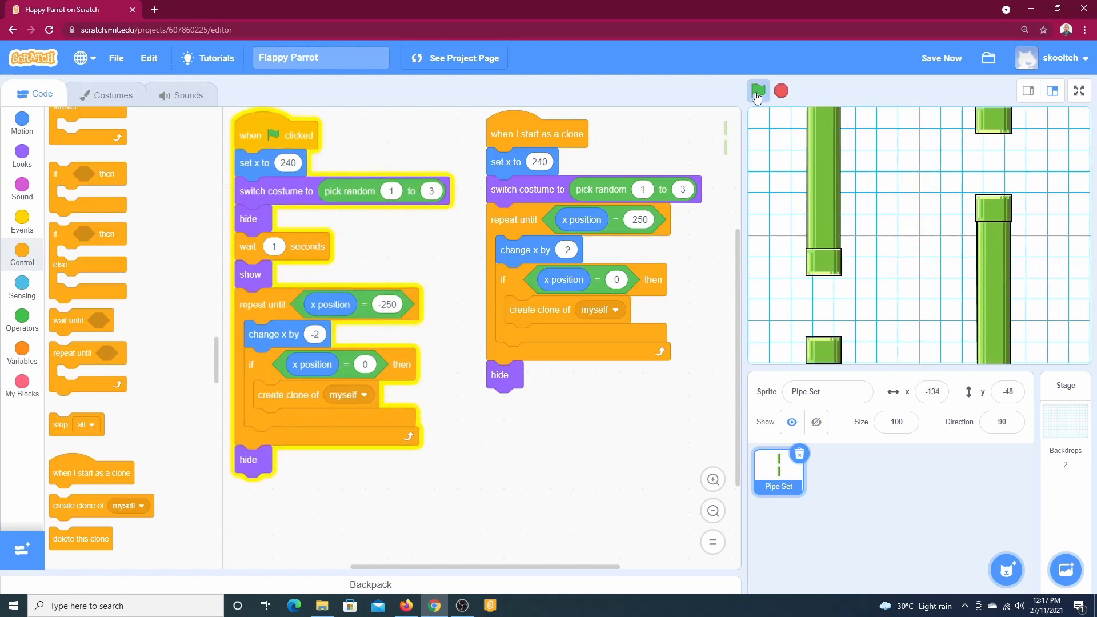
{"action": "left_click", "coordinate": [758, 91]}
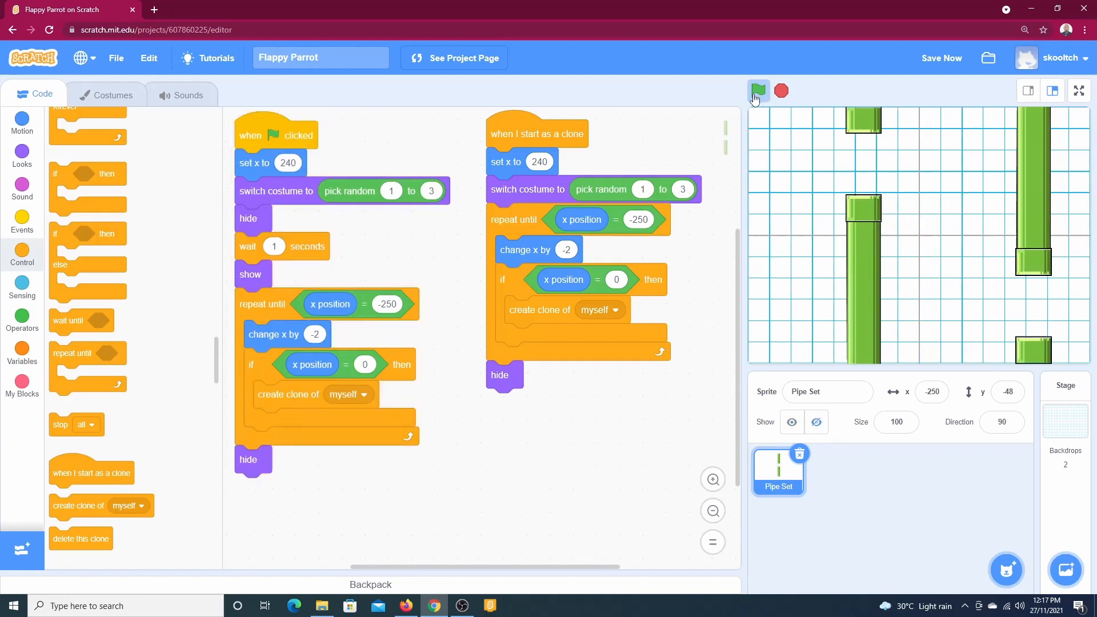
{"action": "left_click", "coordinate": [758, 90]}
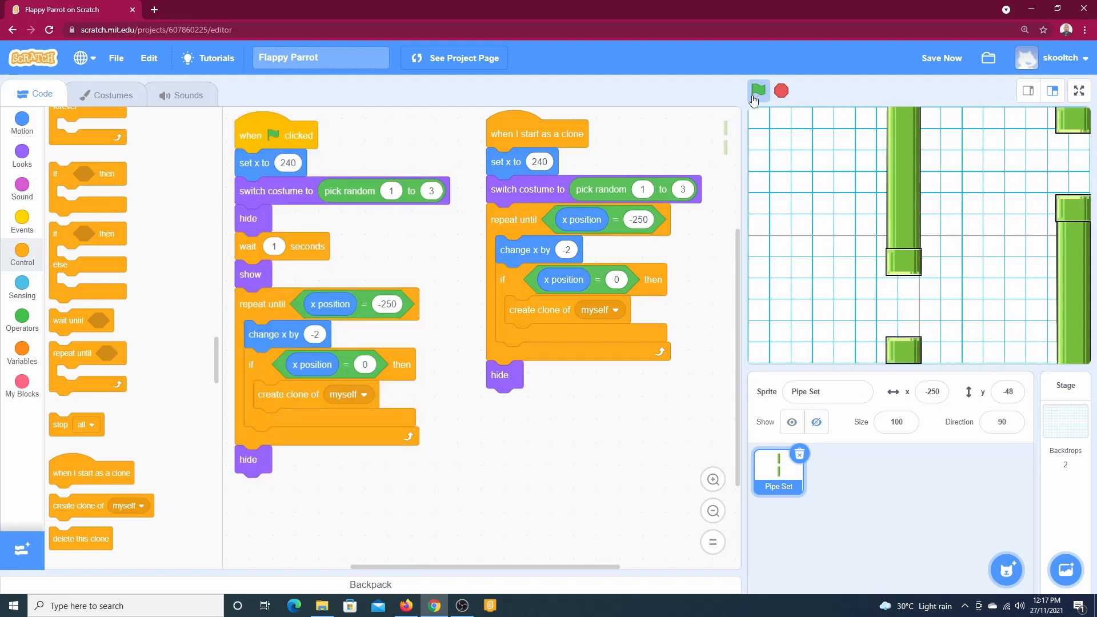
{"action": "left_click", "coordinate": [757, 90]}
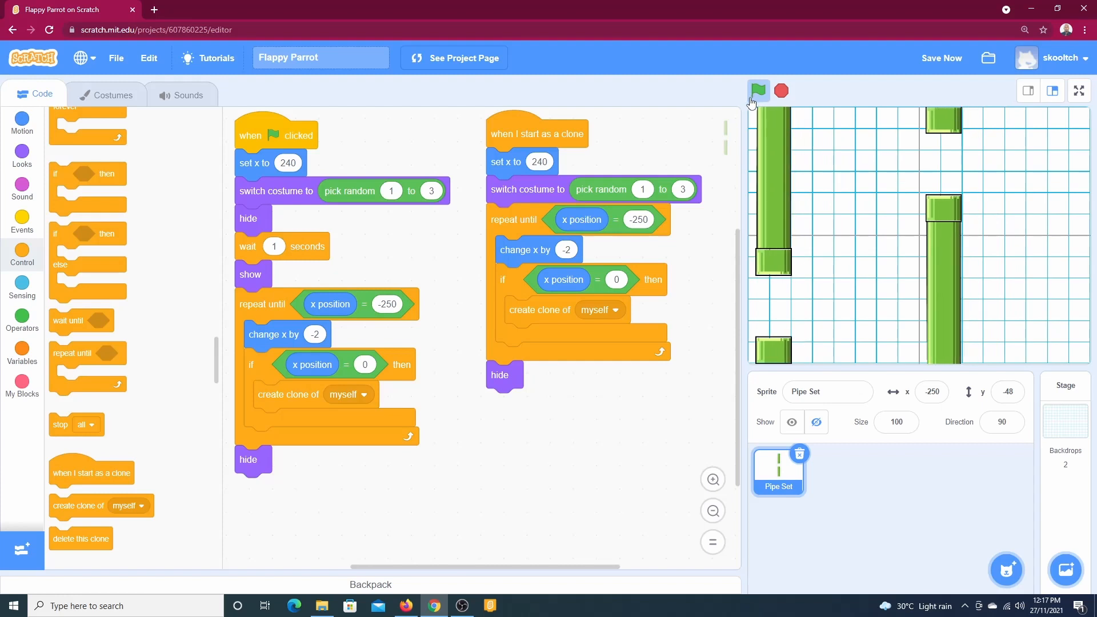
{"action": "left_click", "coordinate": [757, 91]}
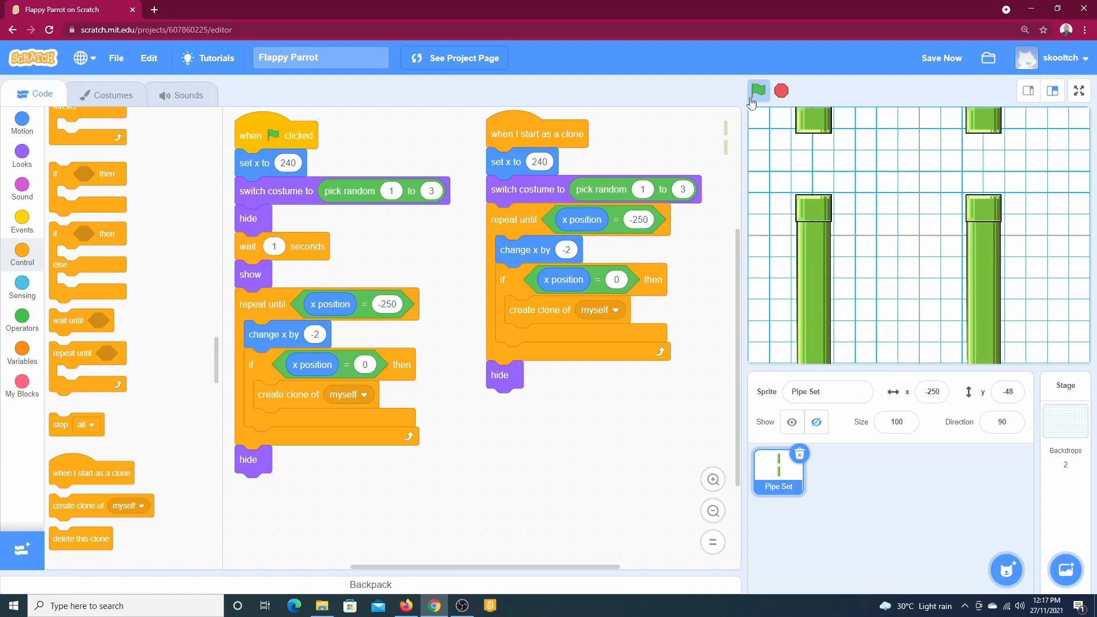
{"action": "left_click", "coordinate": [757, 90]}
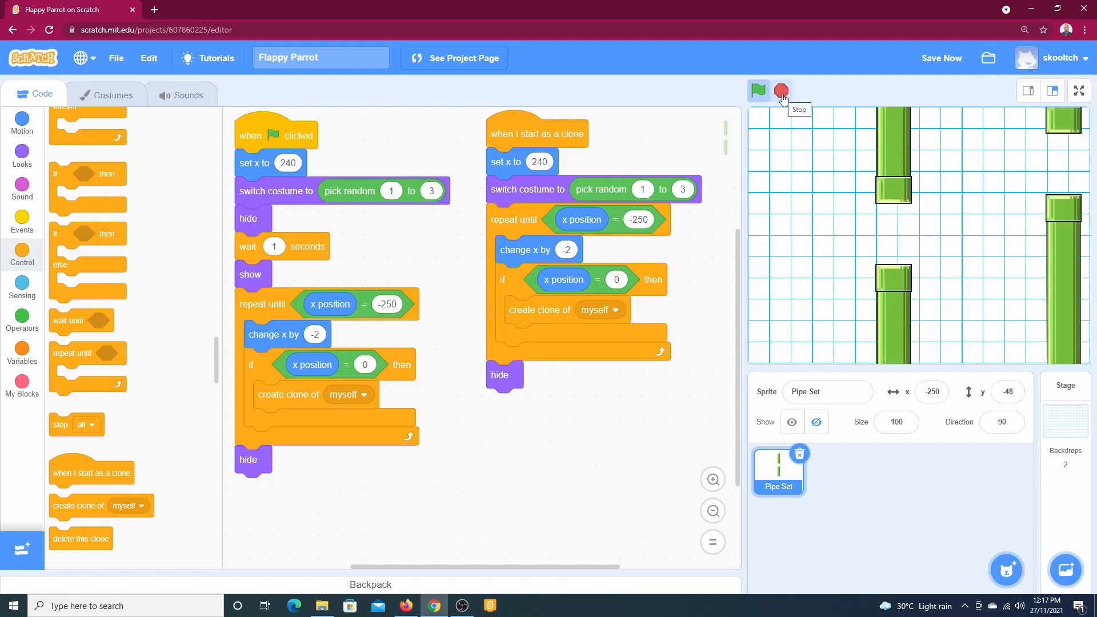
{"action": "left_click", "coordinate": [781, 90]}
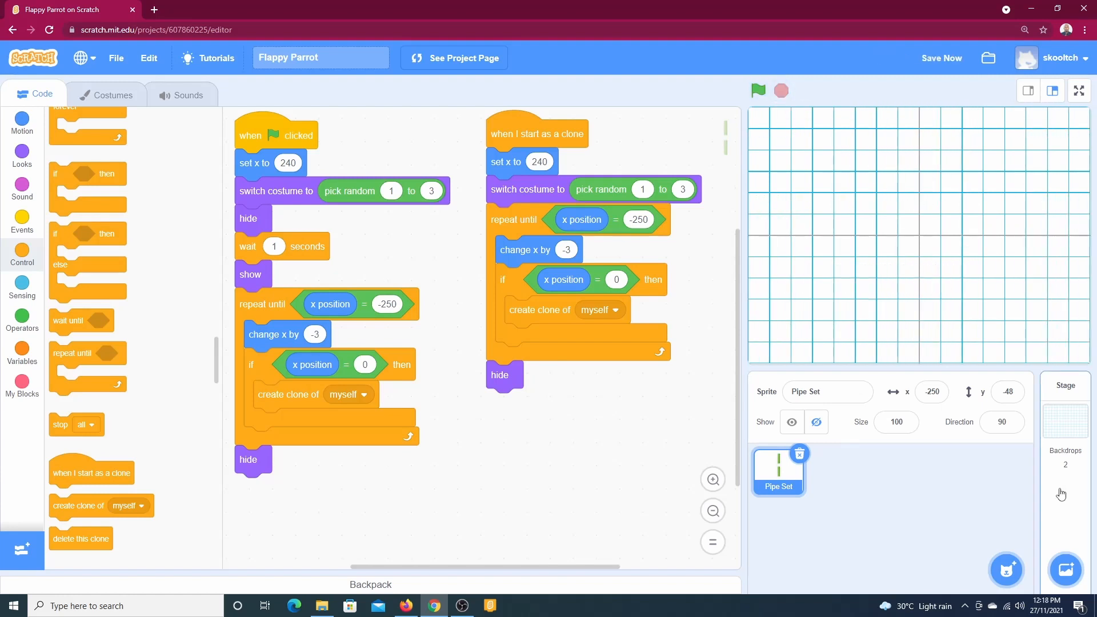
- Delete the Xy-grid-30px backdrop from the Stage's backdrops
{"action": "left_click", "coordinate": [1064, 420]}
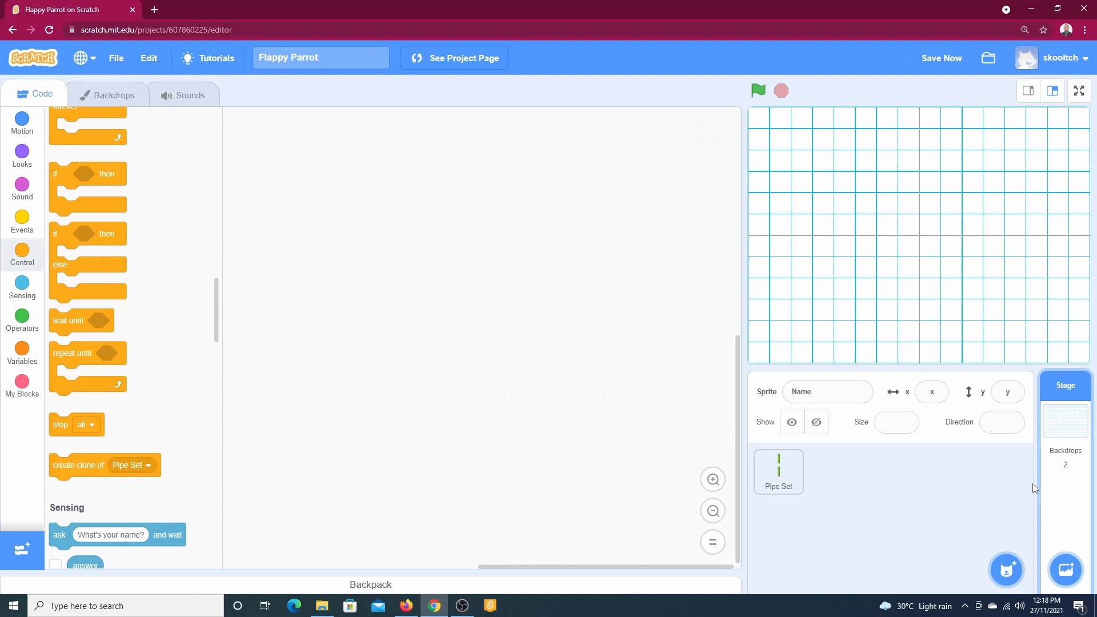
{"action": "mouse_move", "coordinate": [109, 95]}
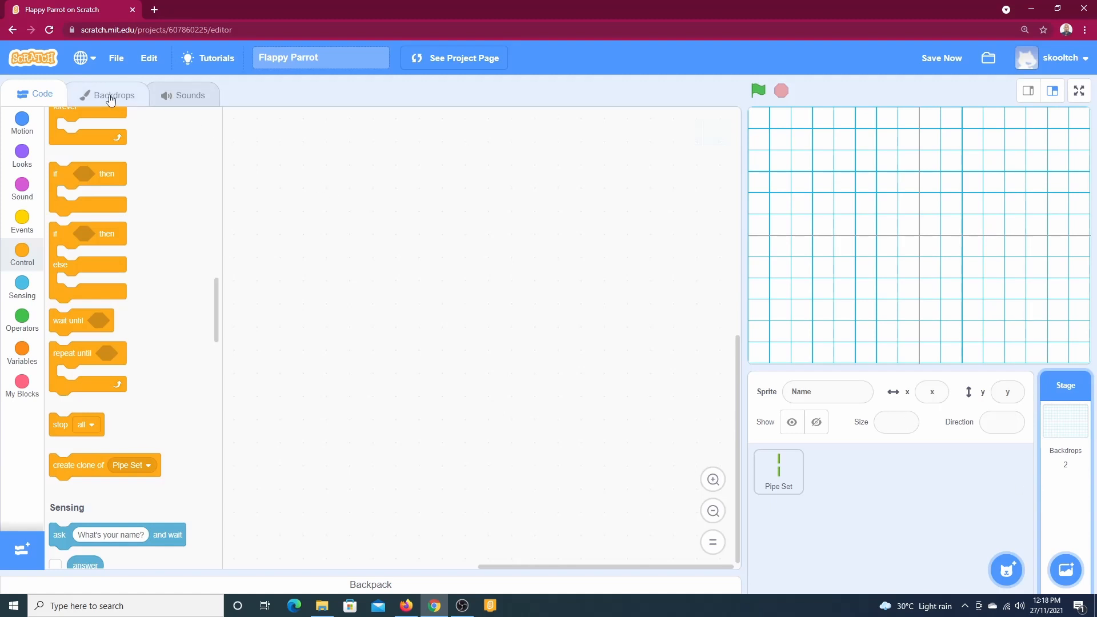
{"action": "left_click", "coordinate": [107, 94]}
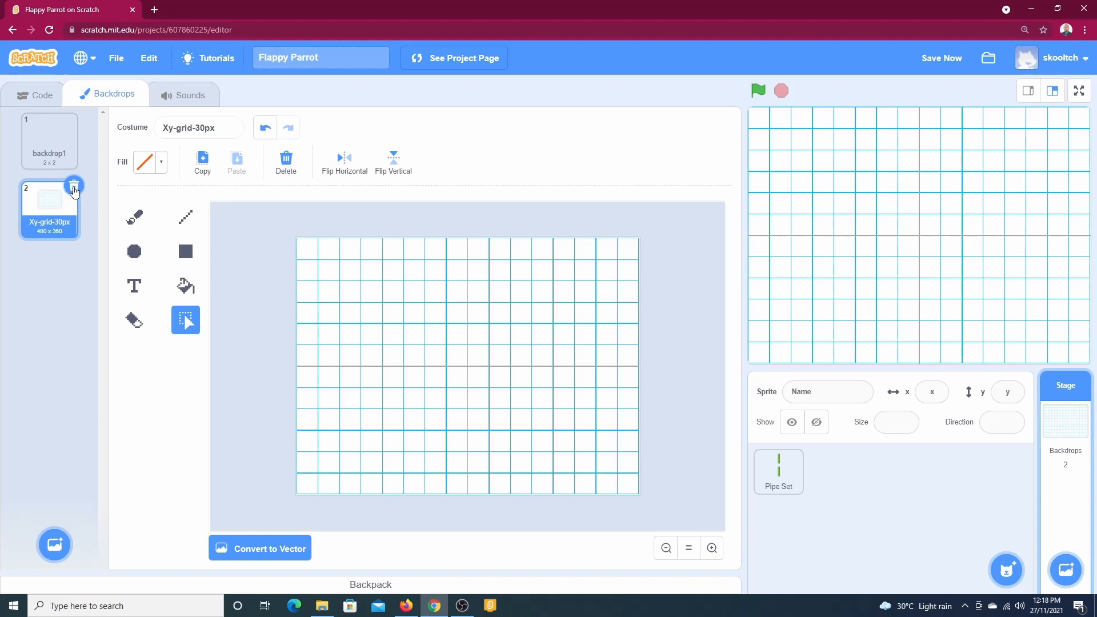
{"action": "left_click", "coordinate": [74, 187]}
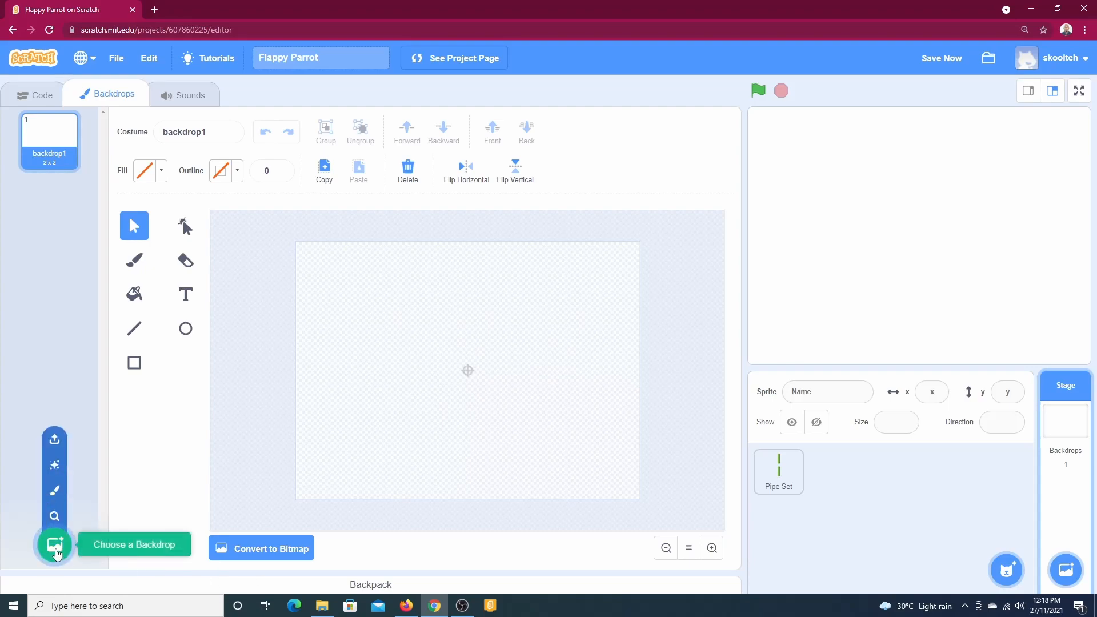
- Pick Colorful City from the backdrop library
{"action": "left_click", "coordinate": [53, 544]}
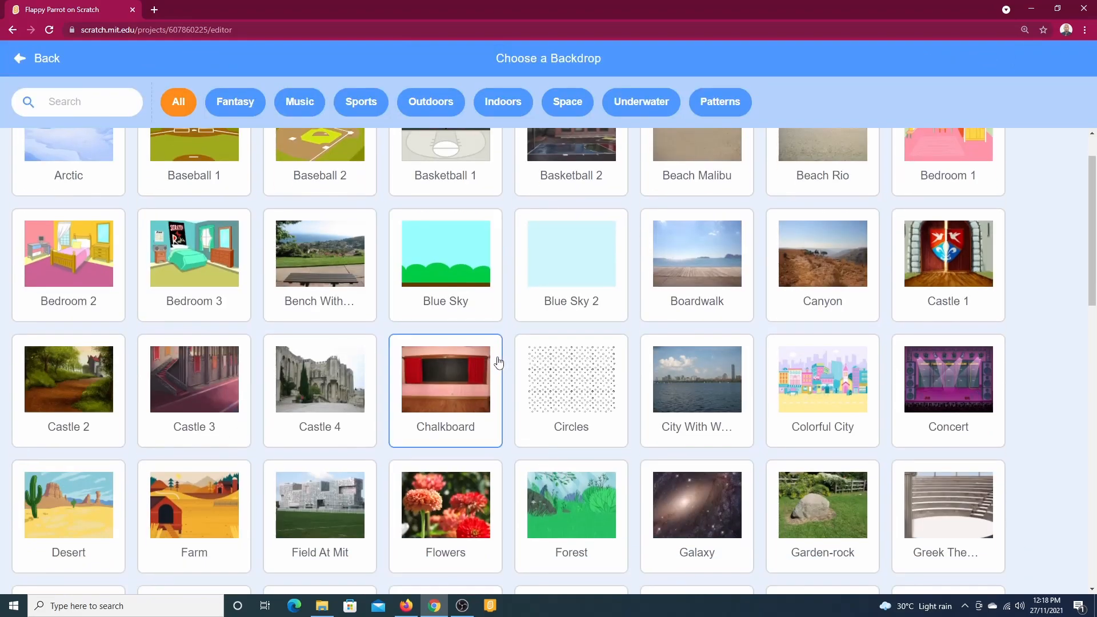
{"action": "scroll", "scroll_direction": "down", "scroll_amount": 3}
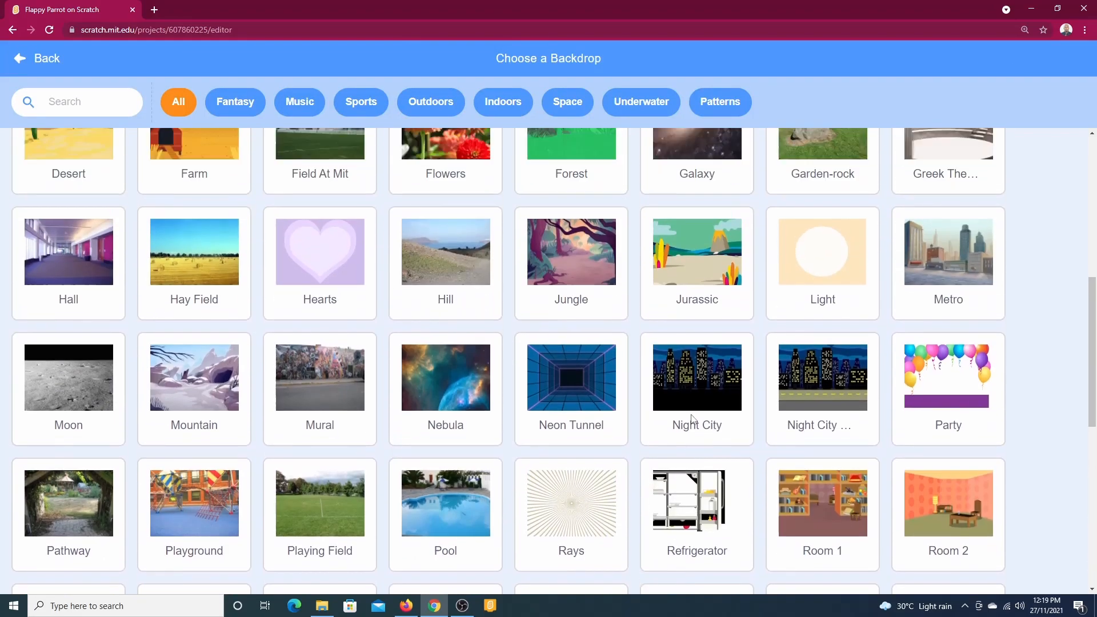
{"action": "left_click", "coordinate": [37, 59]}
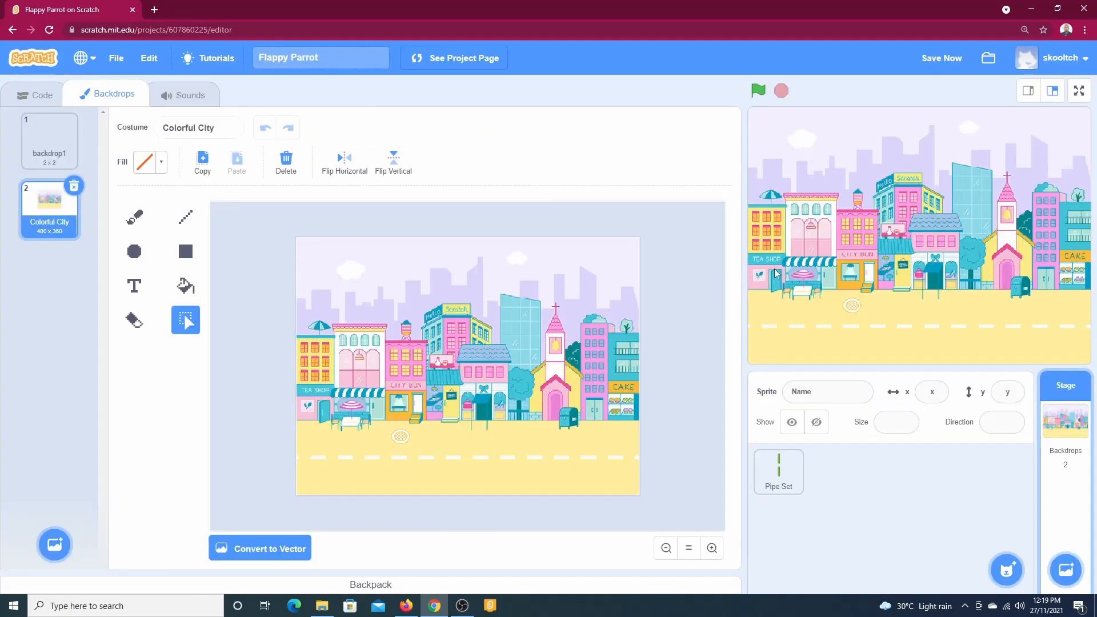
{"action": "mouse_move", "coordinate": [508, 280]}
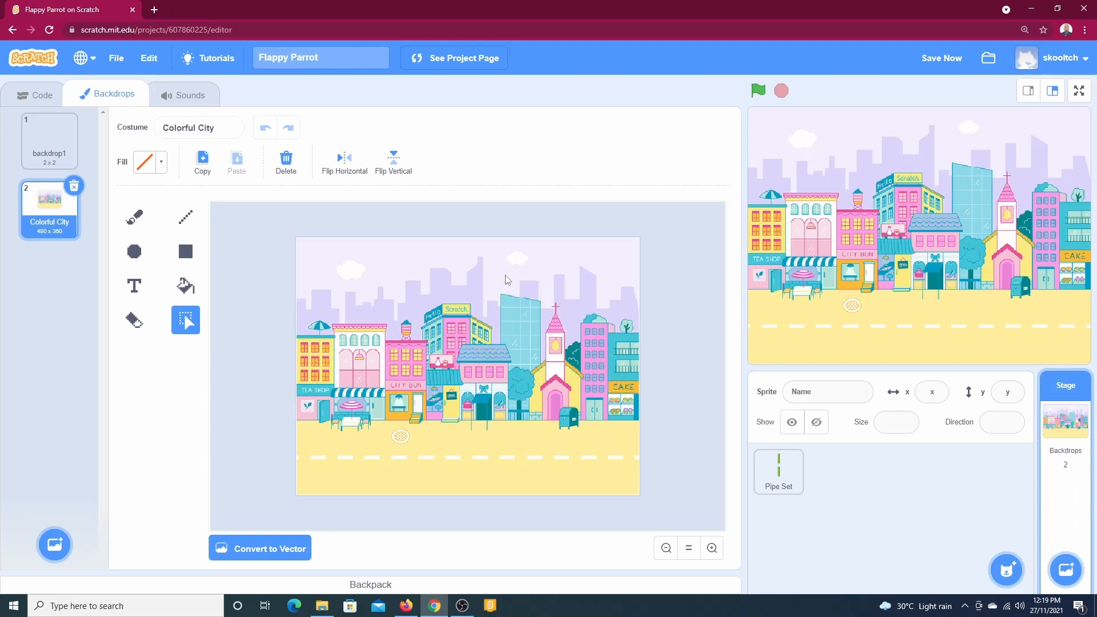
{"action": "mouse_move", "coordinate": [491, 286]}
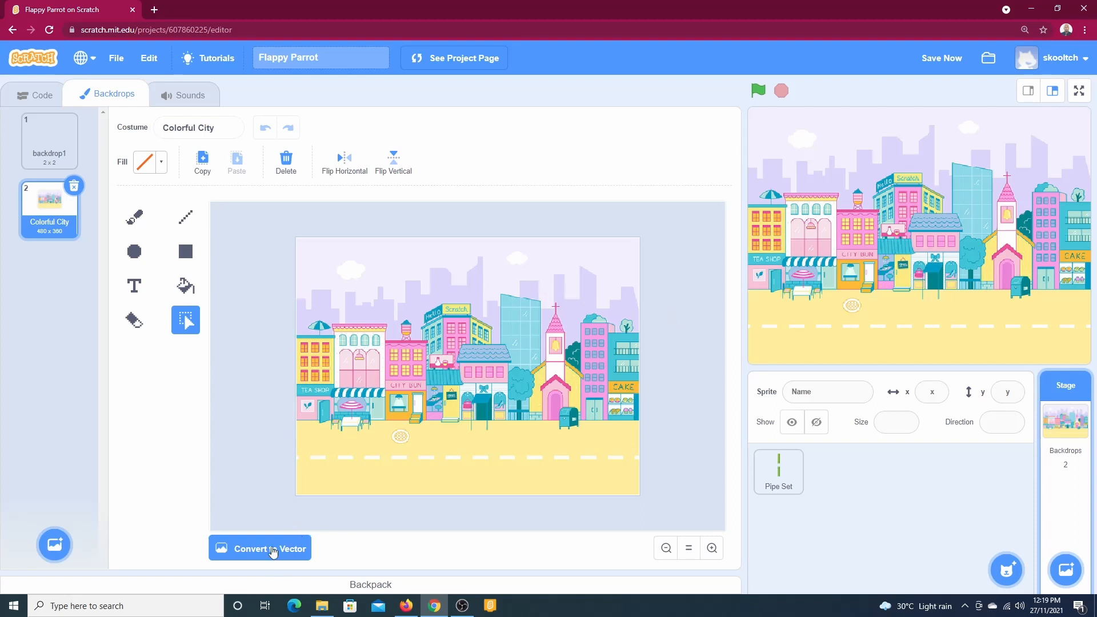
- Convert Colorful City to vector, move the city lower, and recolour the top as pale sky
{"action": "left_click", "coordinate": [259, 548]}
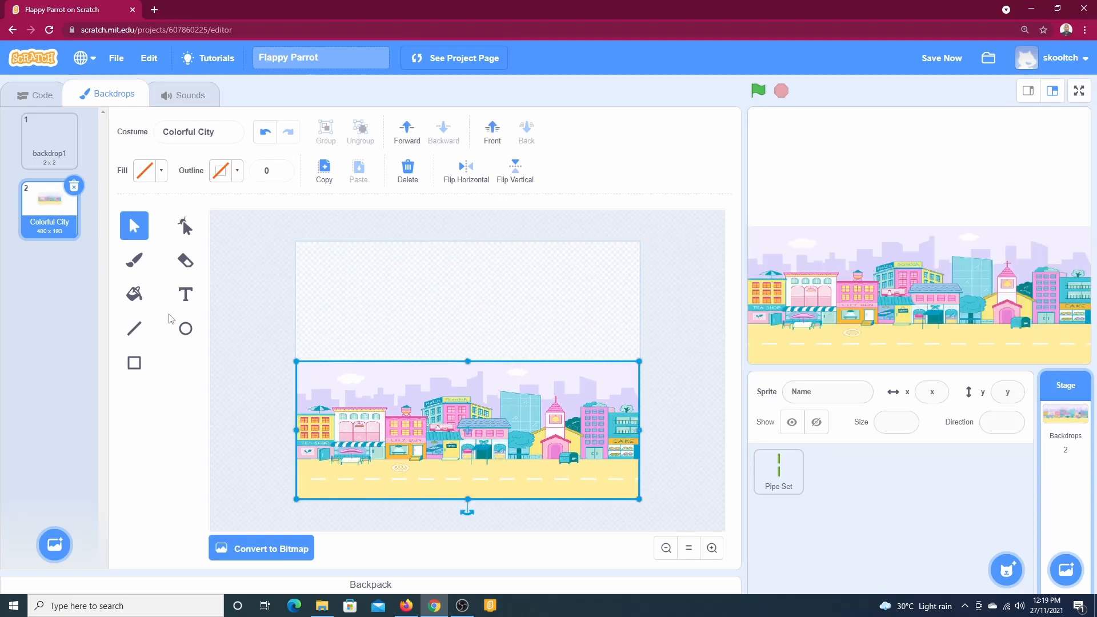
{"action": "left_click_drag", "start_coordinate": [297, 242], "coordinate": [569, 339]}
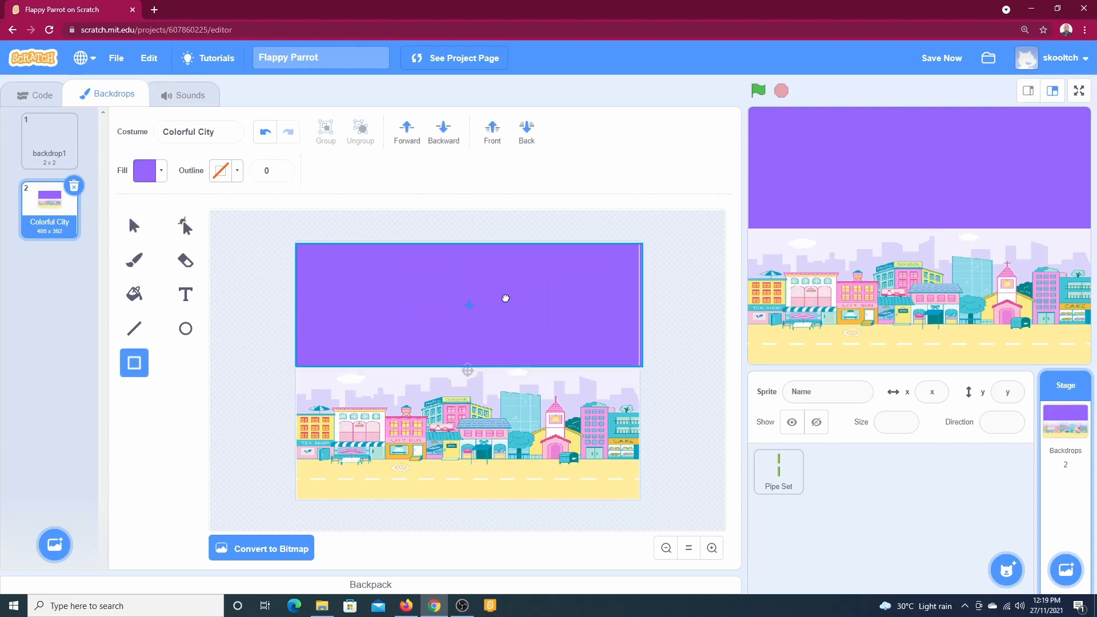
{"action": "left_click", "coordinate": [144, 170]}
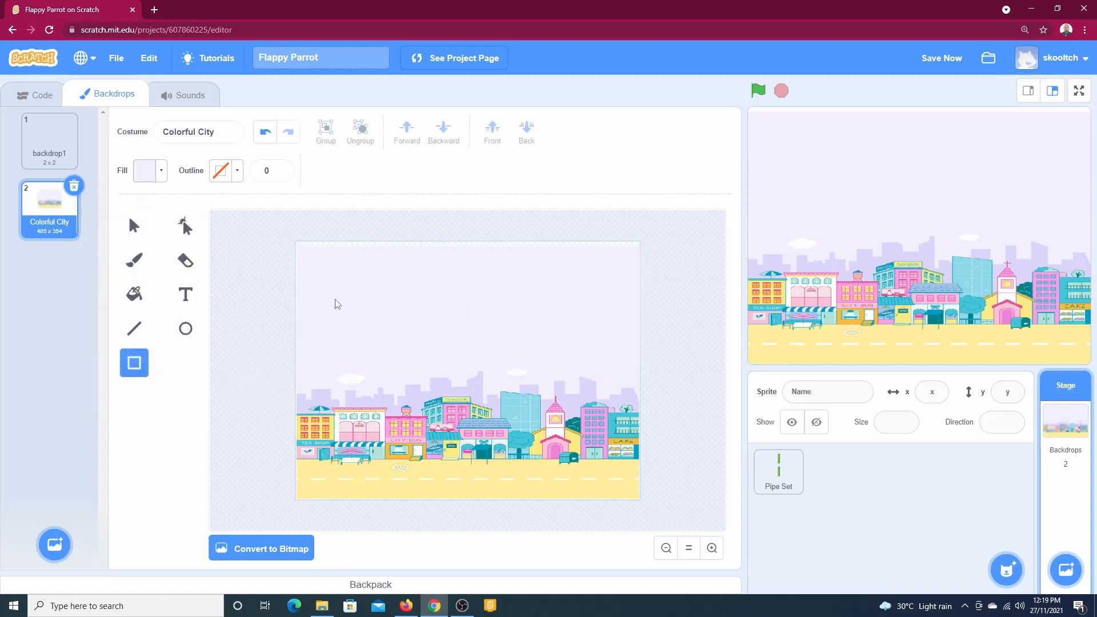
{"action": "mouse_move", "coordinate": [436, 304]}
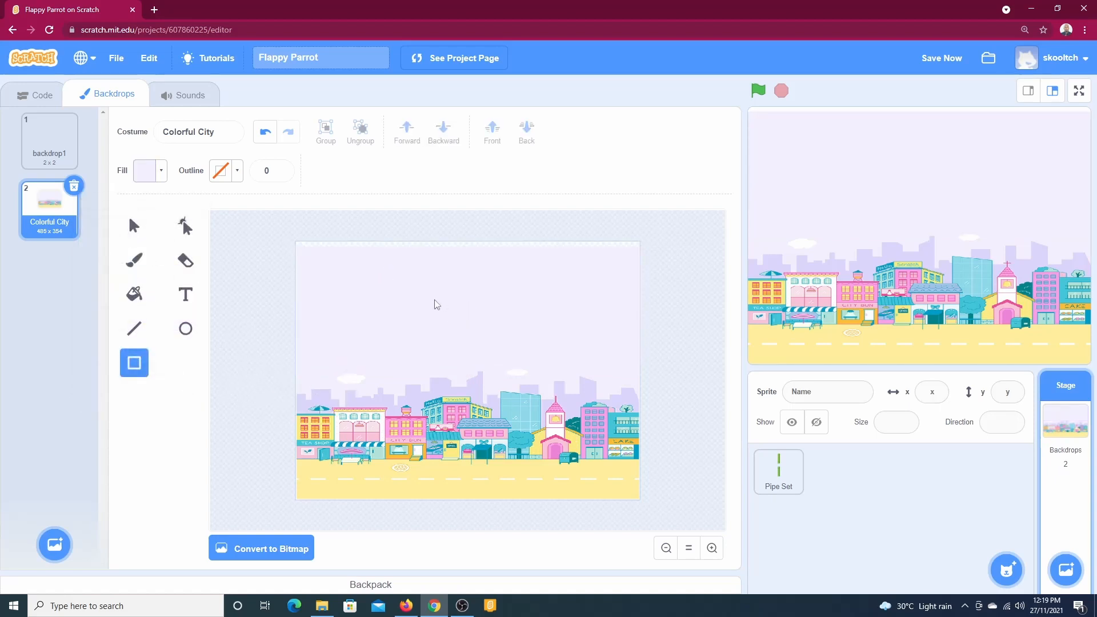
{"action": "mouse_move", "coordinate": [392, 287]}
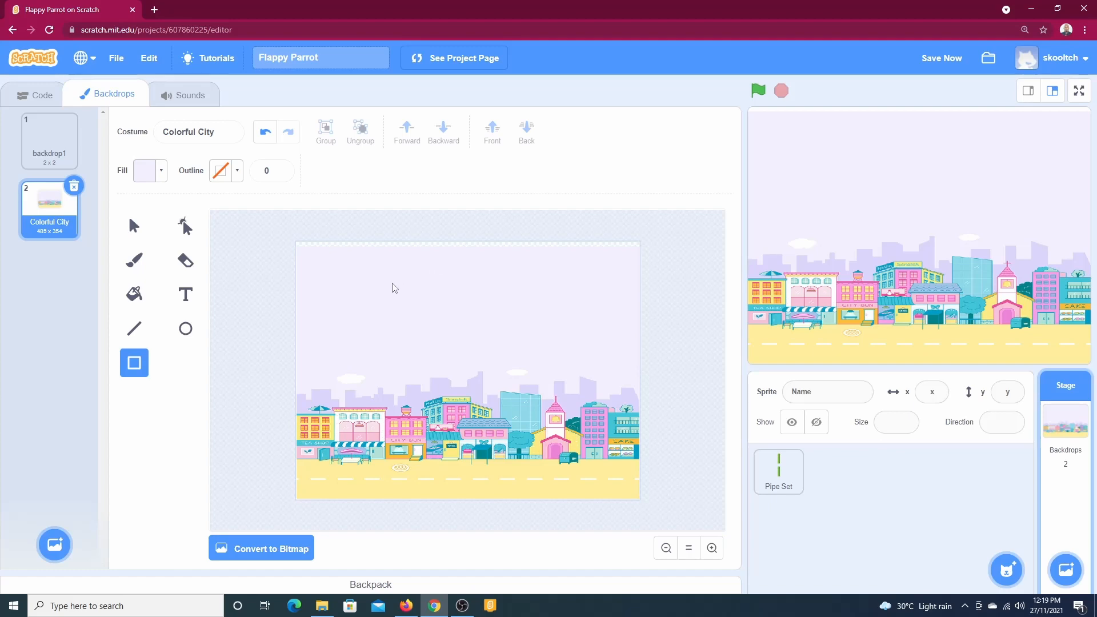
{"action": "left_click", "coordinate": [941, 57]}
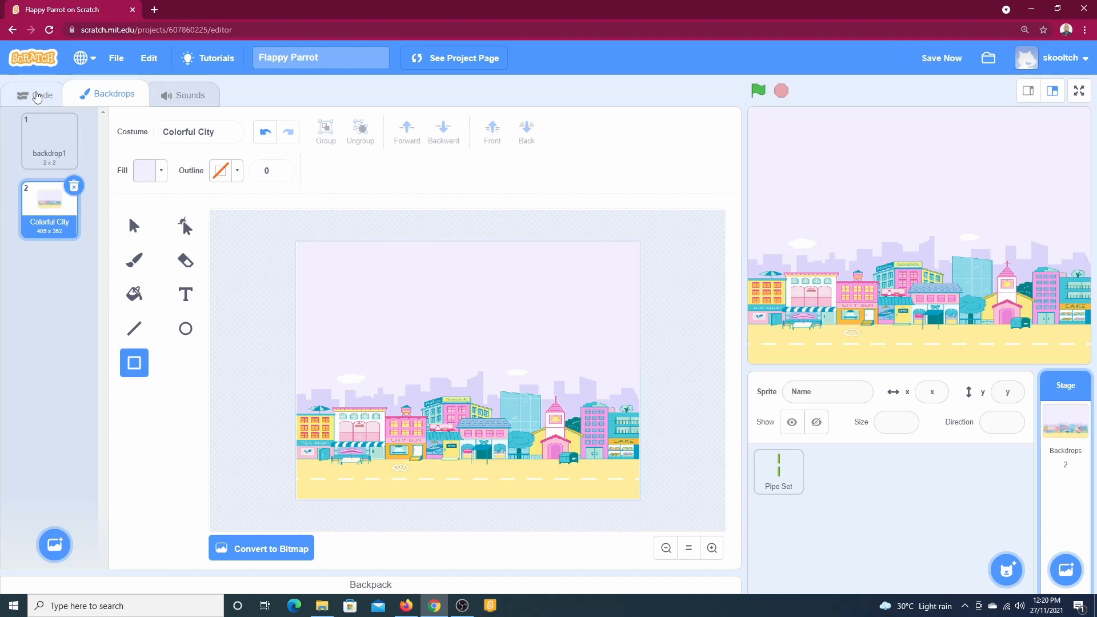
- Return to the Code tab and run the game several times over the city backdrop
{"action": "left_click", "coordinate": [41, 93]}
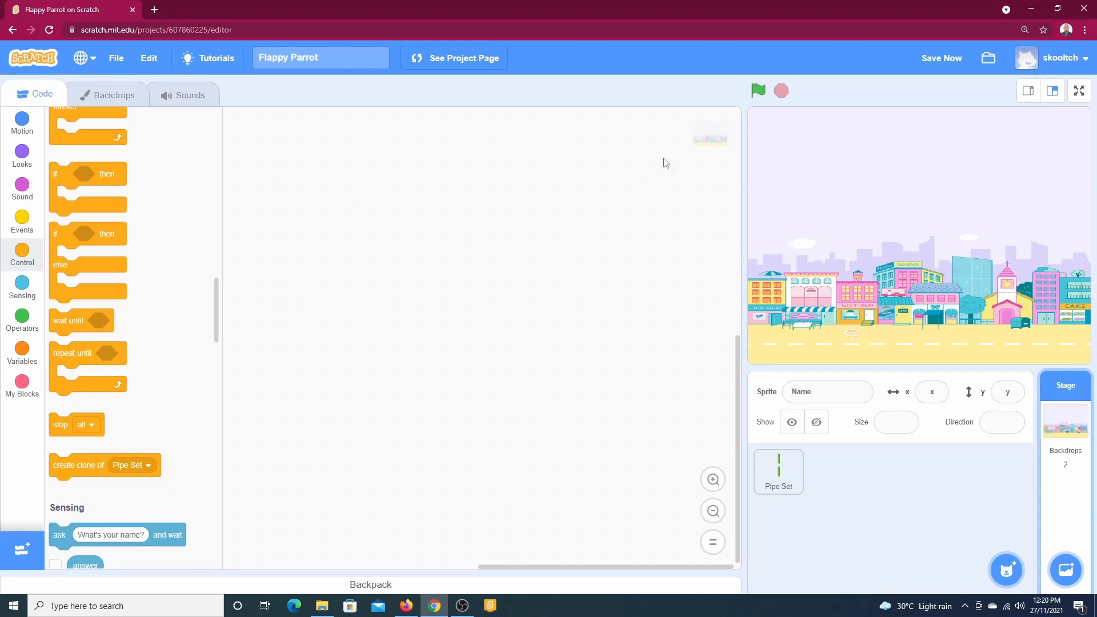
{"action": "mouse_move", "coordinate": [781, 312]}
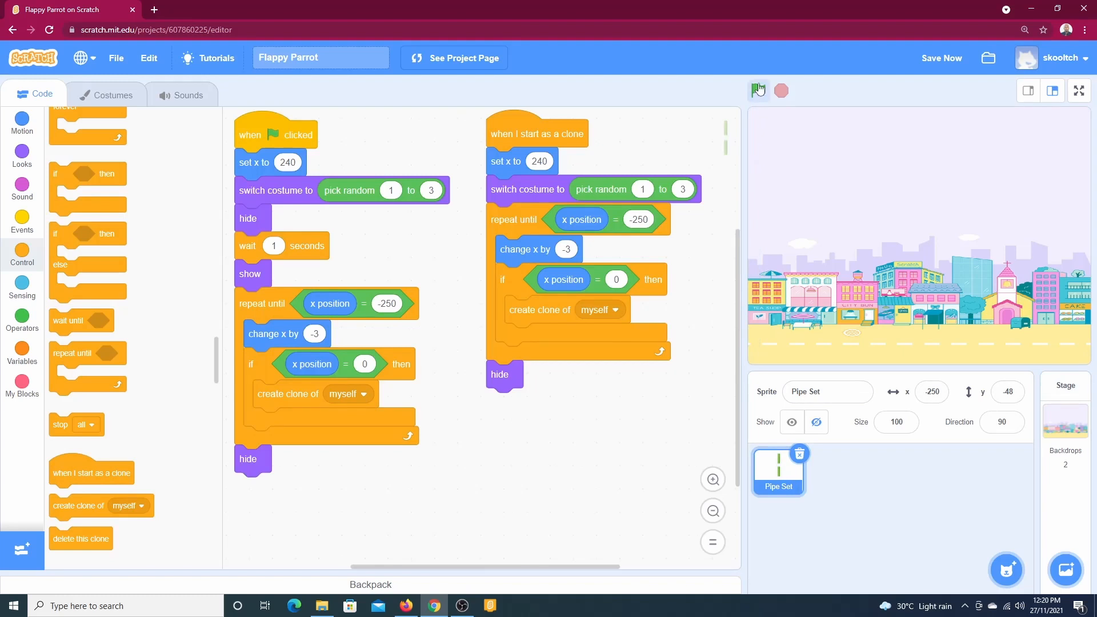
{"action": "left_click", "coordinate": [757, 91]}
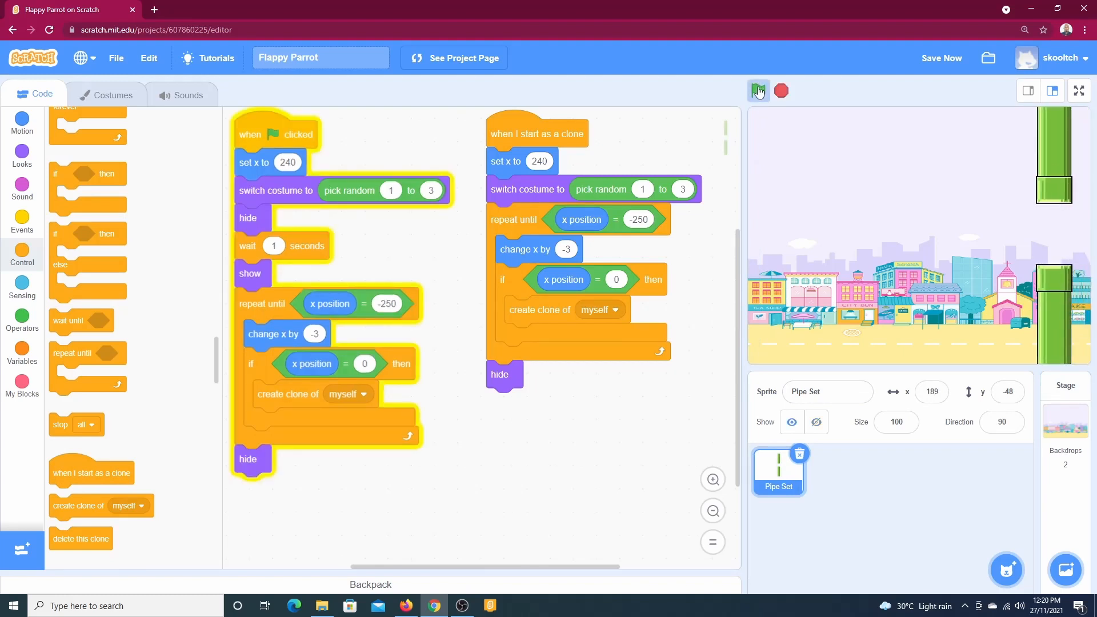
{"action": "left_click", "coordinate": [758, 91]}
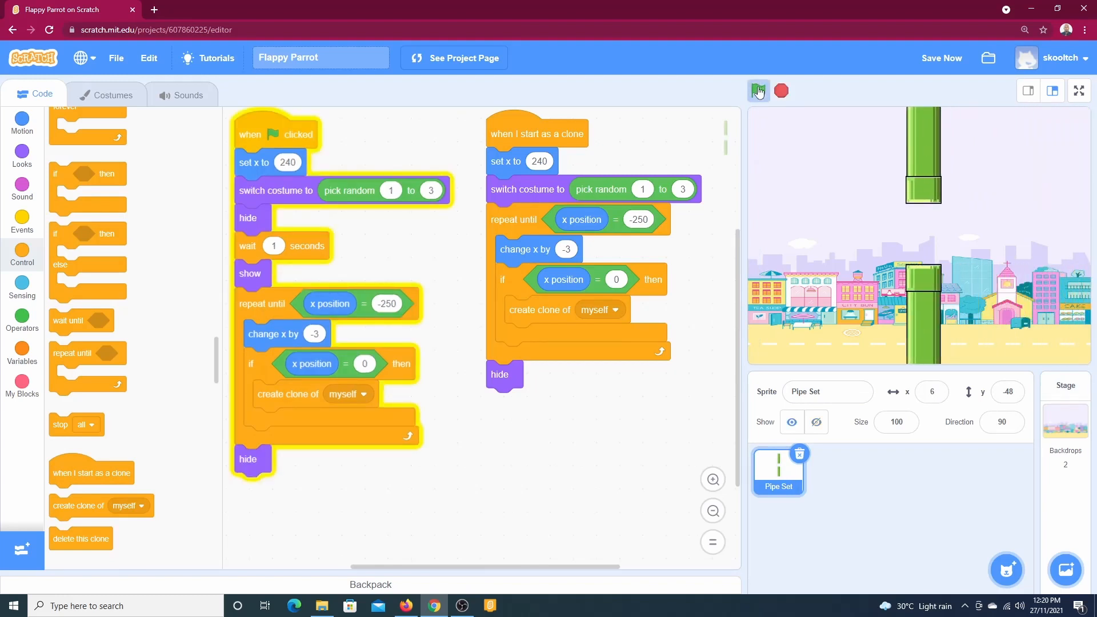
{"action": "left_click", "coordinate": [757, 91]}
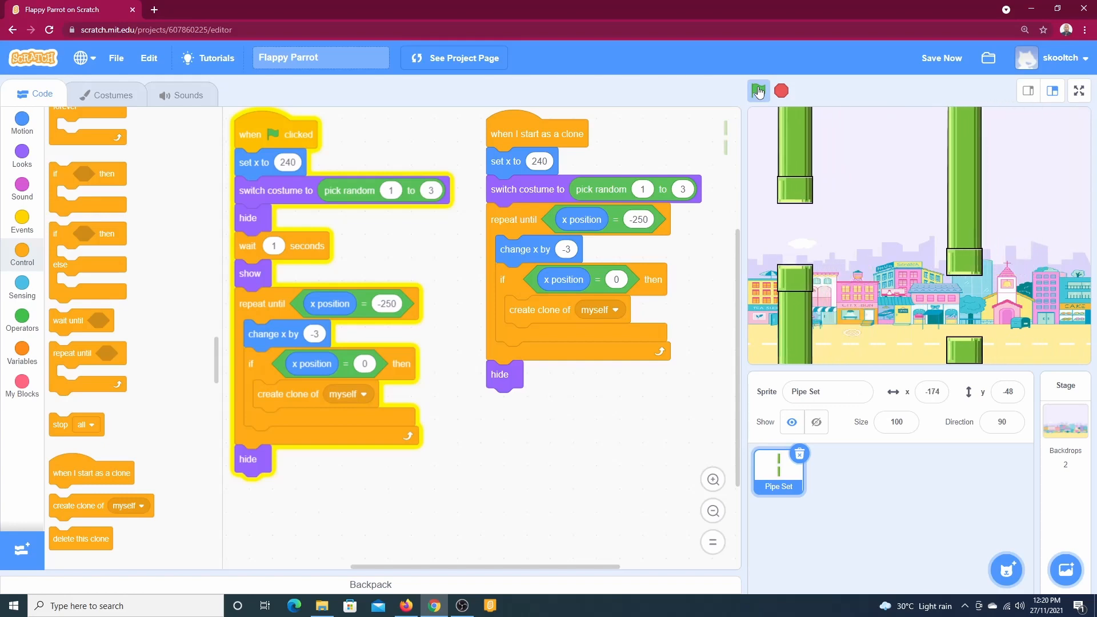
{"action": "left_click", "coordinate": [758, 90]}
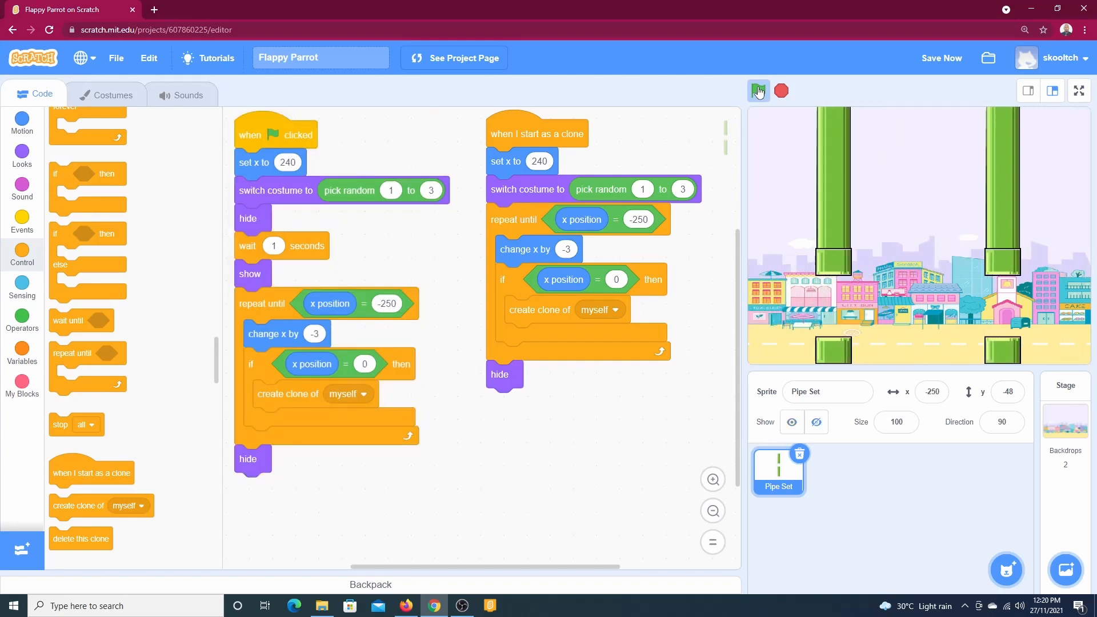
{"action": "left_click", "coordinate": [757, 91]}
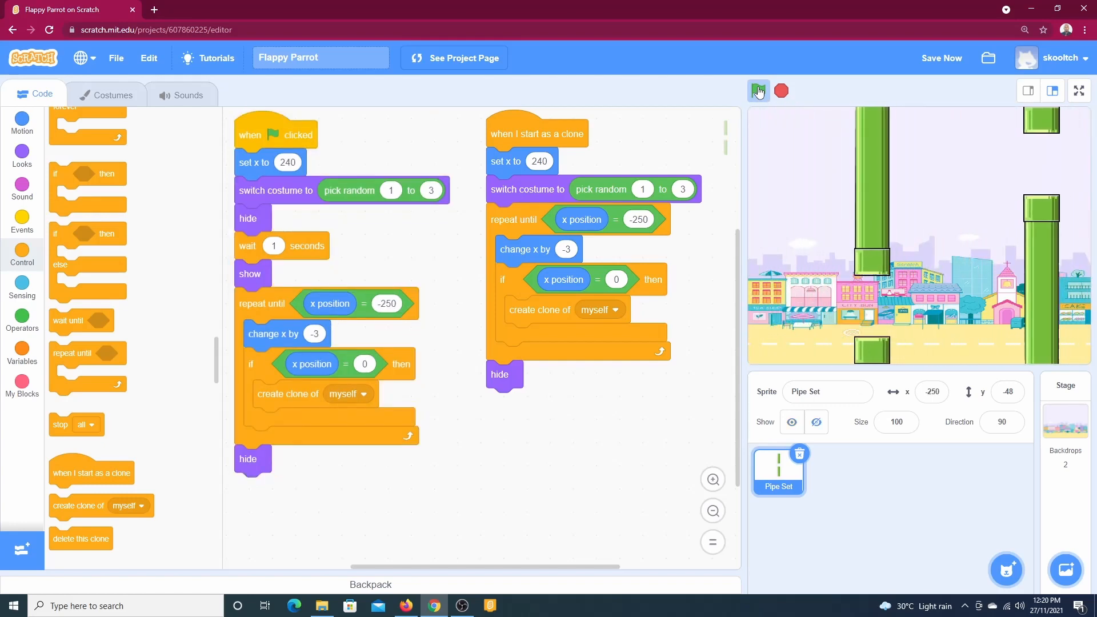
{"action": "left_click", "coordinate": [758, 90]}
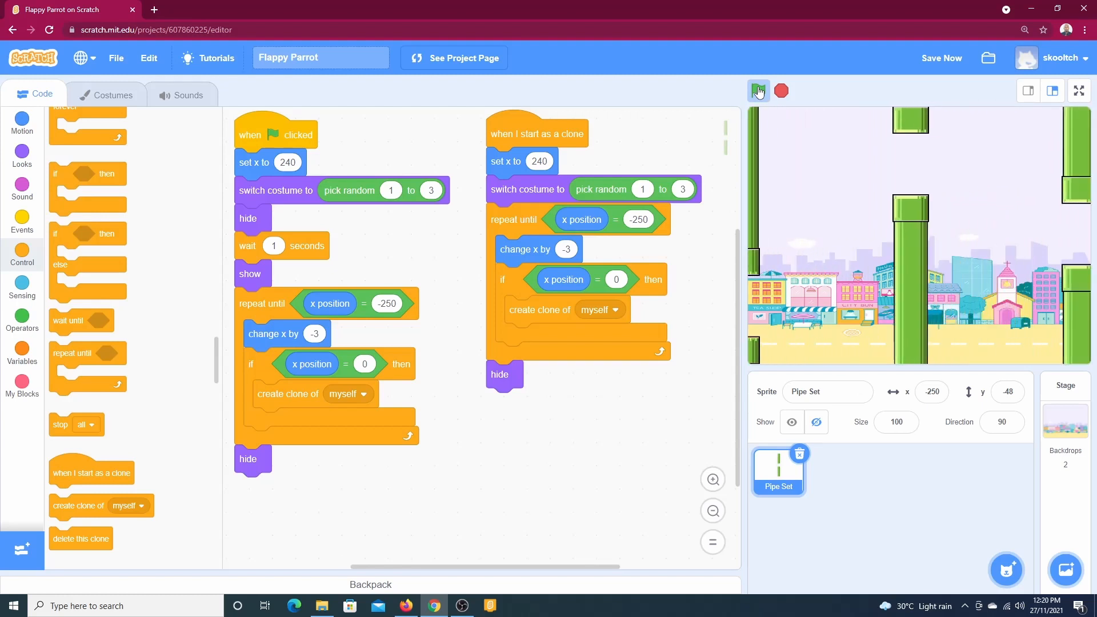